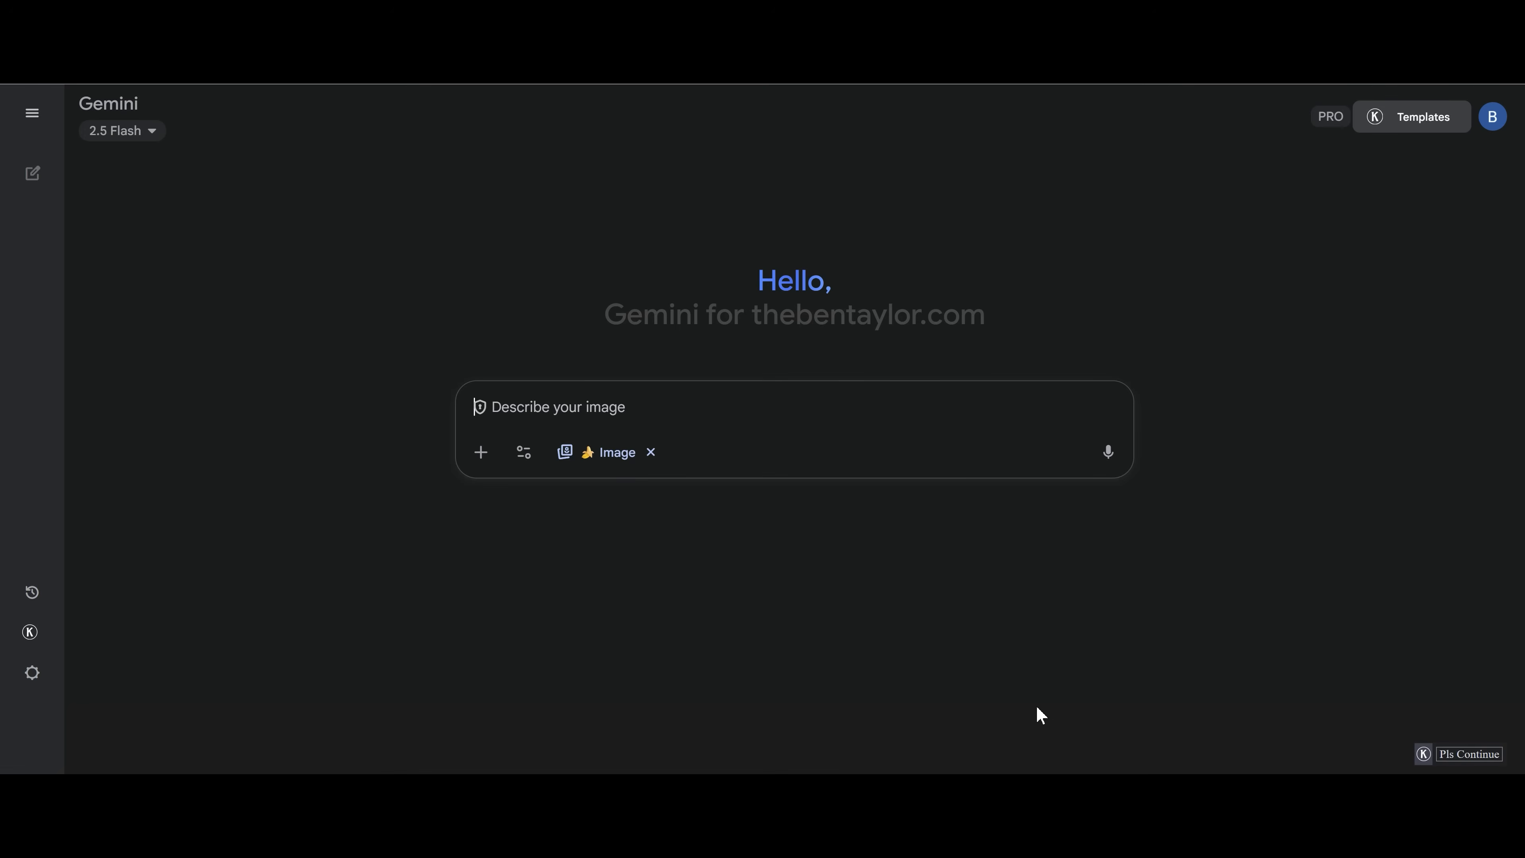
pyautogui.moveTo(681, 585)
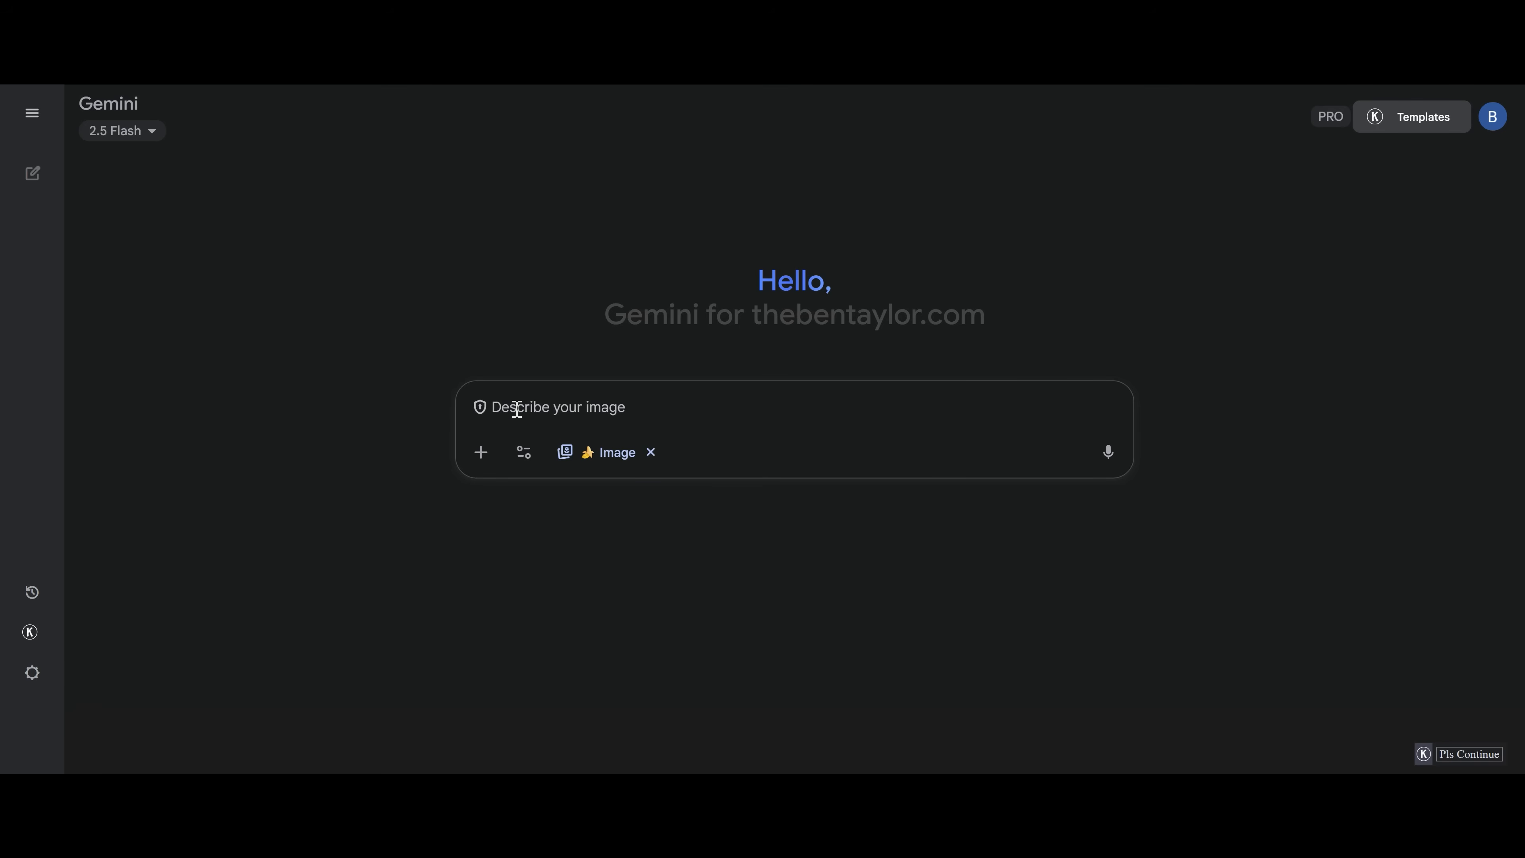
# Submit the prompt for James, a confident man in a black three-piece suit with a martini in a luxury bar
pyautogui.write('a confident looking man named "James" holding a glass of martini, wearing a black 3 piece suit, standing in a luxury bar, with large windows behind him with city skyscrapers visible, night time, low light, photo realistic')
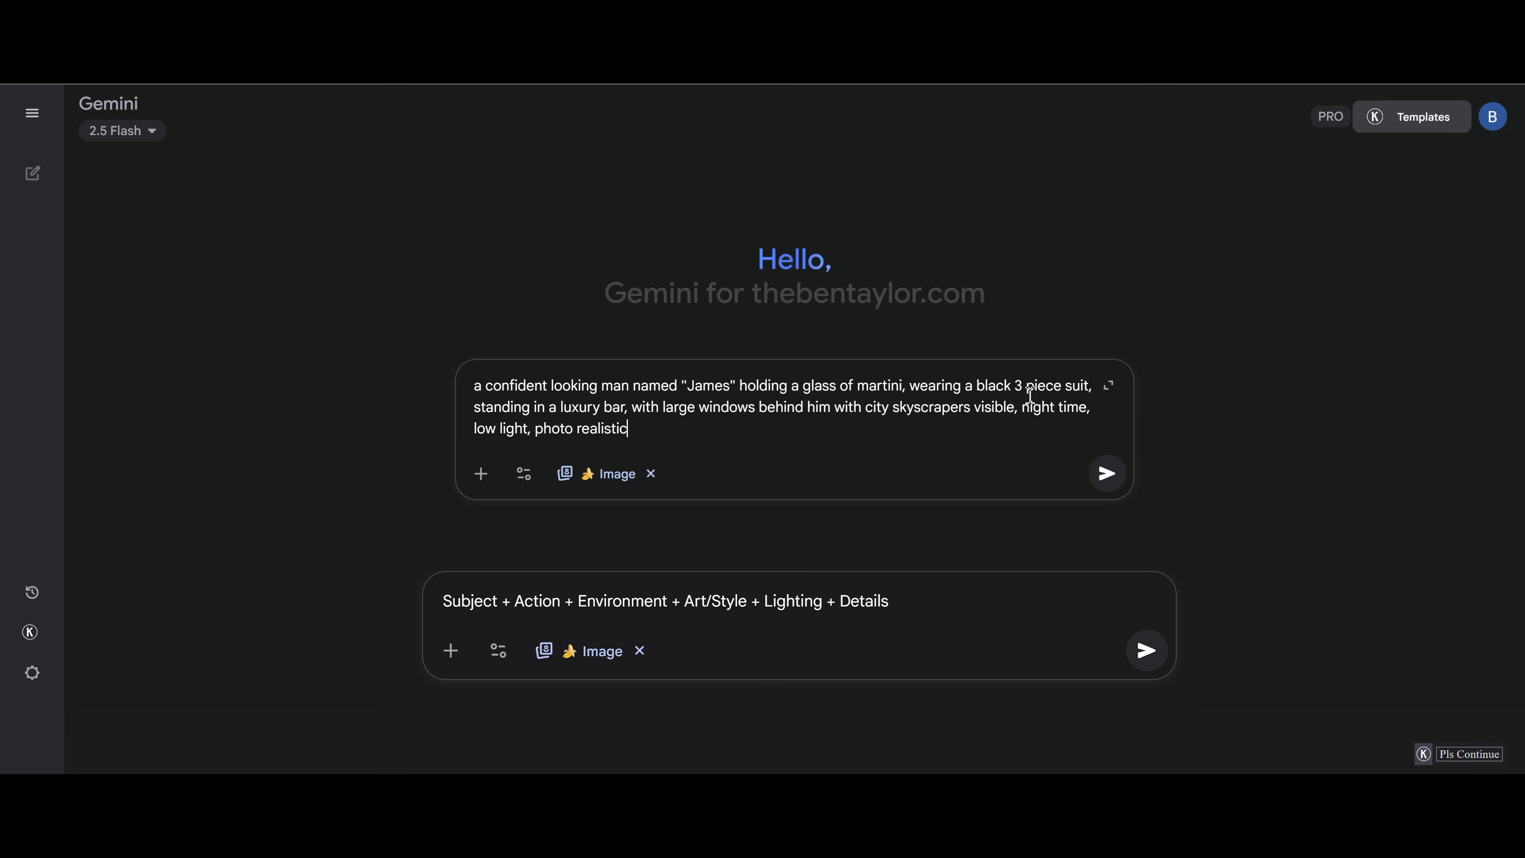
pyautogui.moveTo(669, 416)
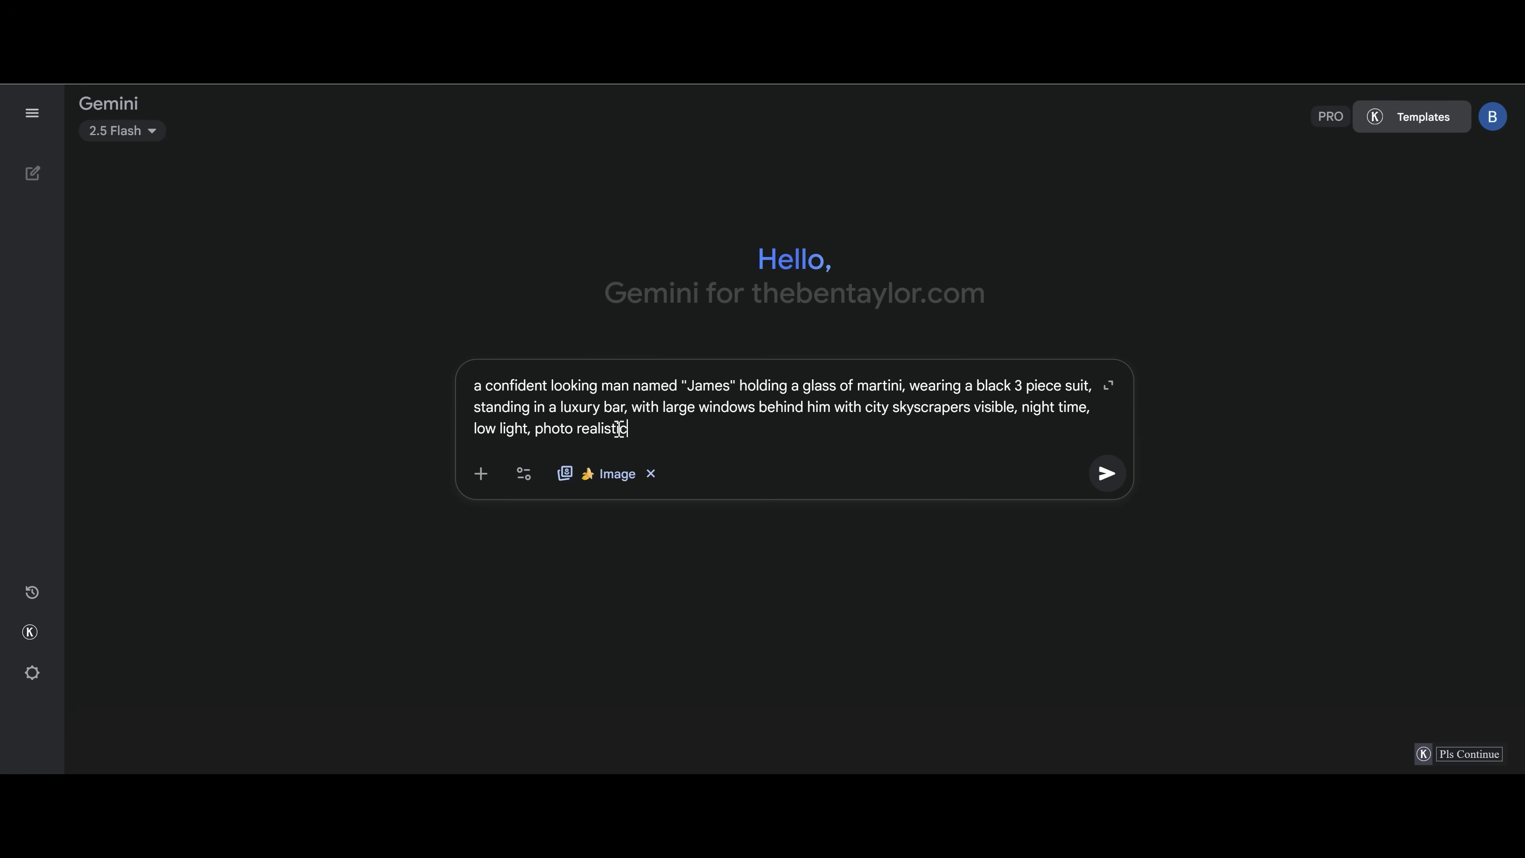
pyautogui.click(1105, 473)
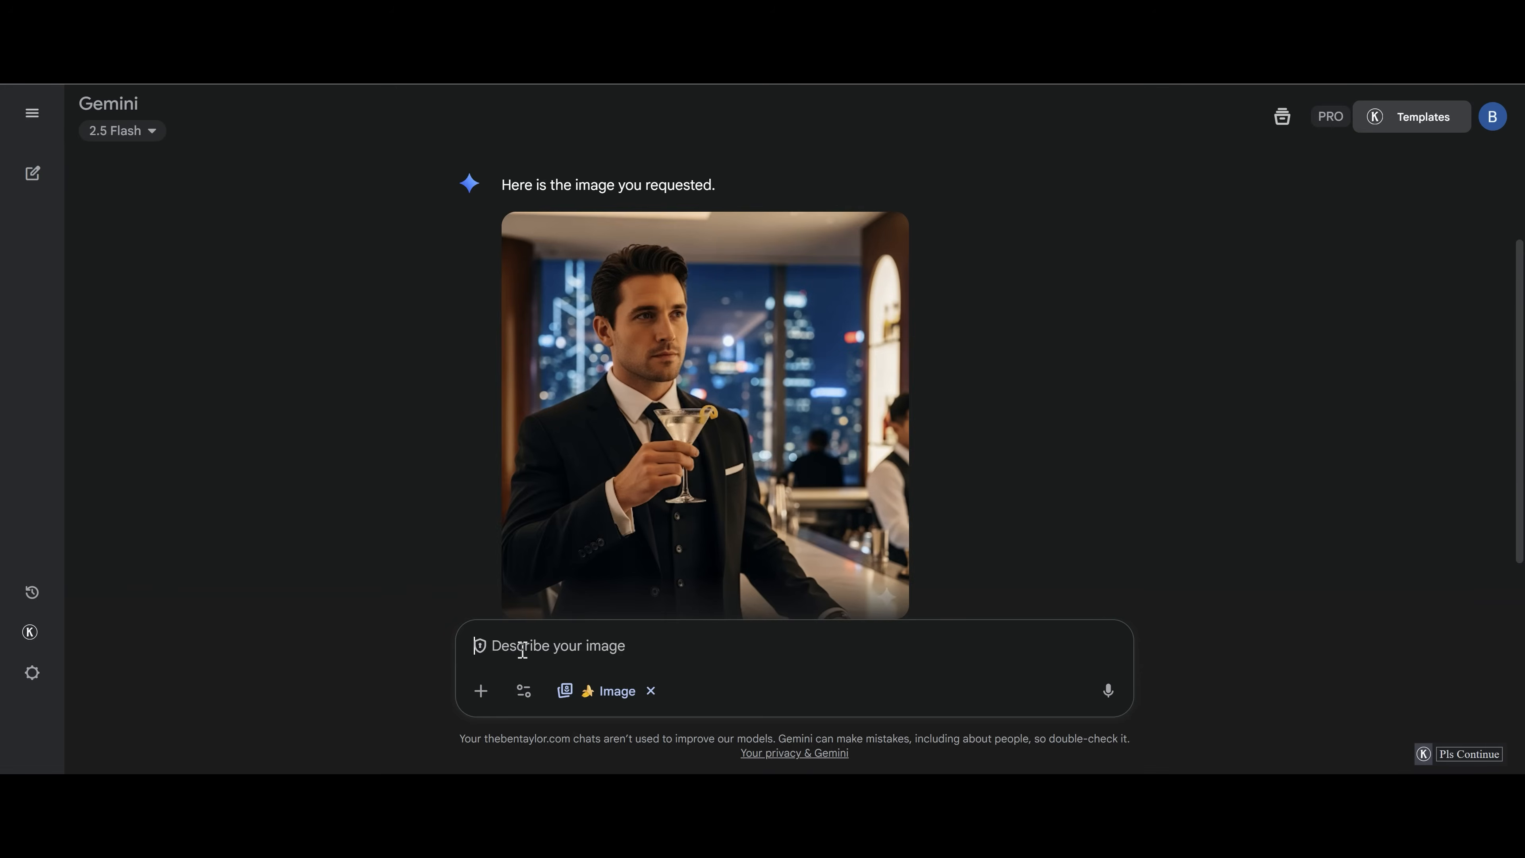
# Request a follow-up image of James sitting on beach sand sipping a cocktail and view the result
pyautogui.write('add james on a beach sitting on the sand sipping a cocktail')
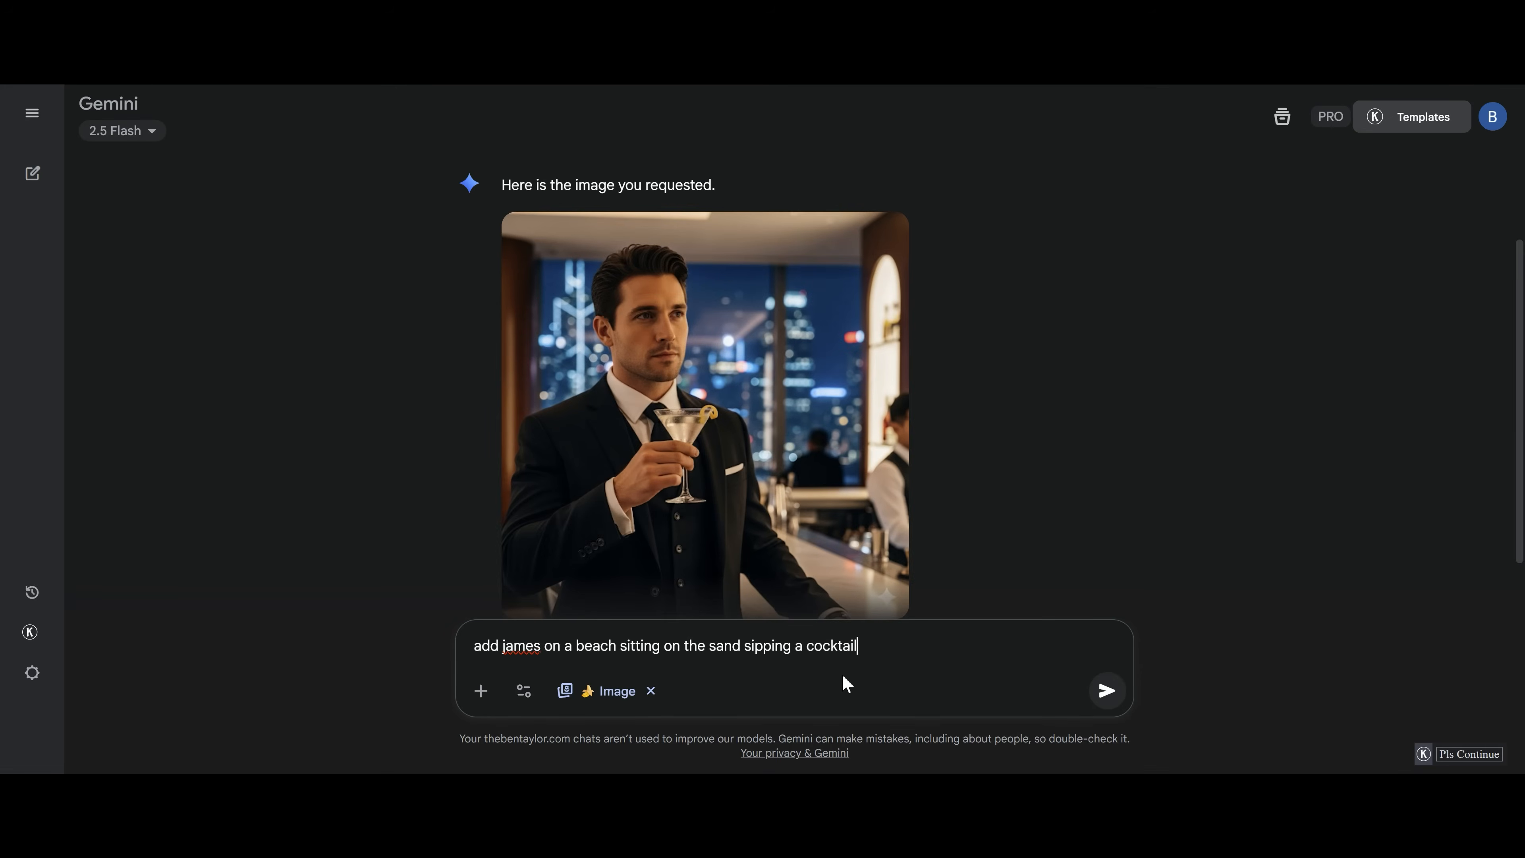
pyautogui.moveTo(1105, 690)
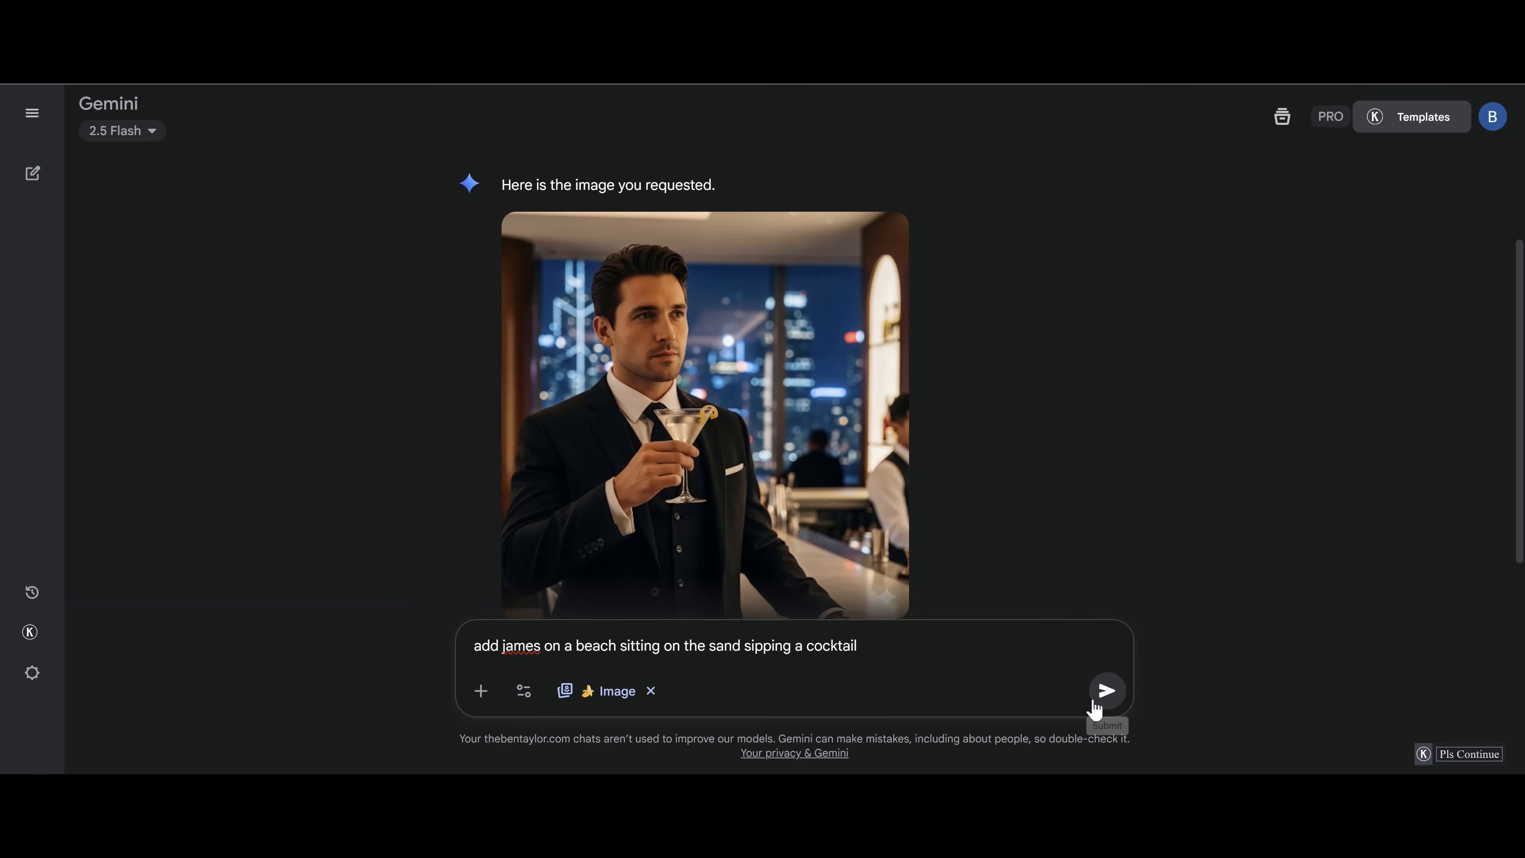
pyautogui.click(1105, 690)
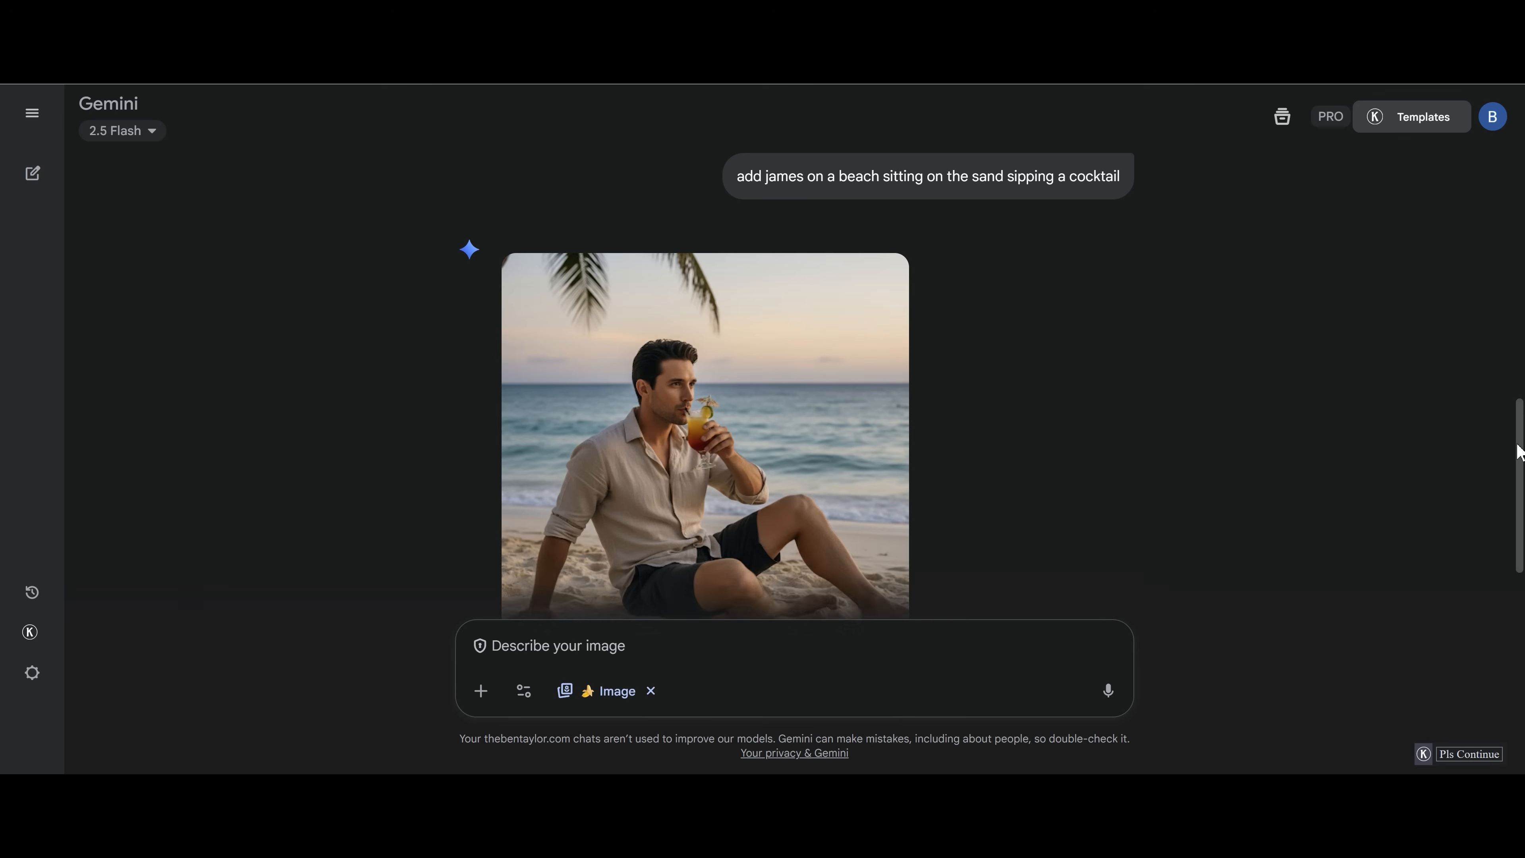
pyautogui.scroll(-3)
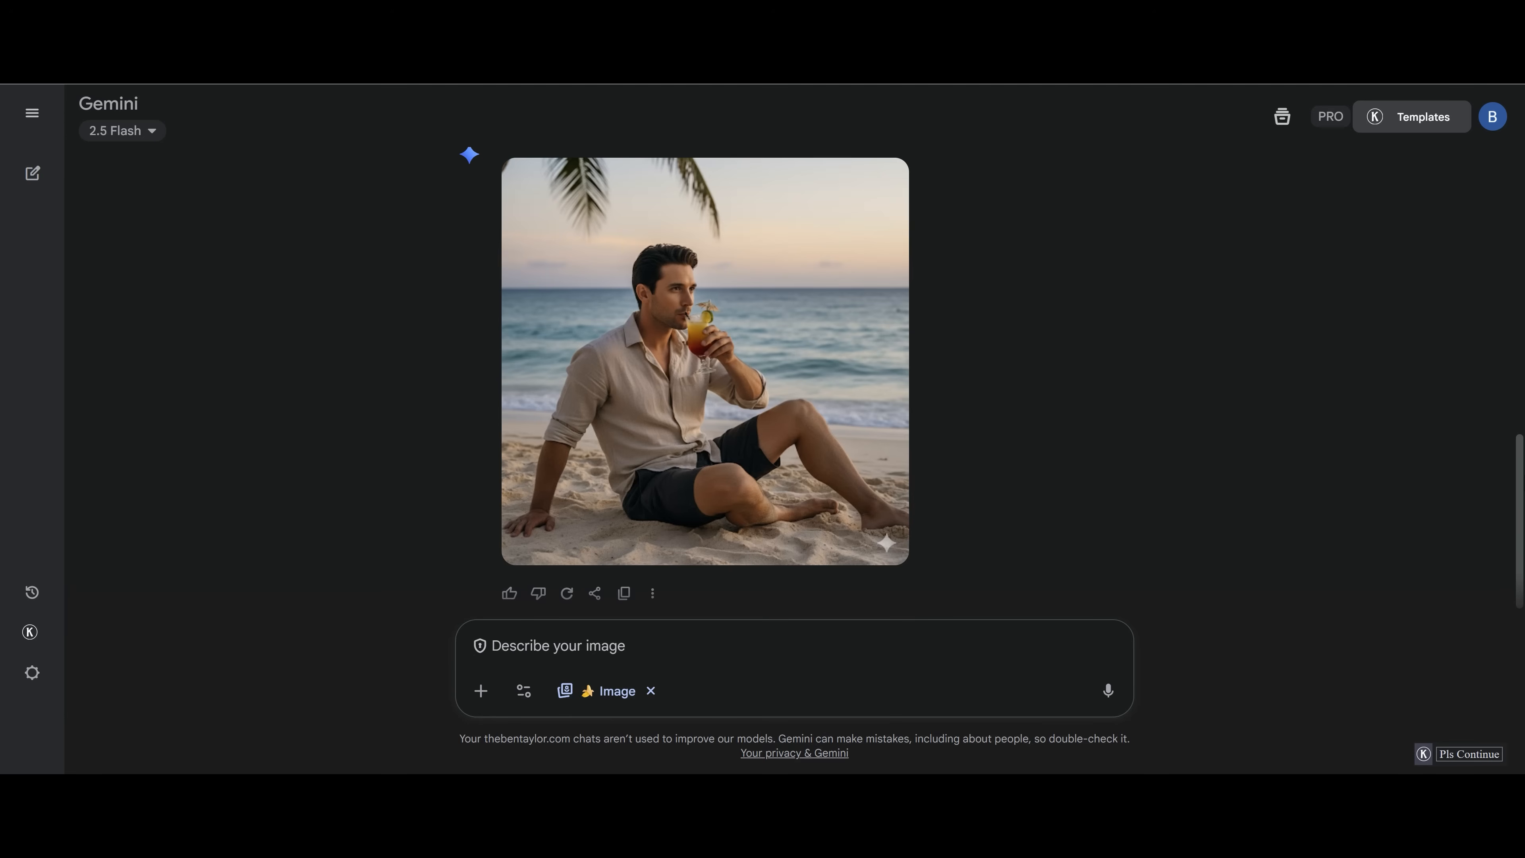
# Request a blonde woman named Ana added beside James on the beach and view the result
pyautogui.write('add a woman named "Ana" with blonde hair sitting next to james')
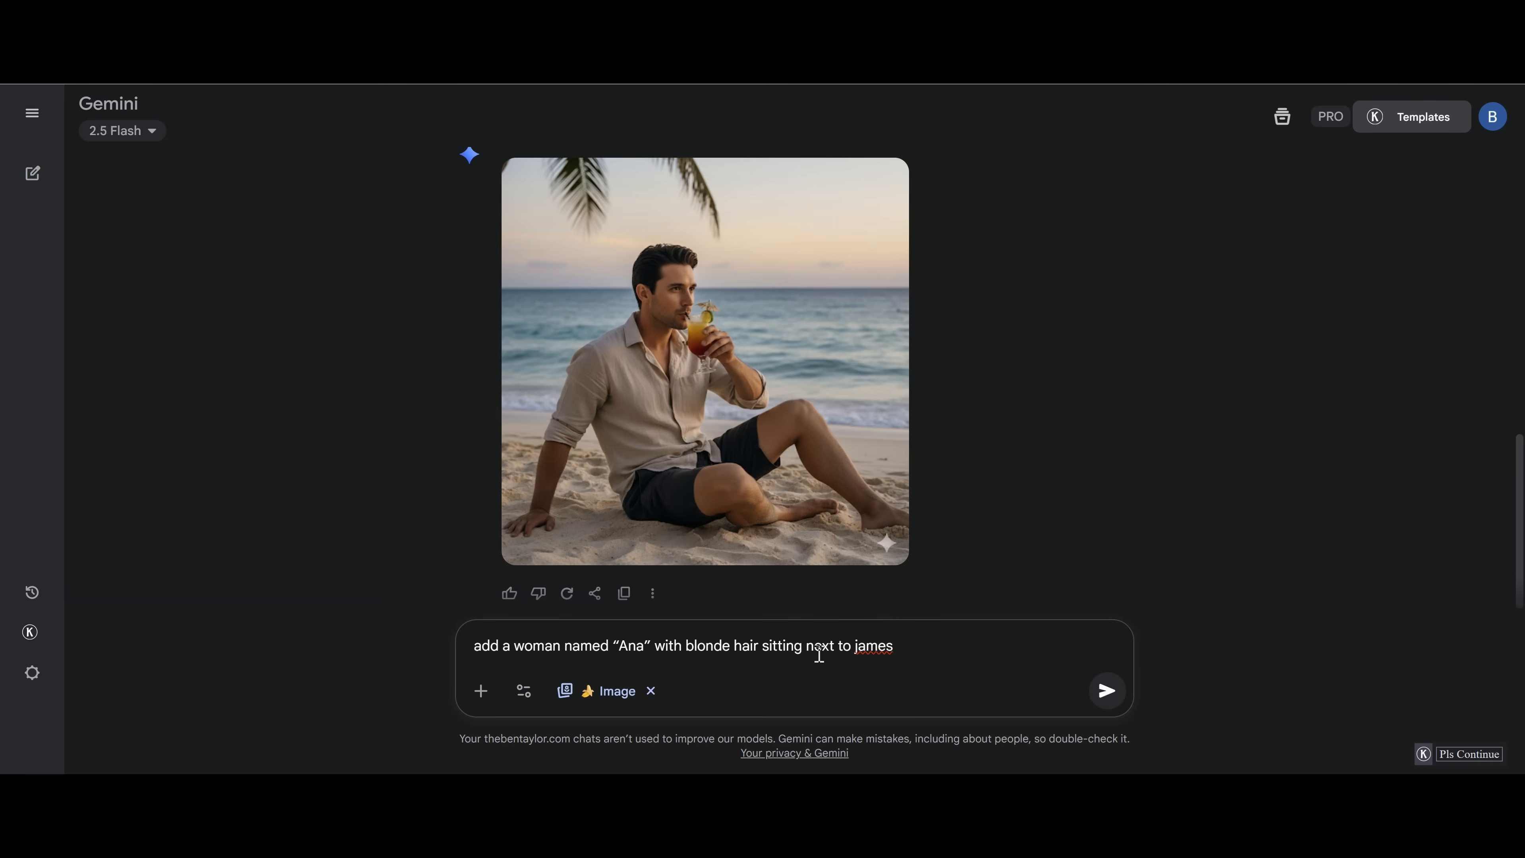
pyautogui.moveTo(1101, 692)
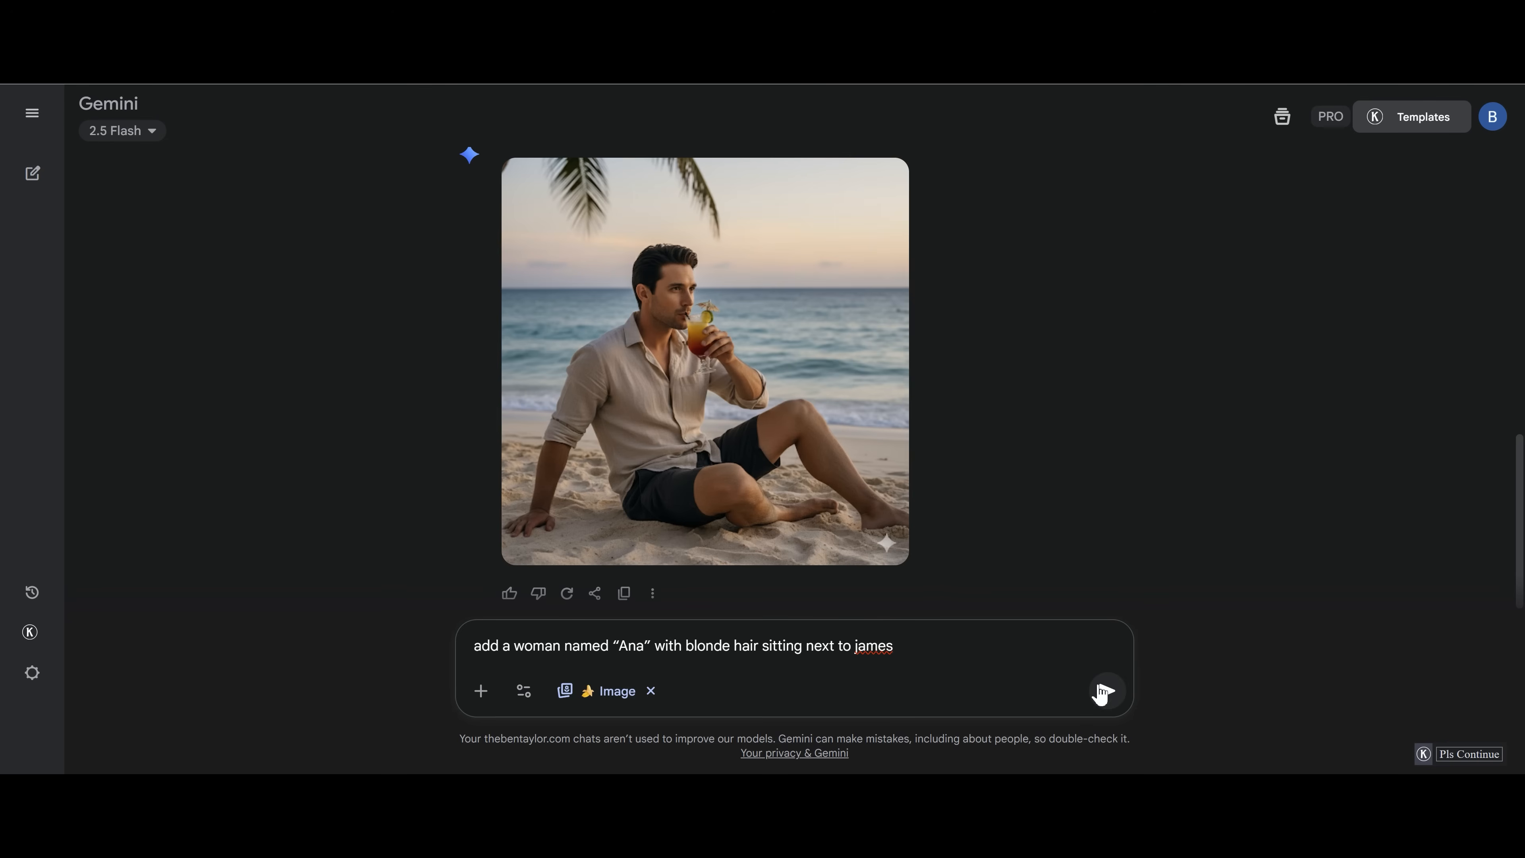
pyautogui.click(1105, 690)
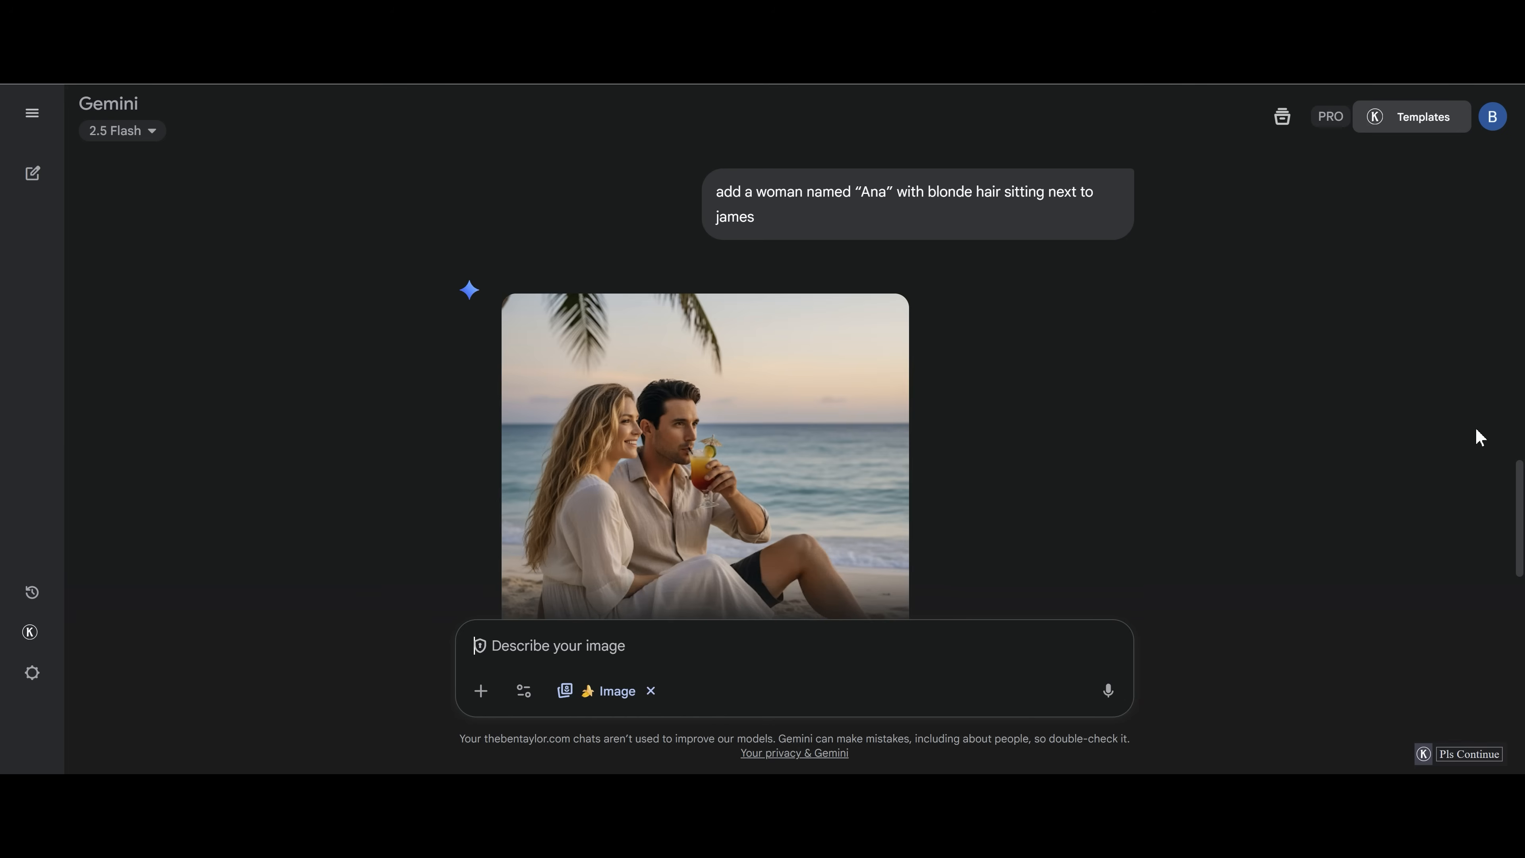
pyautogui.scroll(-3)
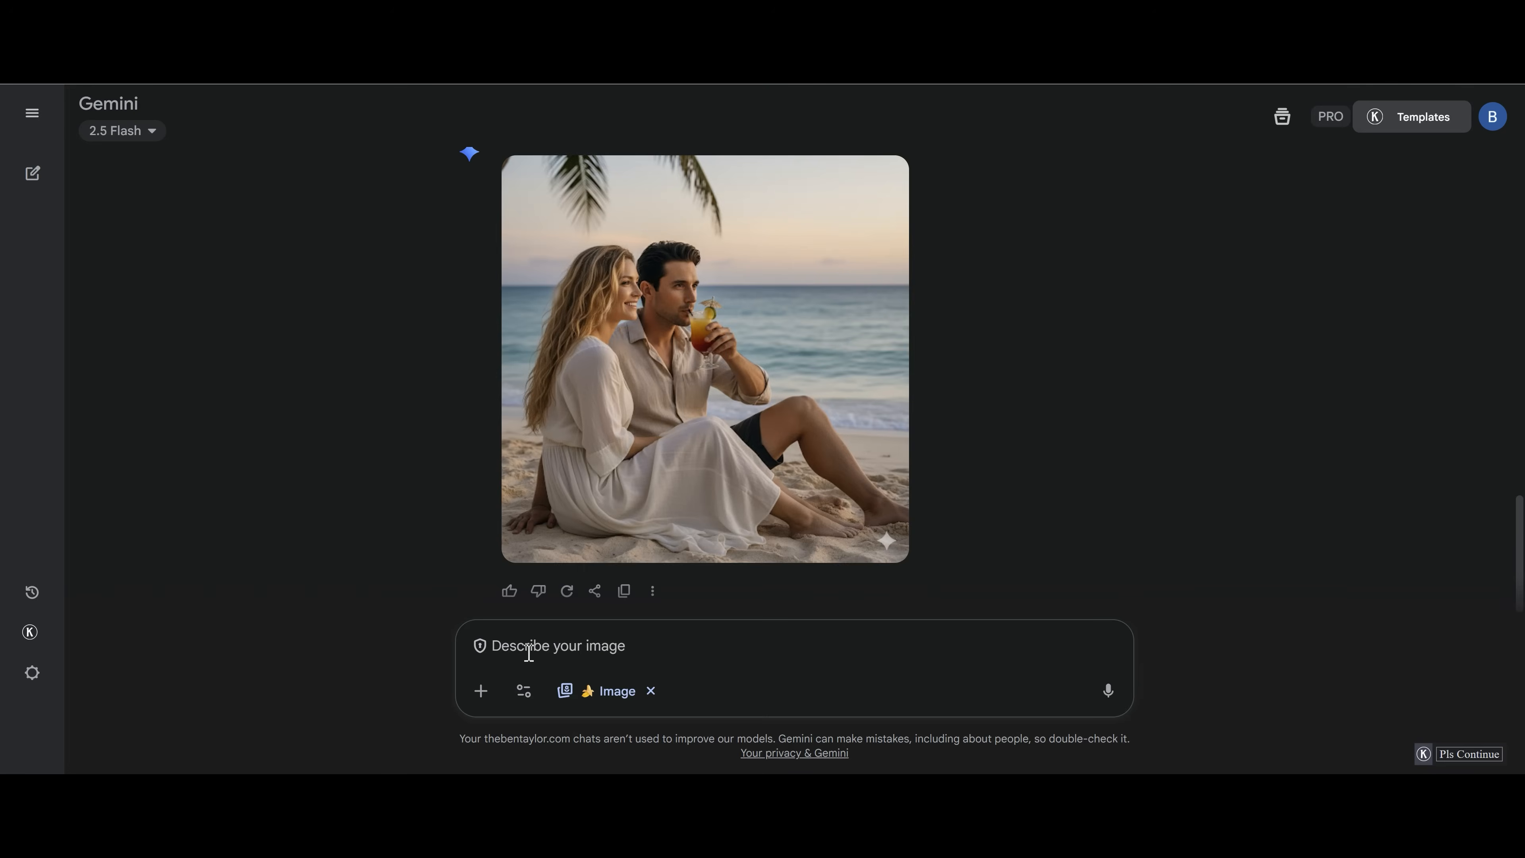
# Request James and Ana standing on a boat at sea, then start a new chat
pyautogui.write('Add James and Ana standing on a boat on the sea')
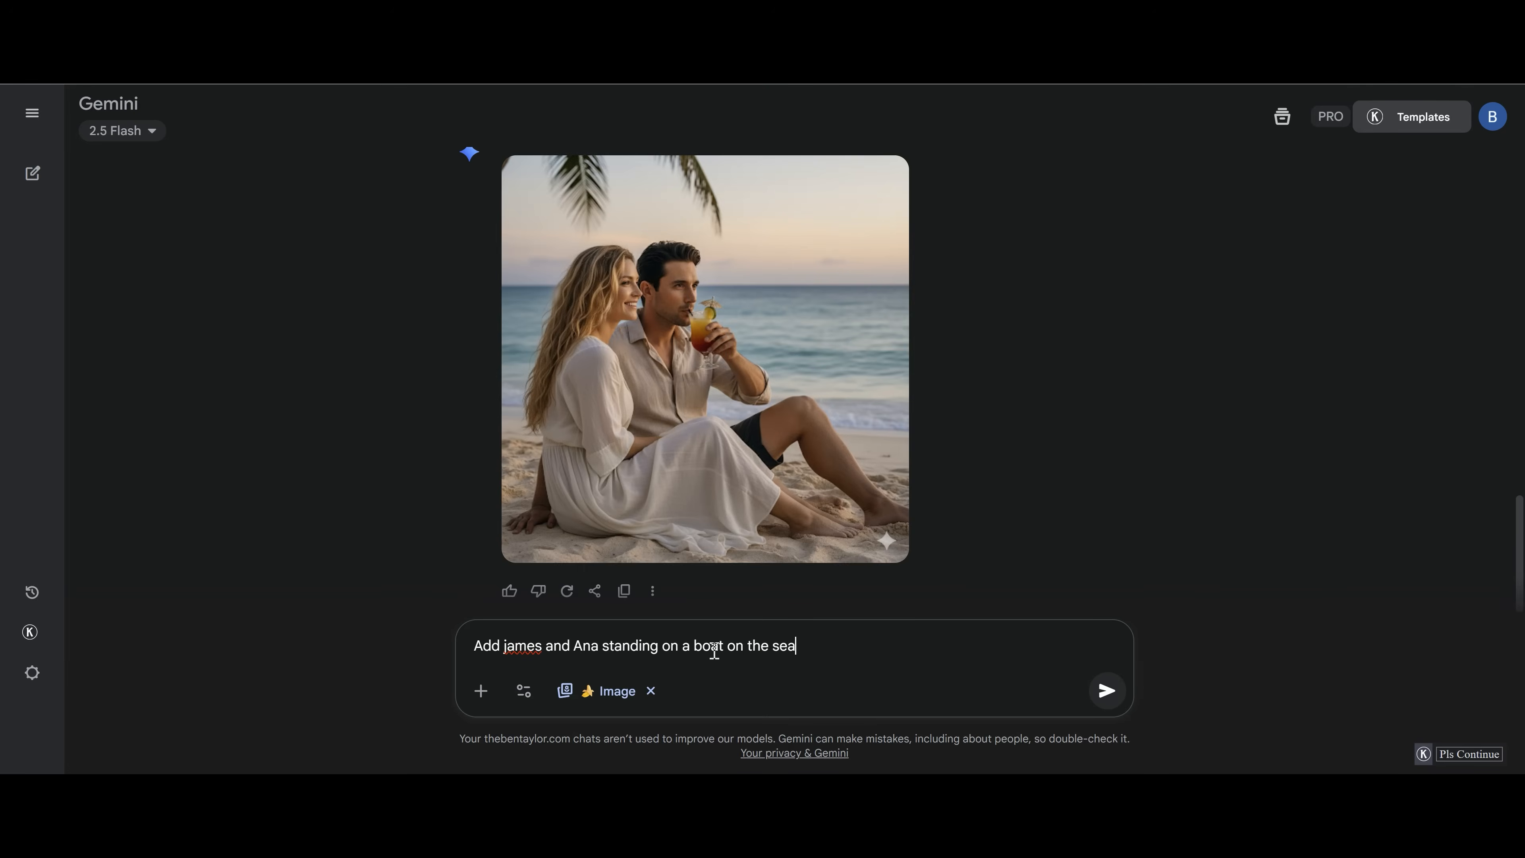
pyautogui.click(1105, 690)
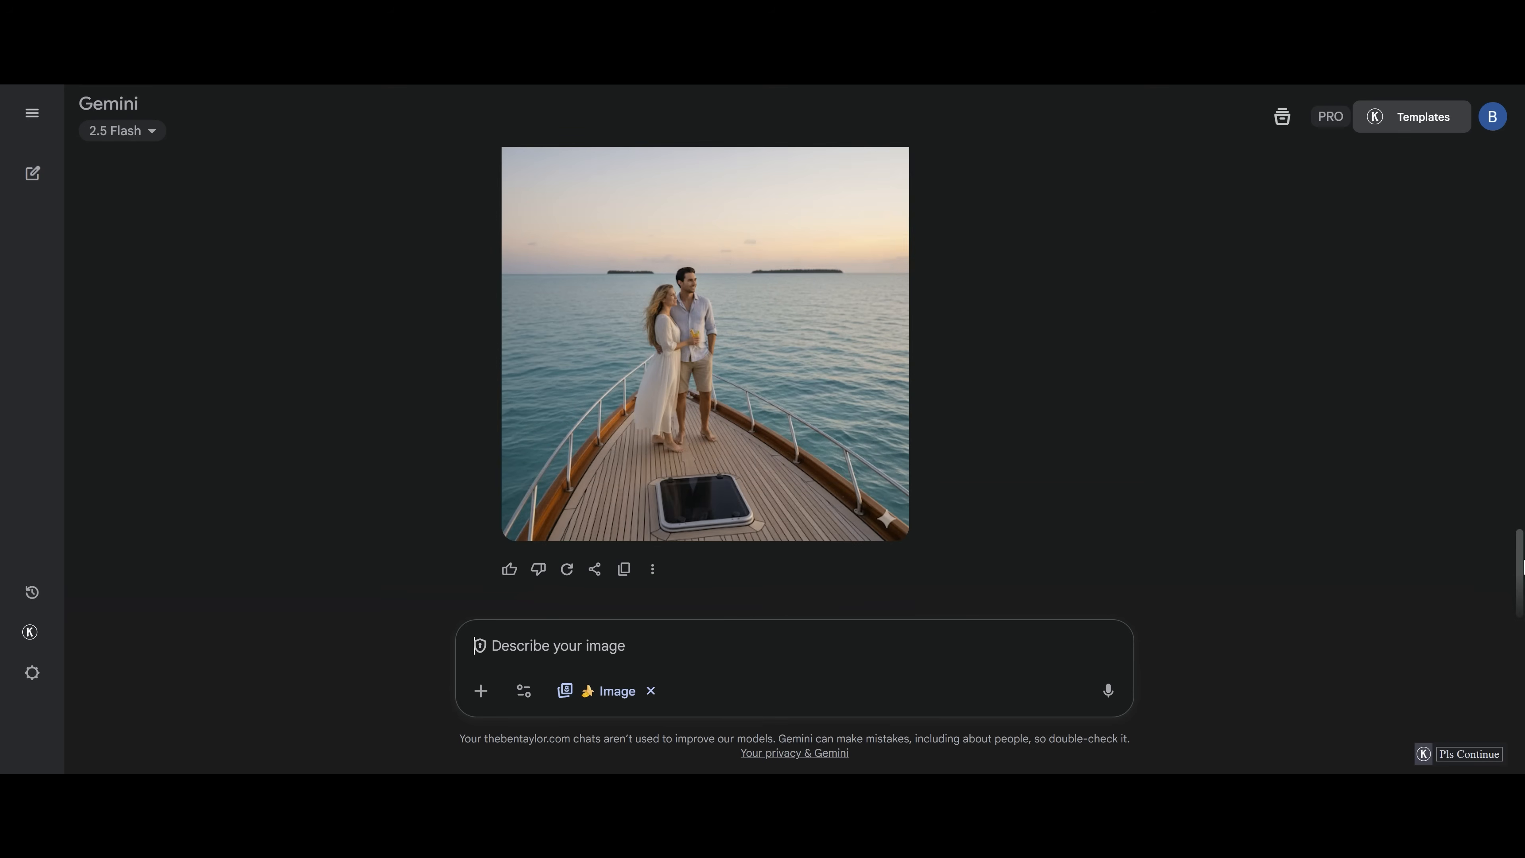
pyautogui.click(704, 344)
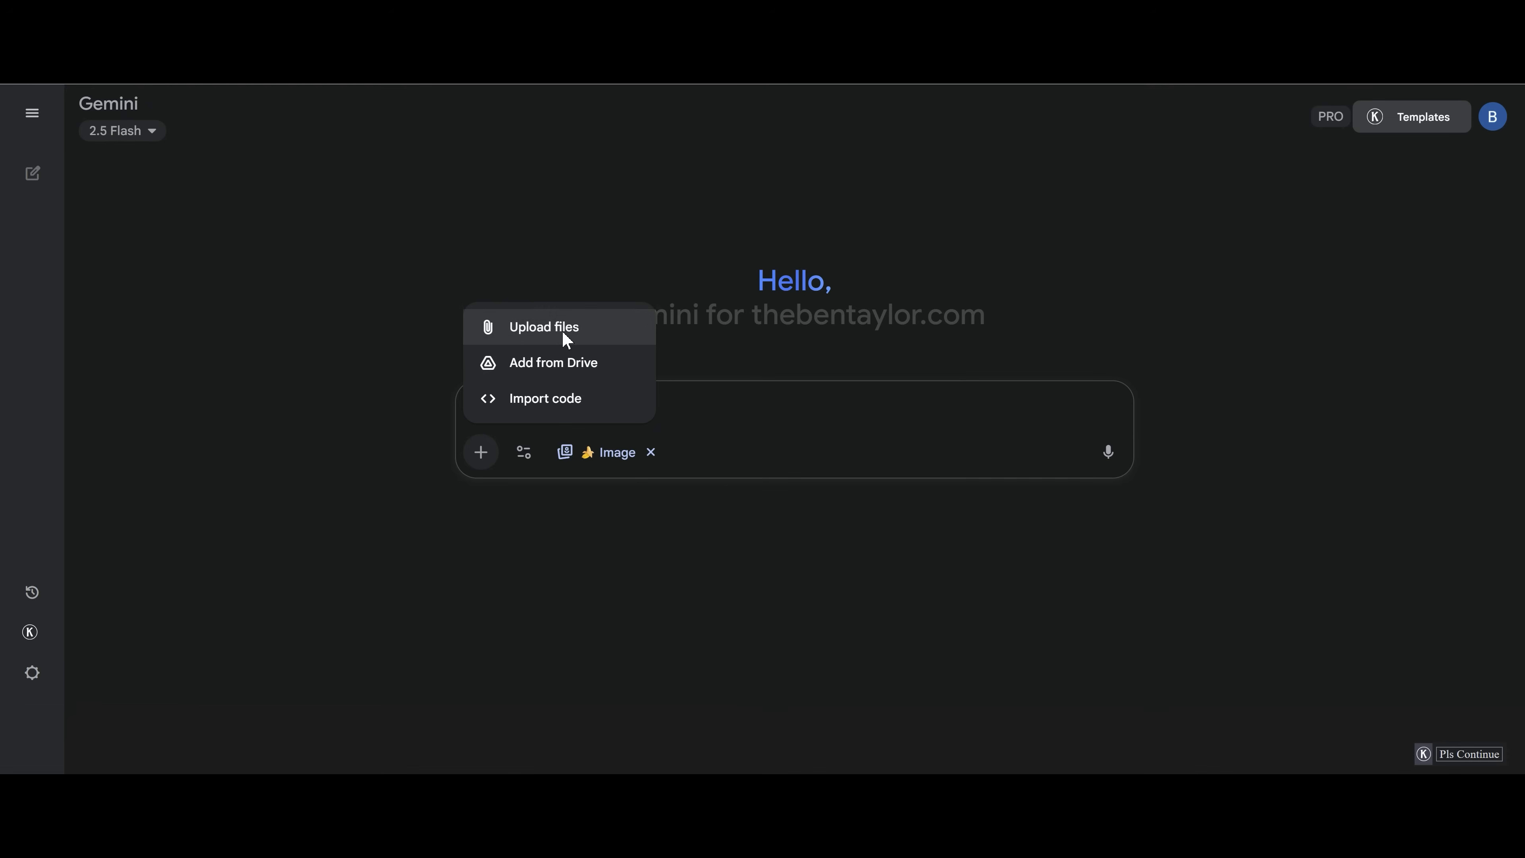
# Attach the beach photo named 'replace' from the computer
pyautogui.click(543, 325)
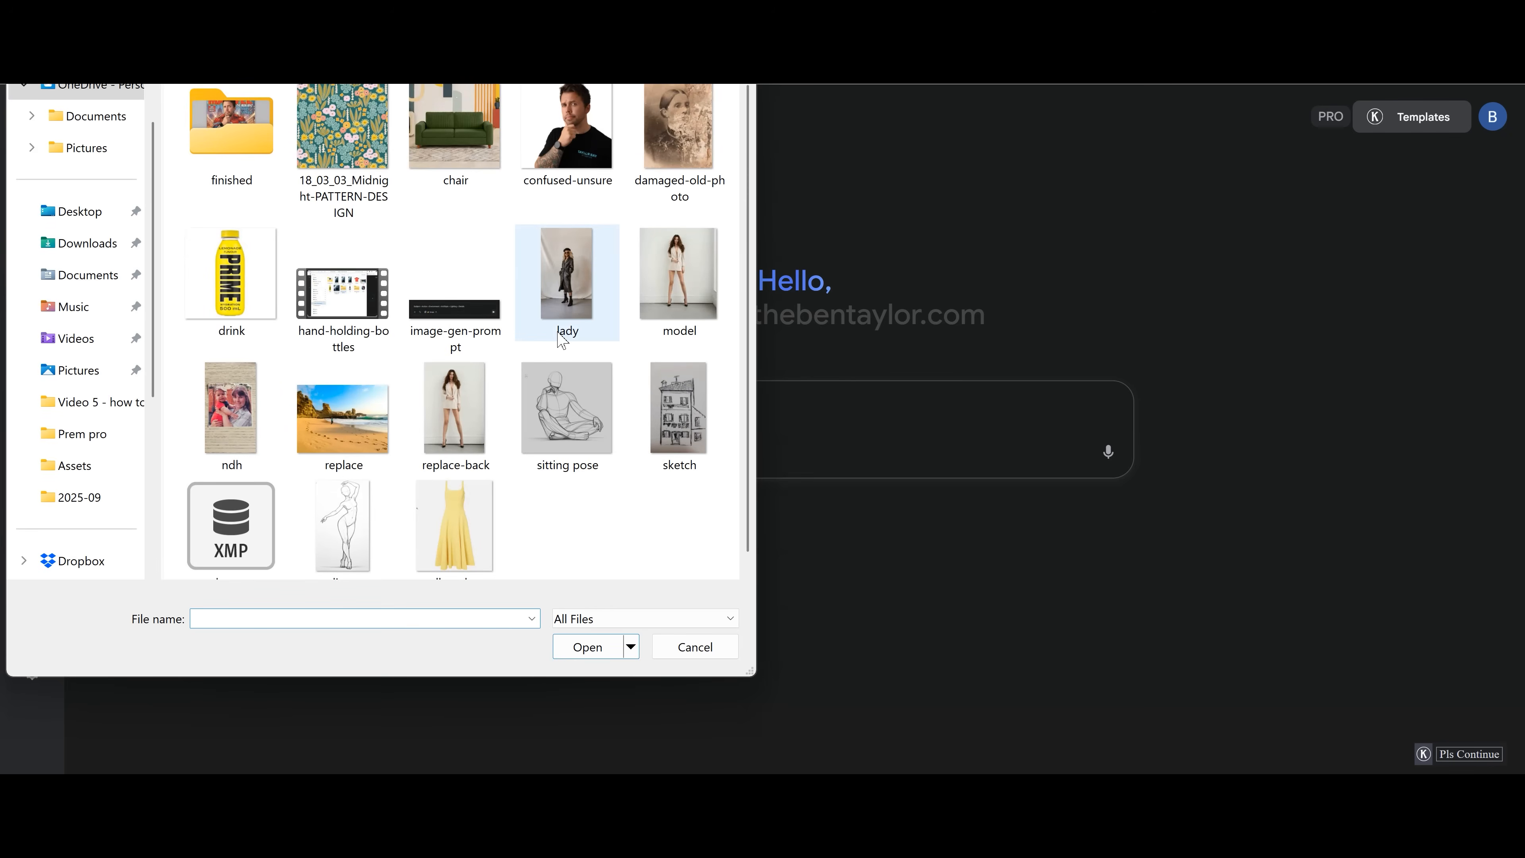
pyautogui.click(343, 408)
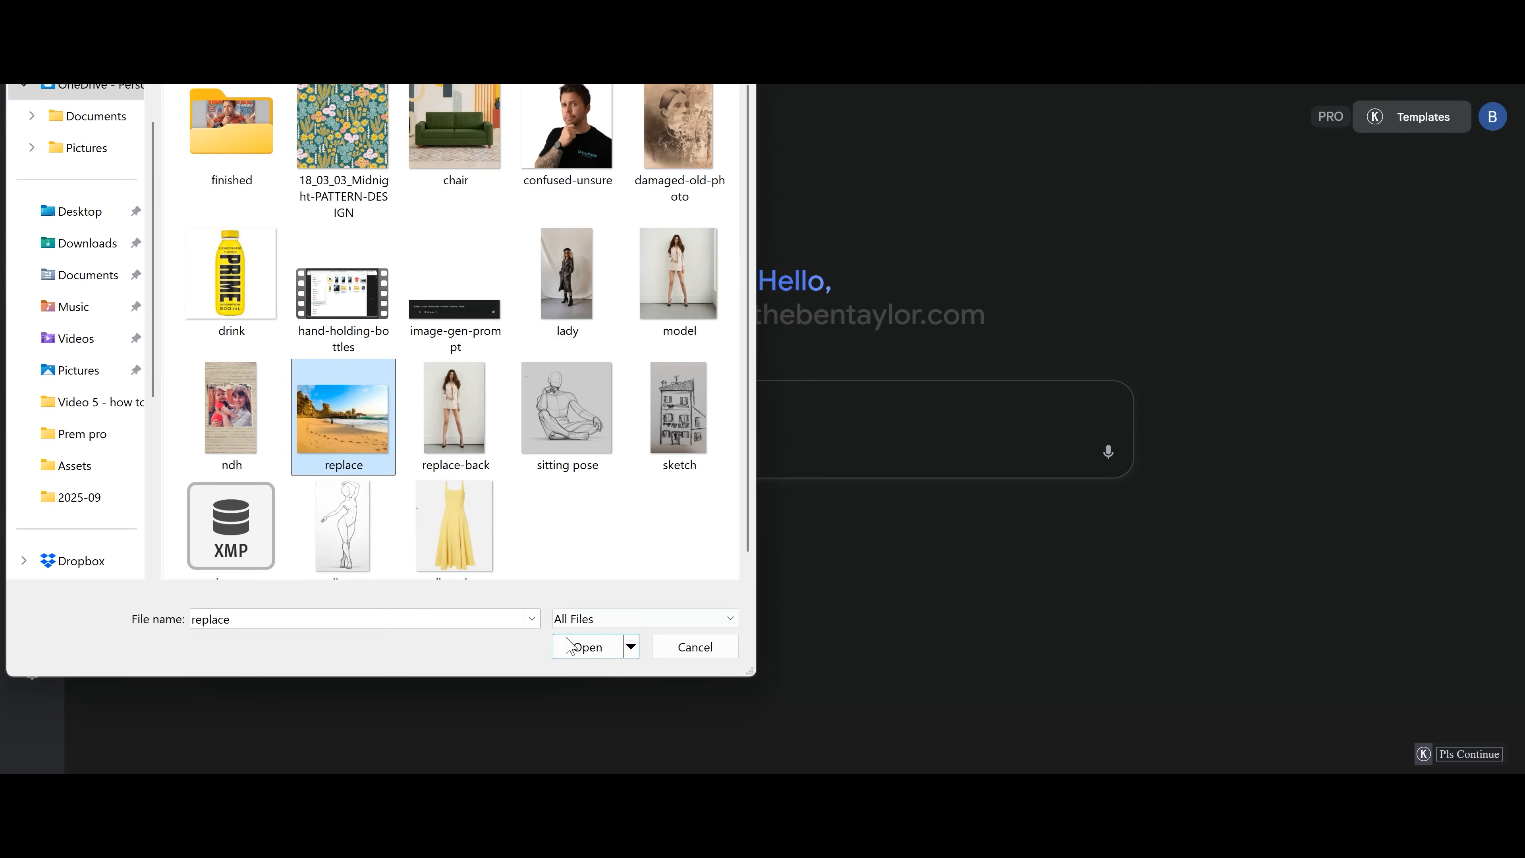
pyautogui.click(588, 646)
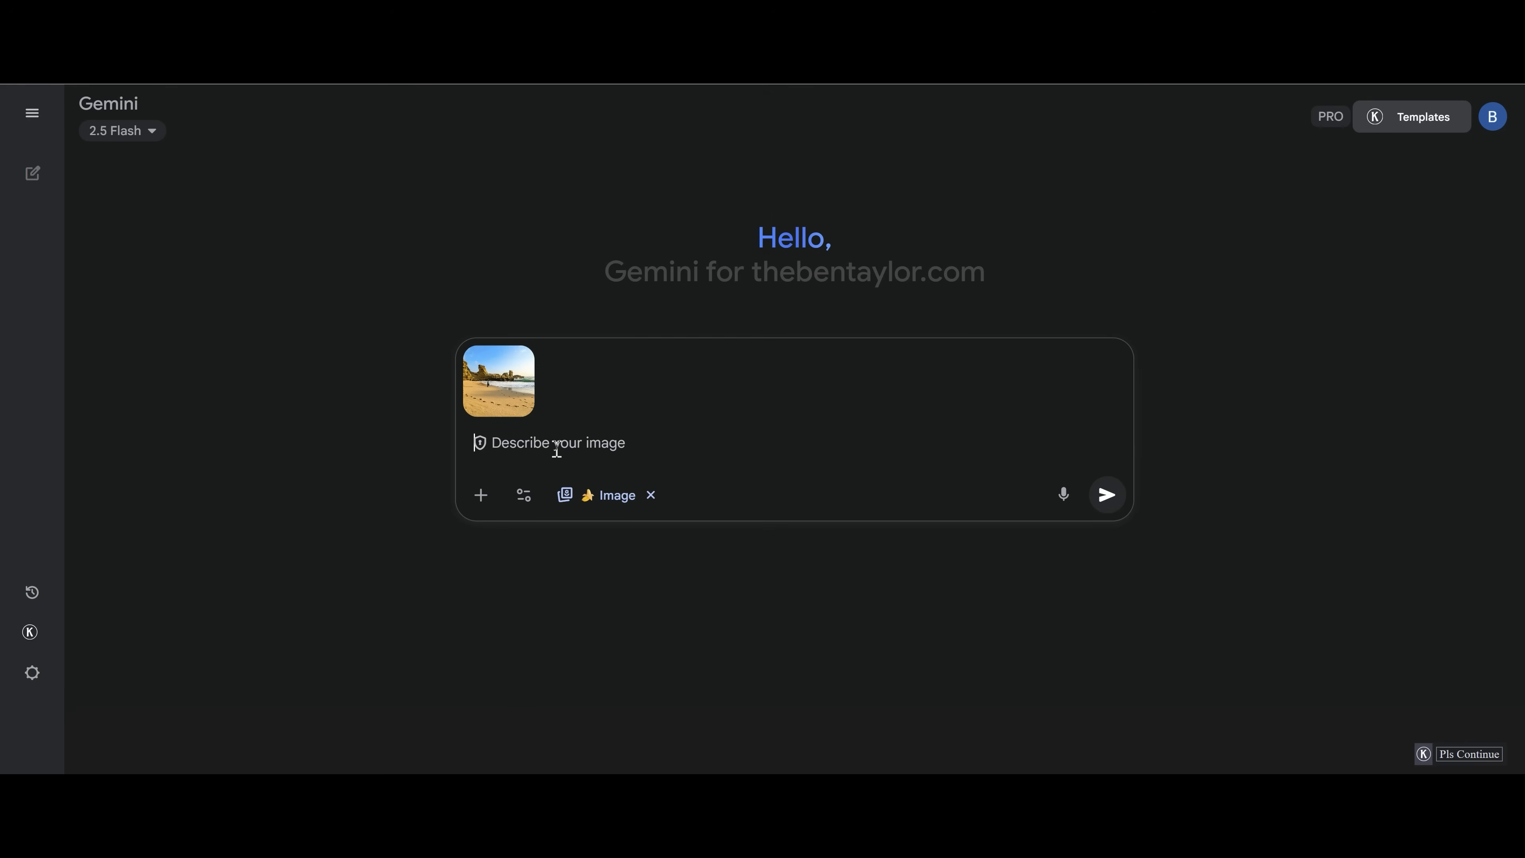
# Request 'Replace the sky with a sunset sky' and view the generated sunset version
pyautogui.write('Replace the sky with a sunset sky')
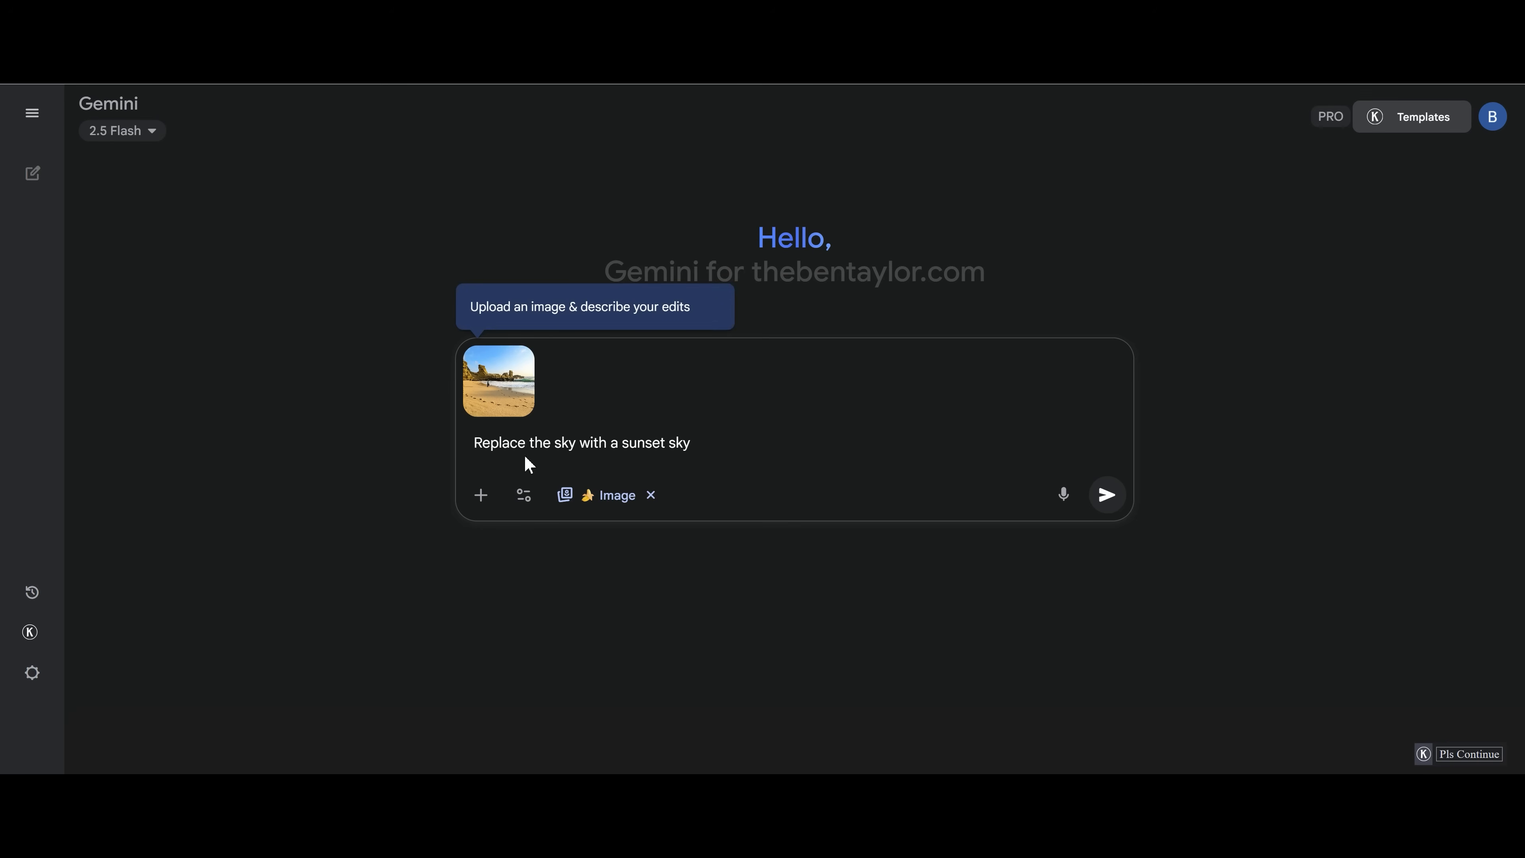
pyautogui.click(690, 443)
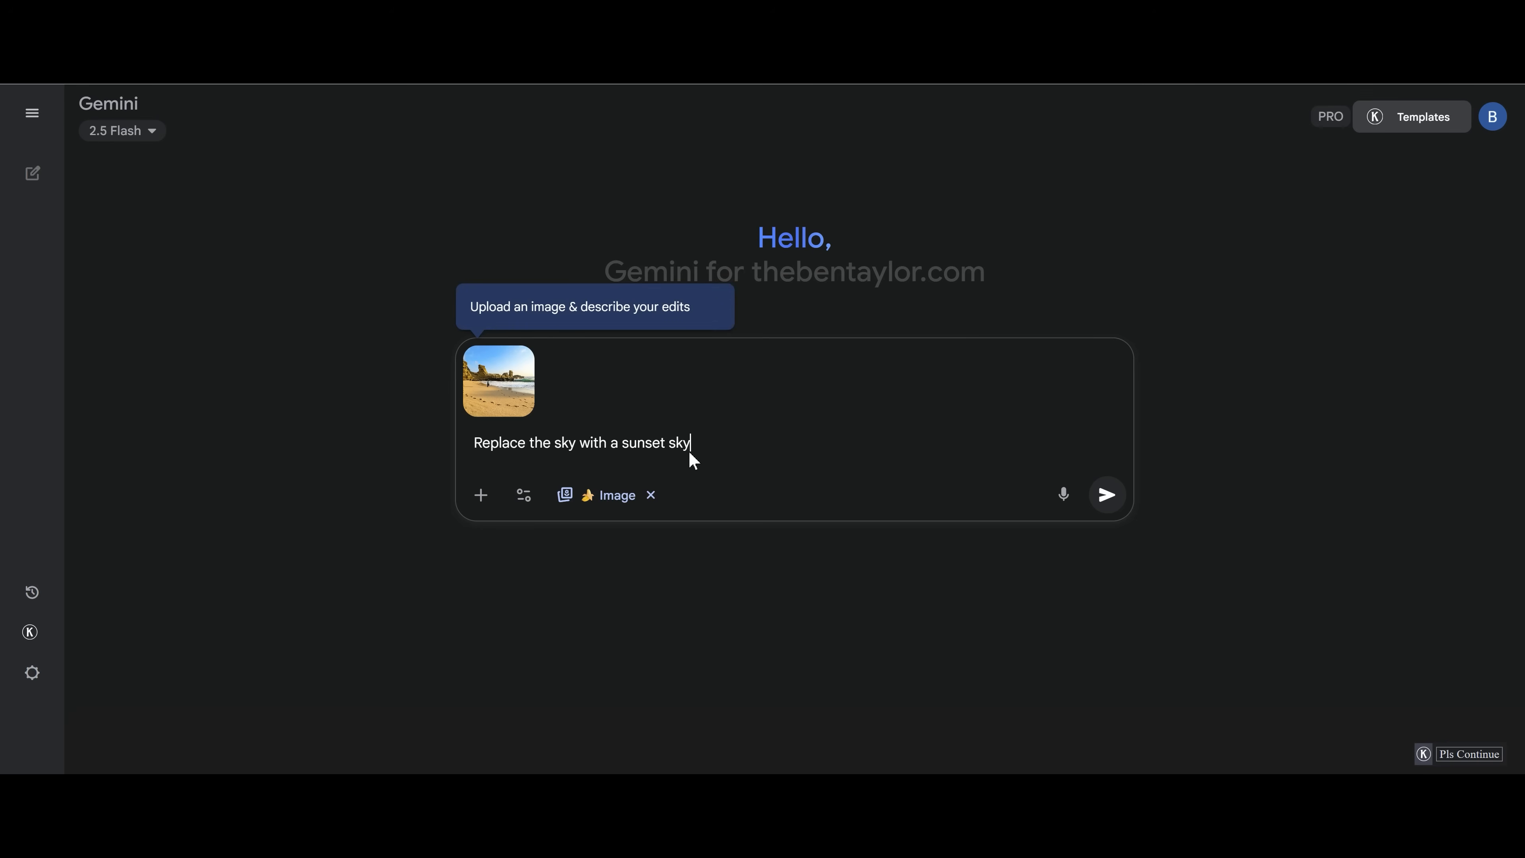
pyautogui.click(1106, 494)
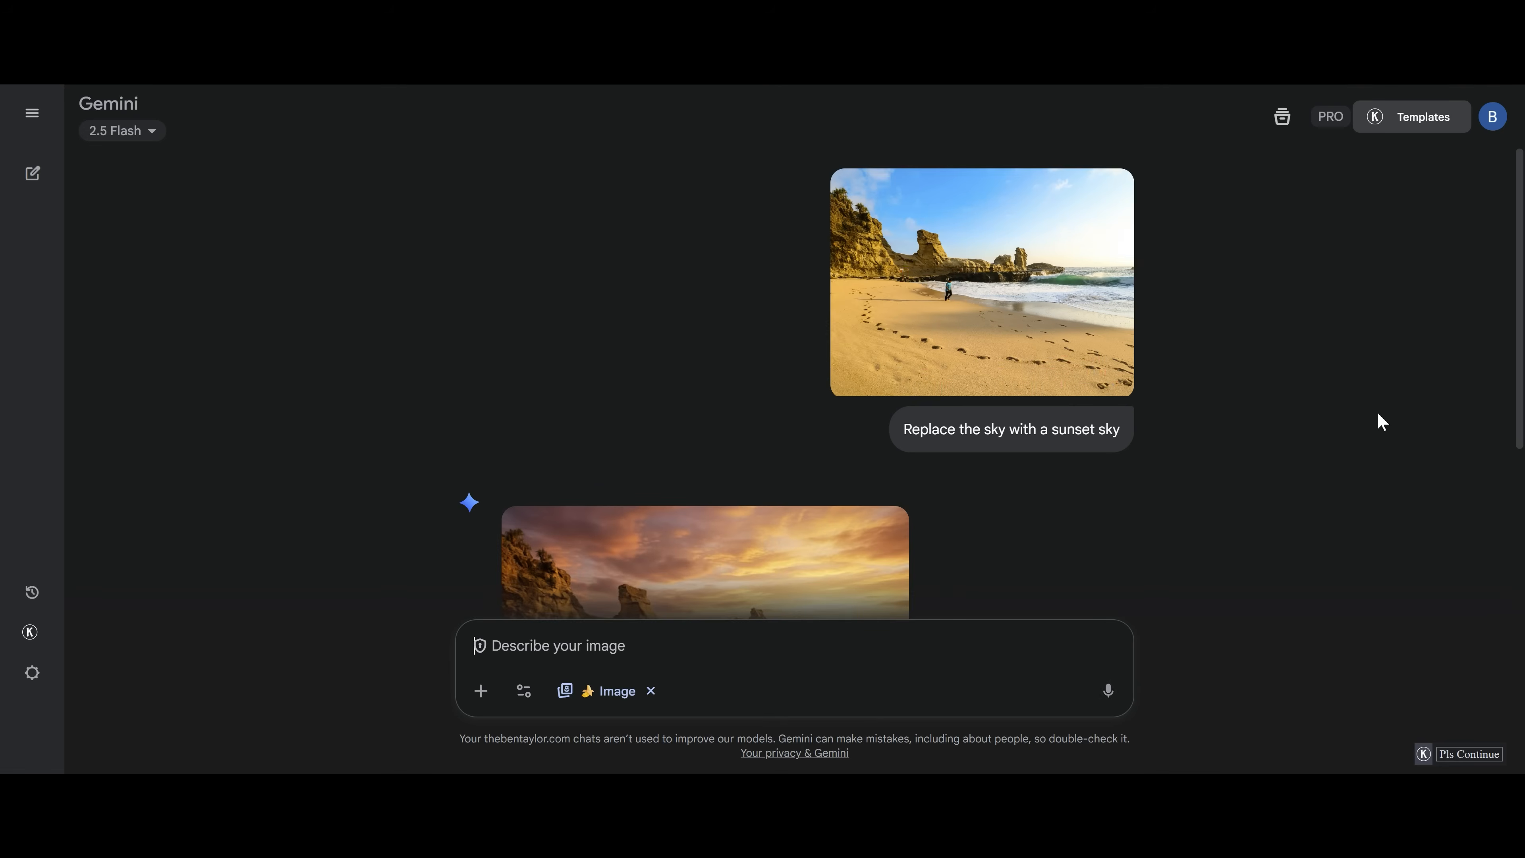
pyautogui.scroll(-3)
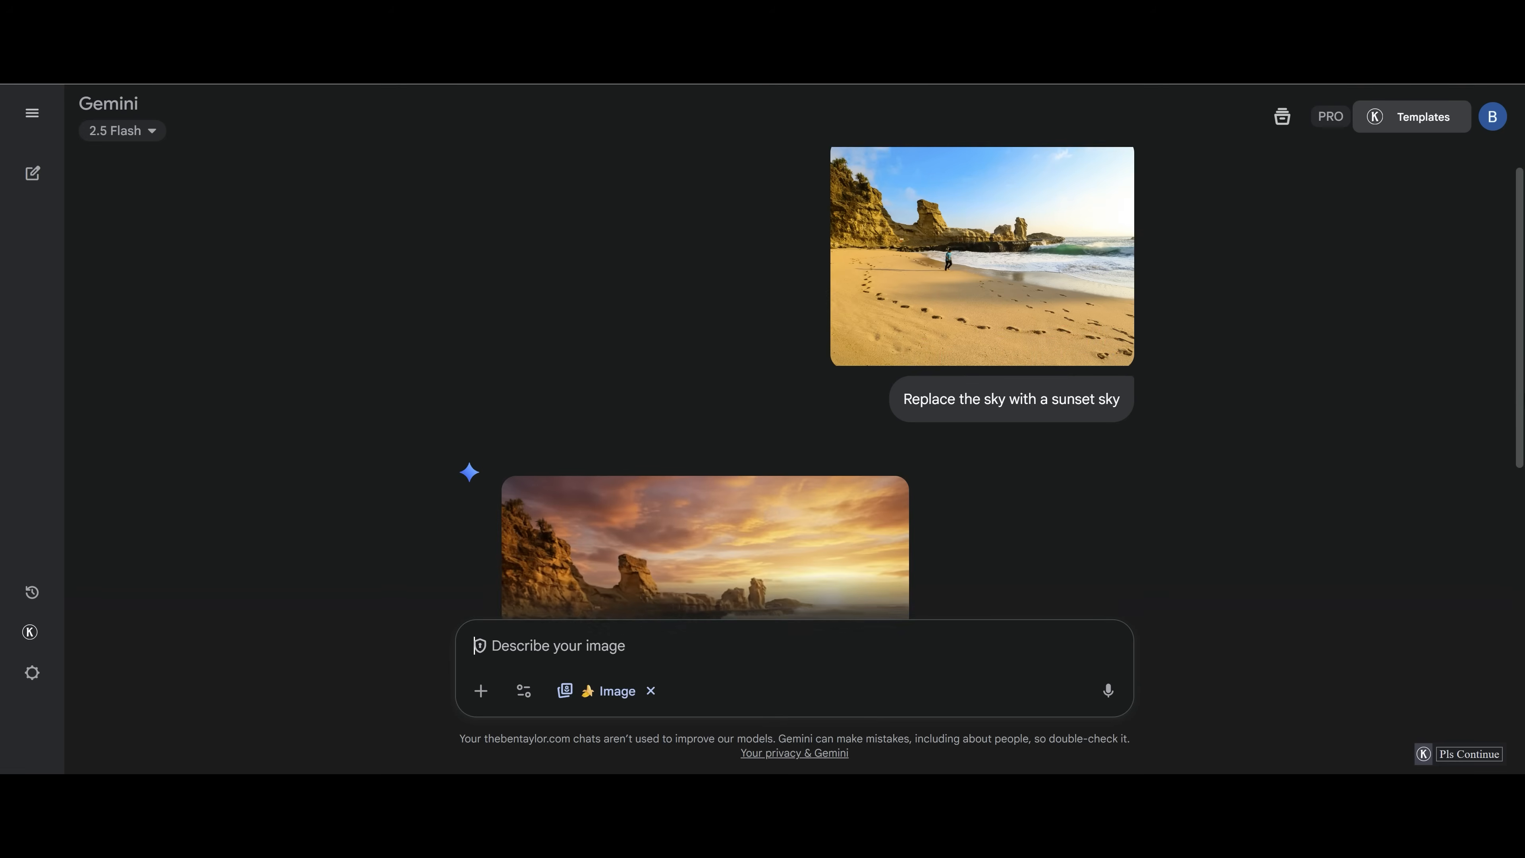
pyautogui.scroll(-3)
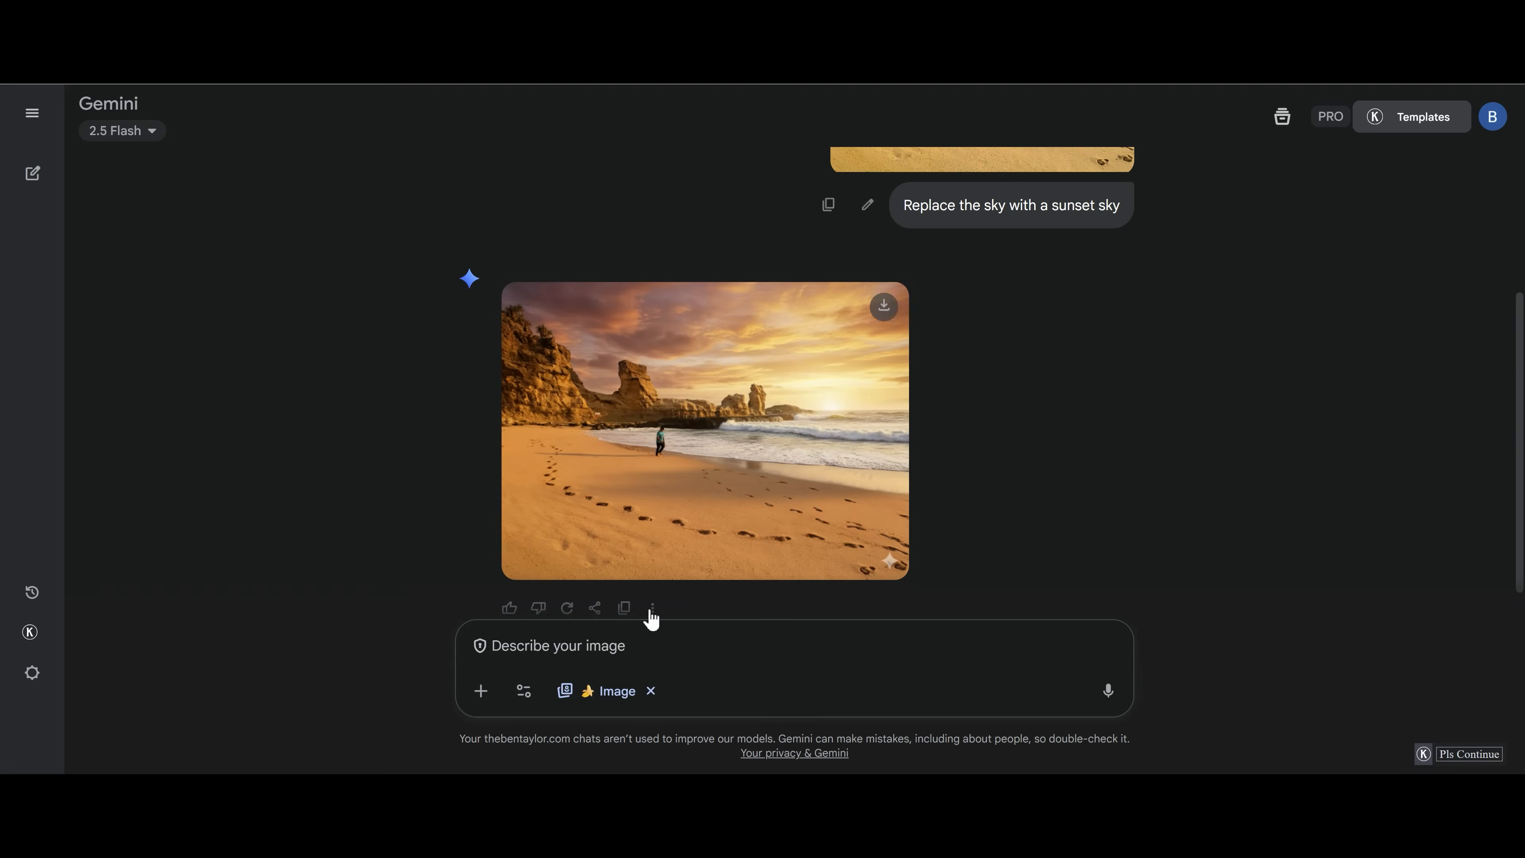
# Request 'Replace the sky with a night sky' for the beach photo, then open the attachment menu
pyautogui.write('Replace the sky with a night sky')
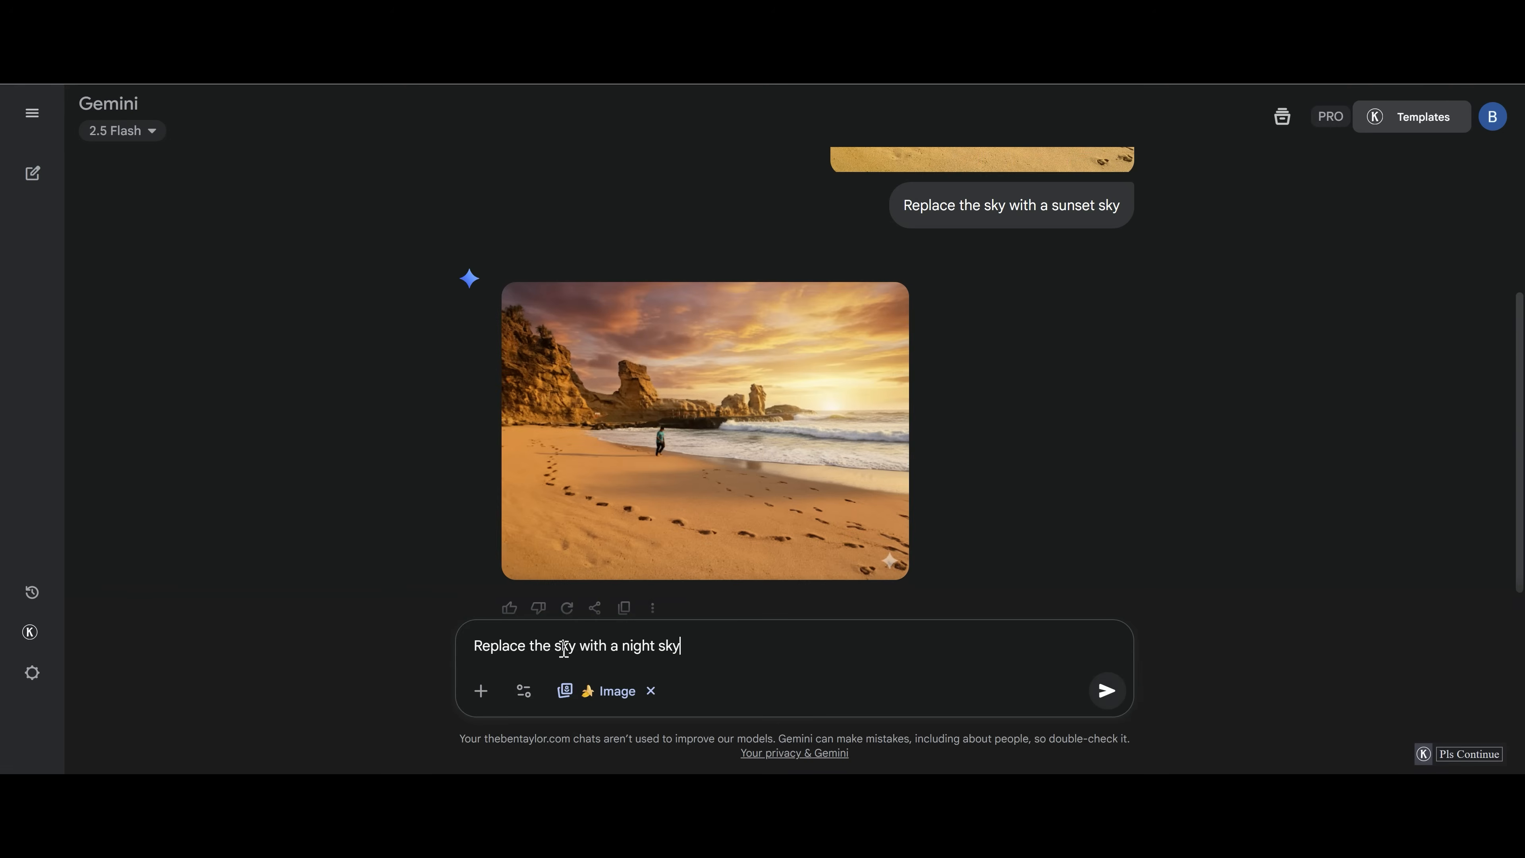
pyautogui.click(1104, 690)
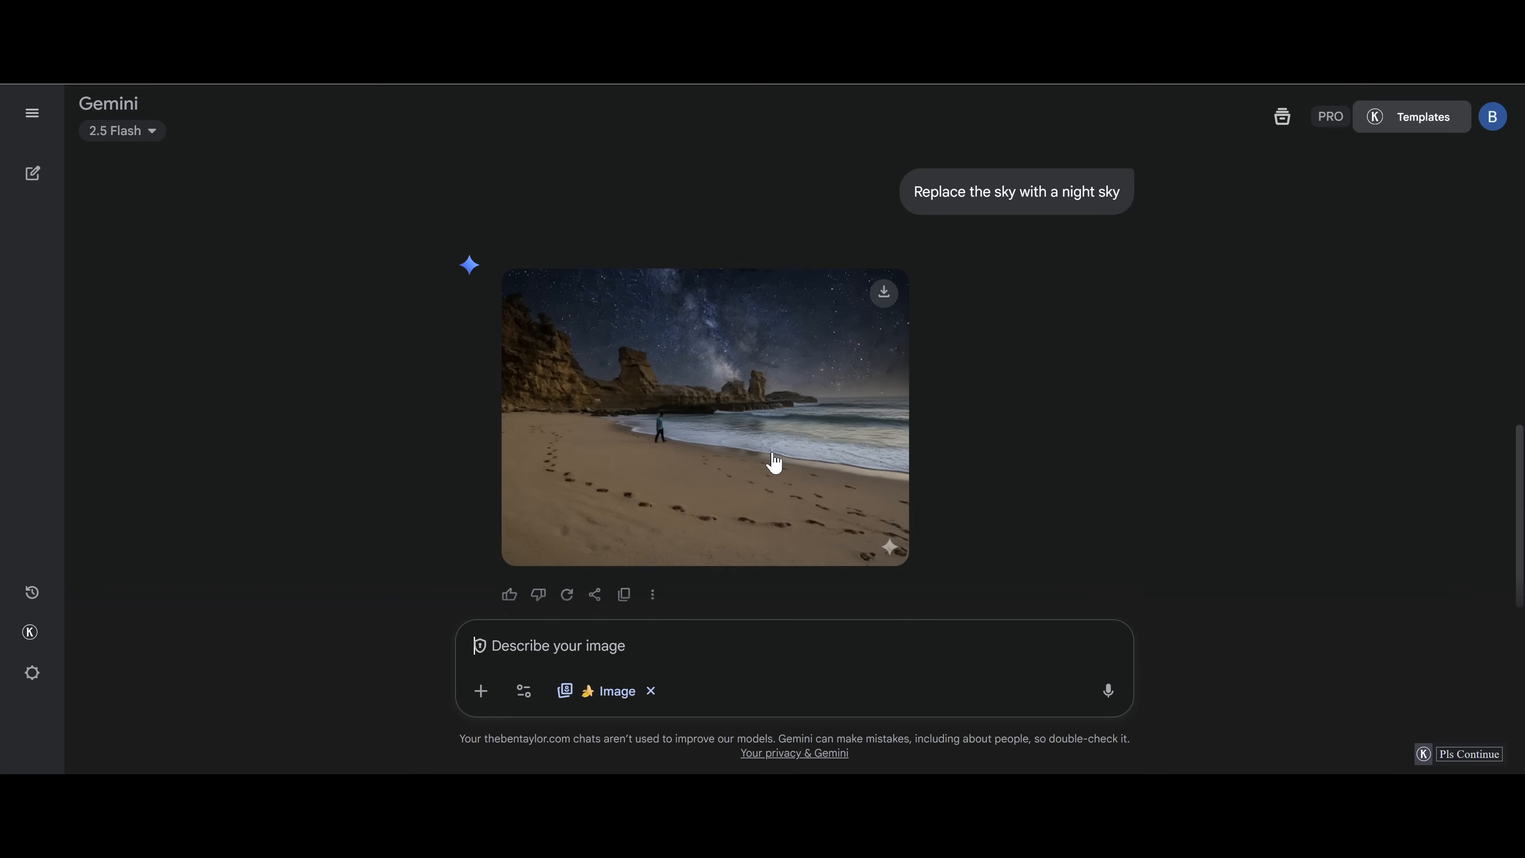
pyautogui.click(479, 451)
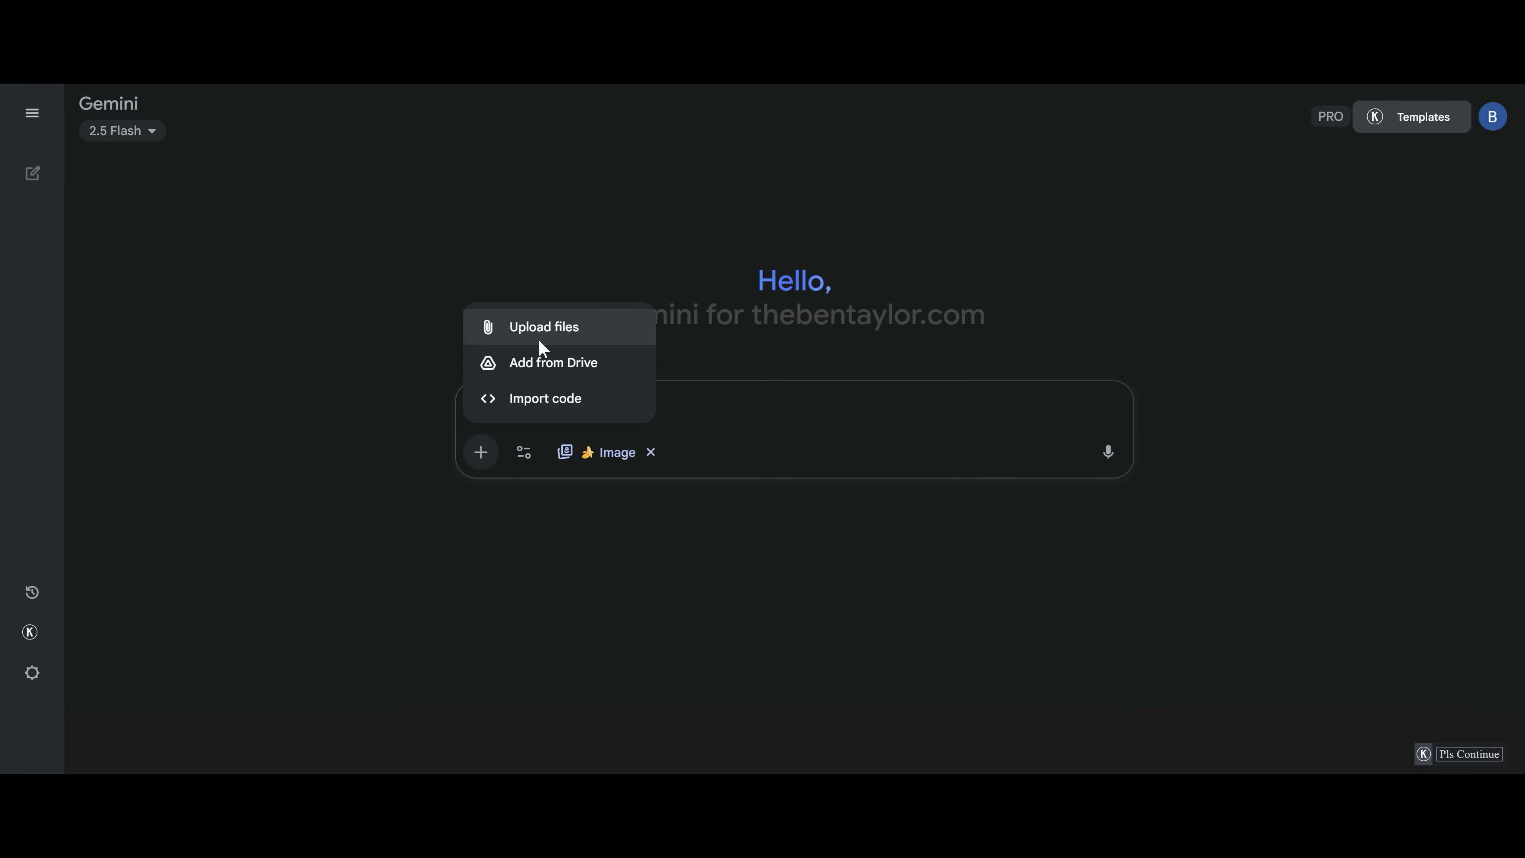
# Attach the 'model' photo from the computer
pyautogui.click(543, 326)
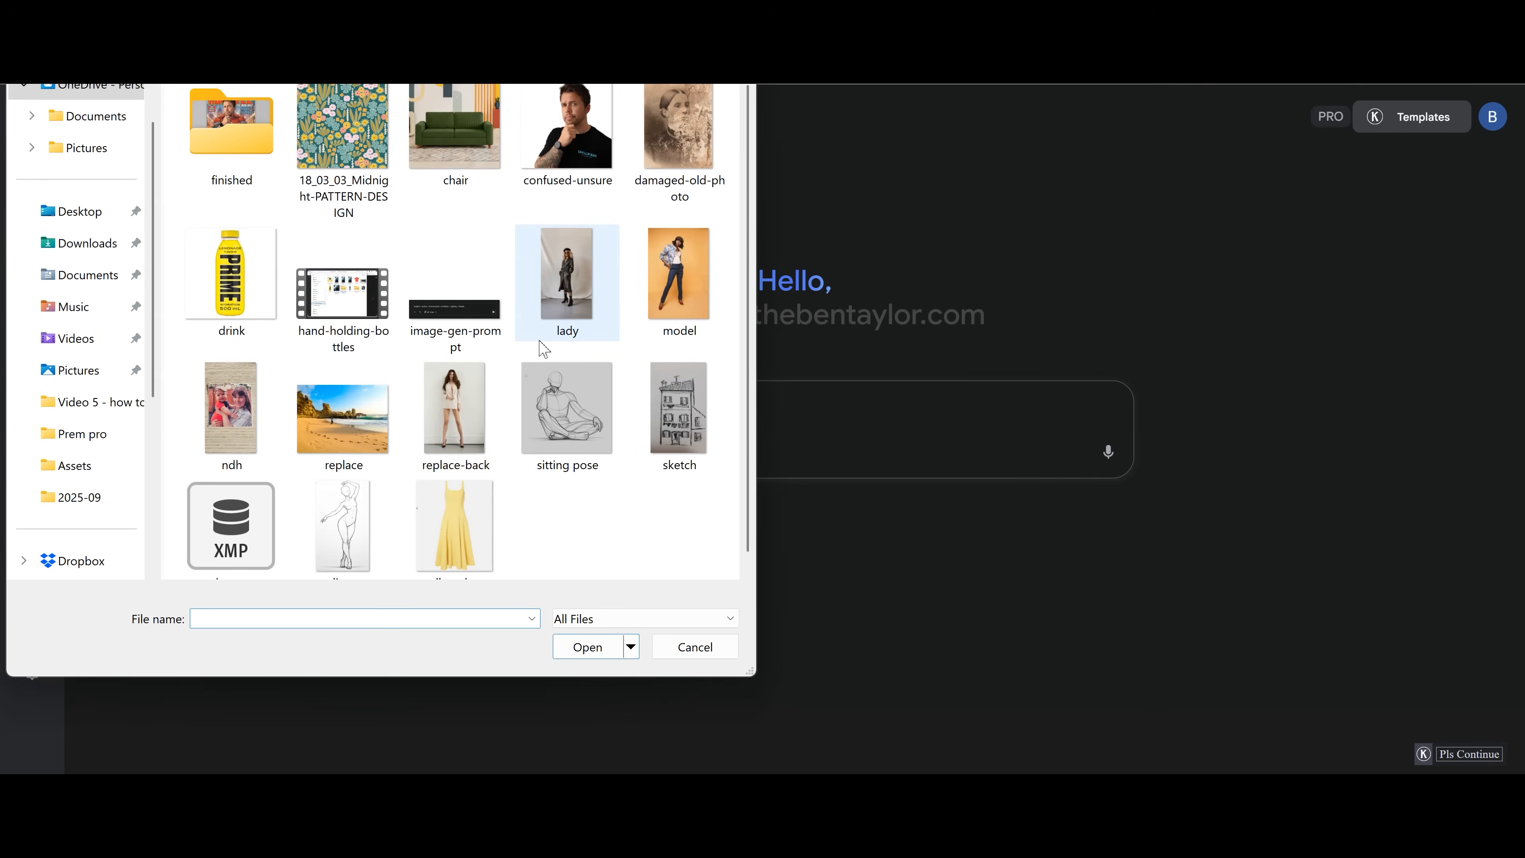
pyautogui.click(677, 276)
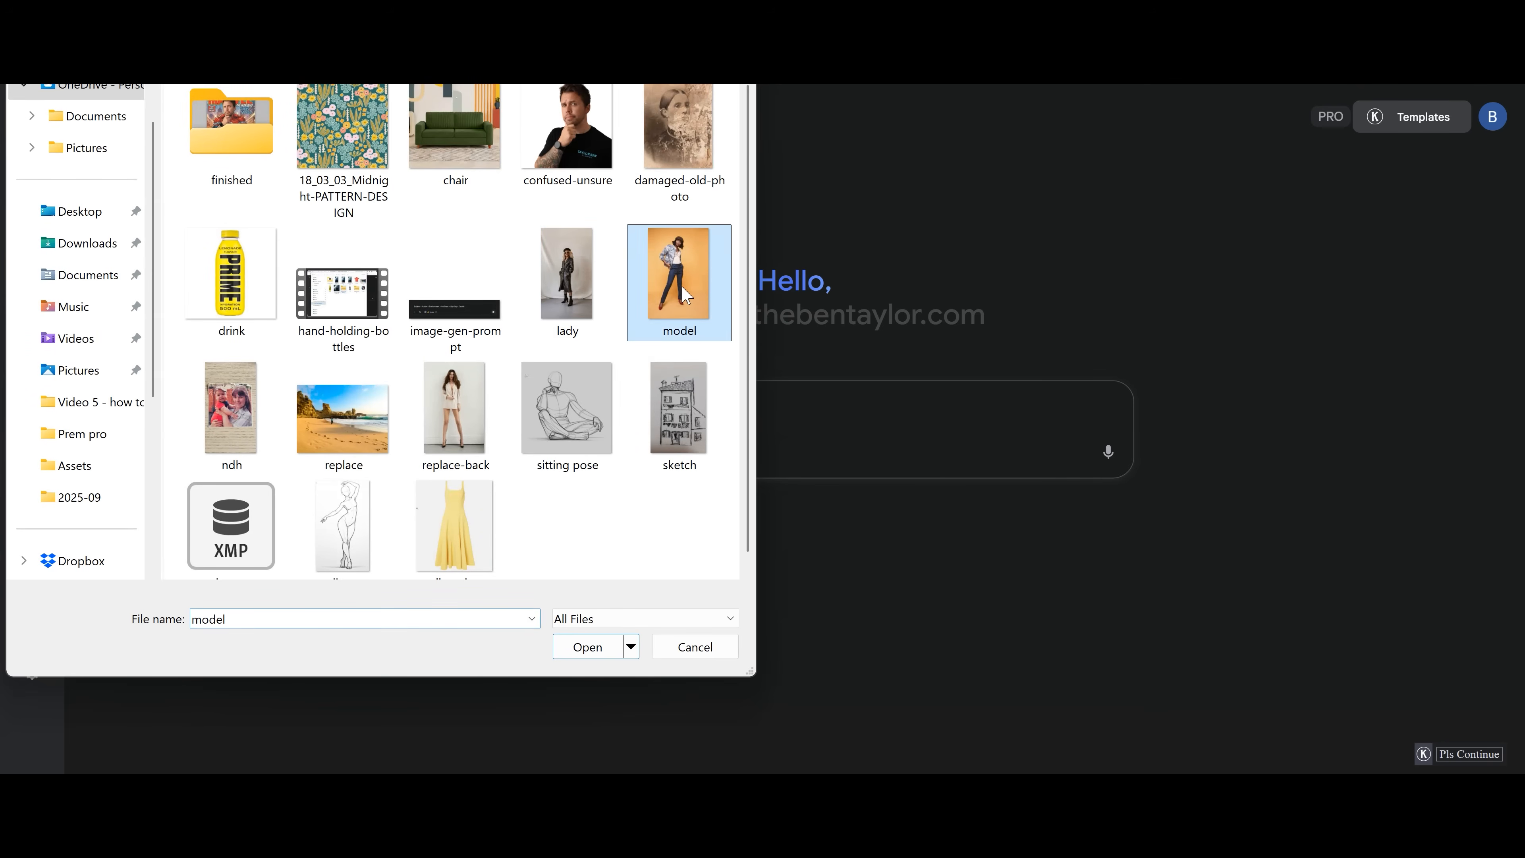
pyautogui.click(586, 647)
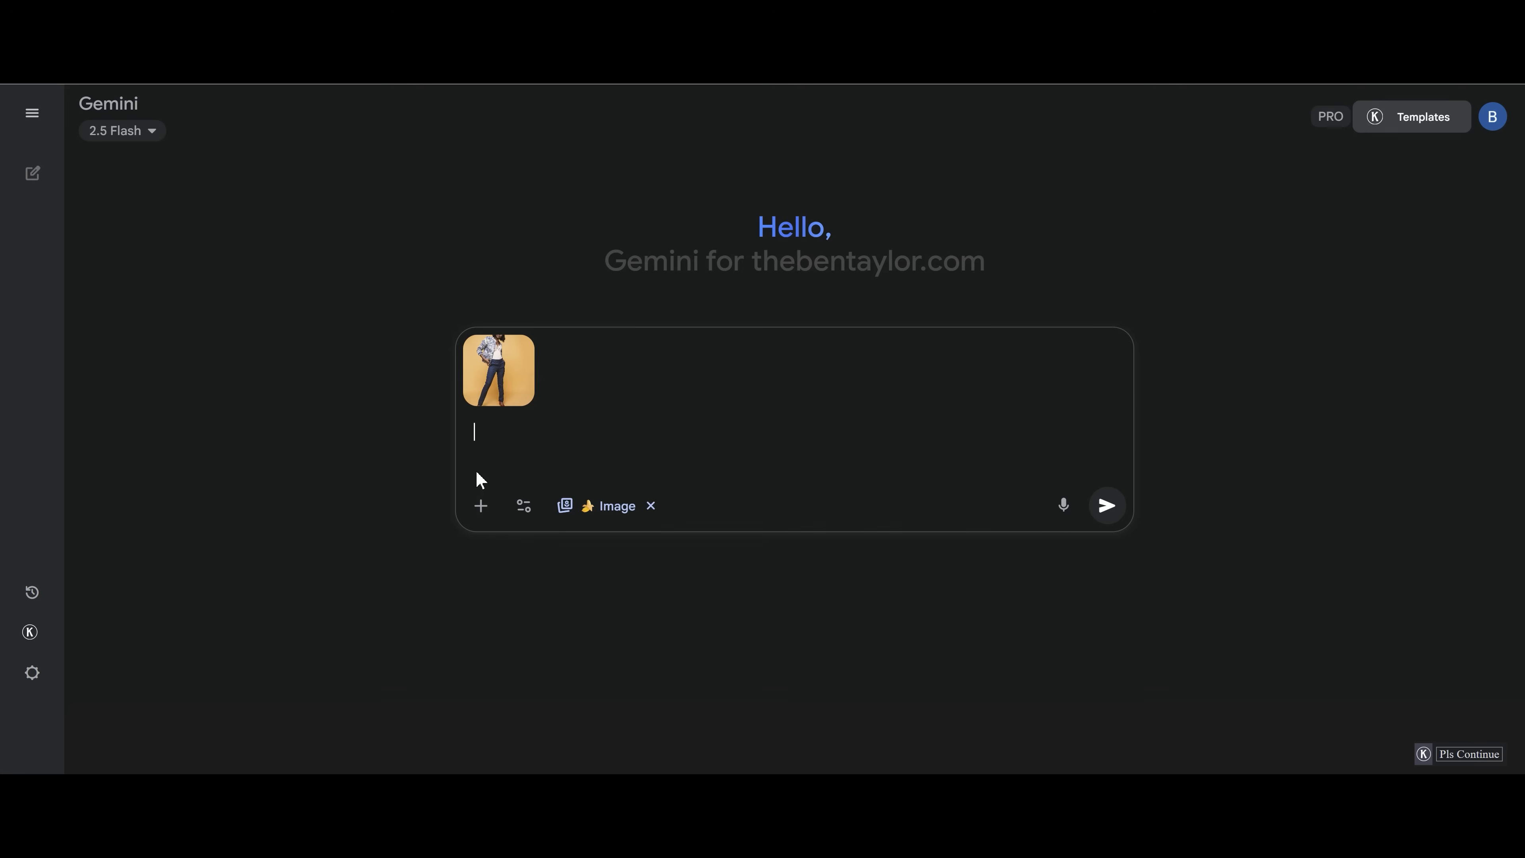
pyautogui.moveTo(484, 431)
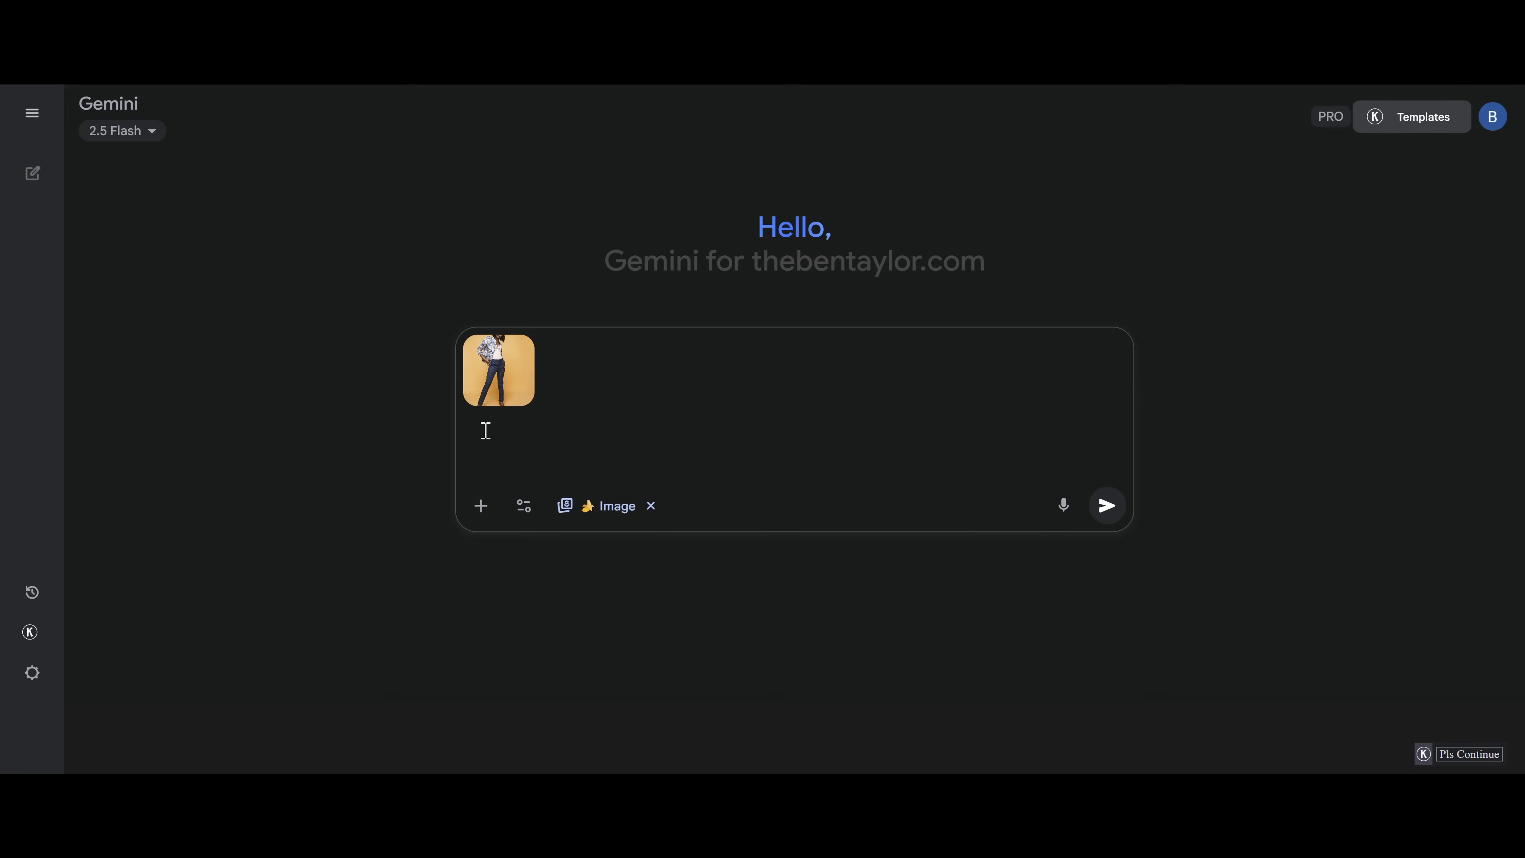
# Request 'Replace the background with a cat walk', start a fresh chat and pick the drink bottle photo
pyautogui.write('Replace the background with a cat walk')
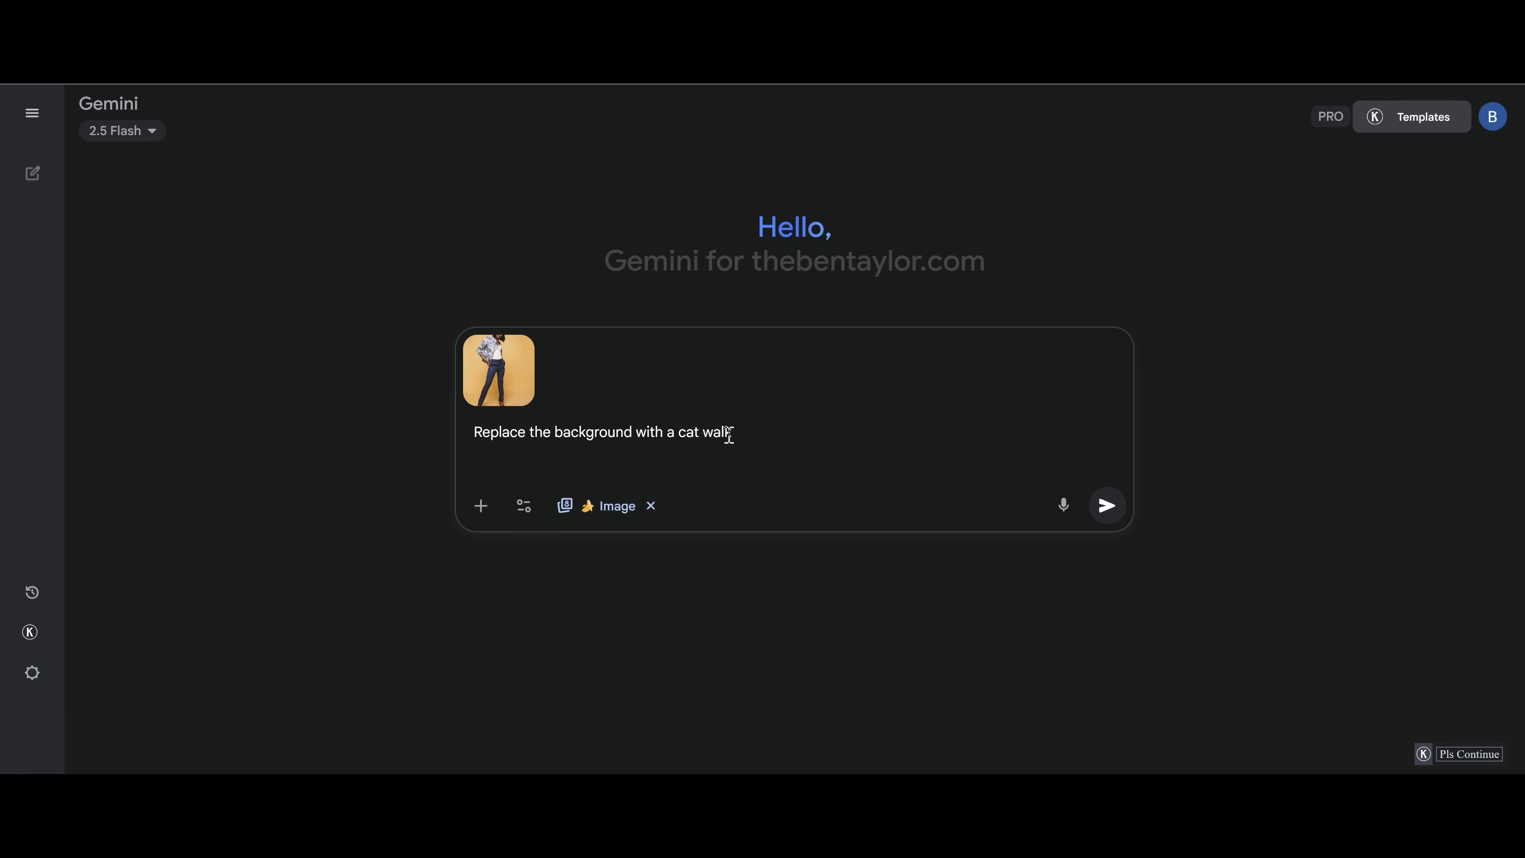
pyautogui.click(1105, 505)
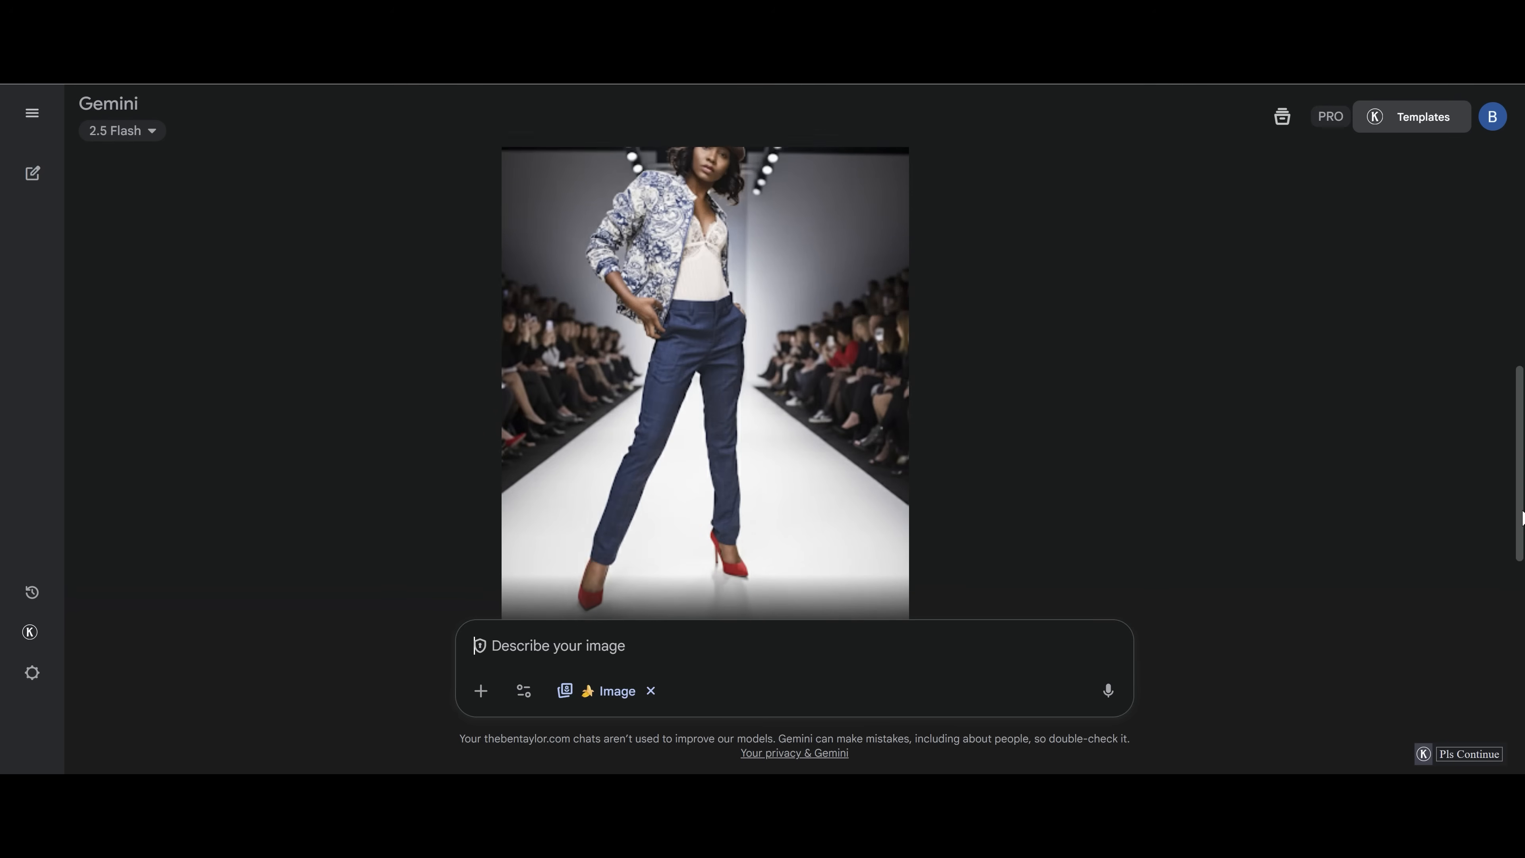
pyautogui.click(705, 380)
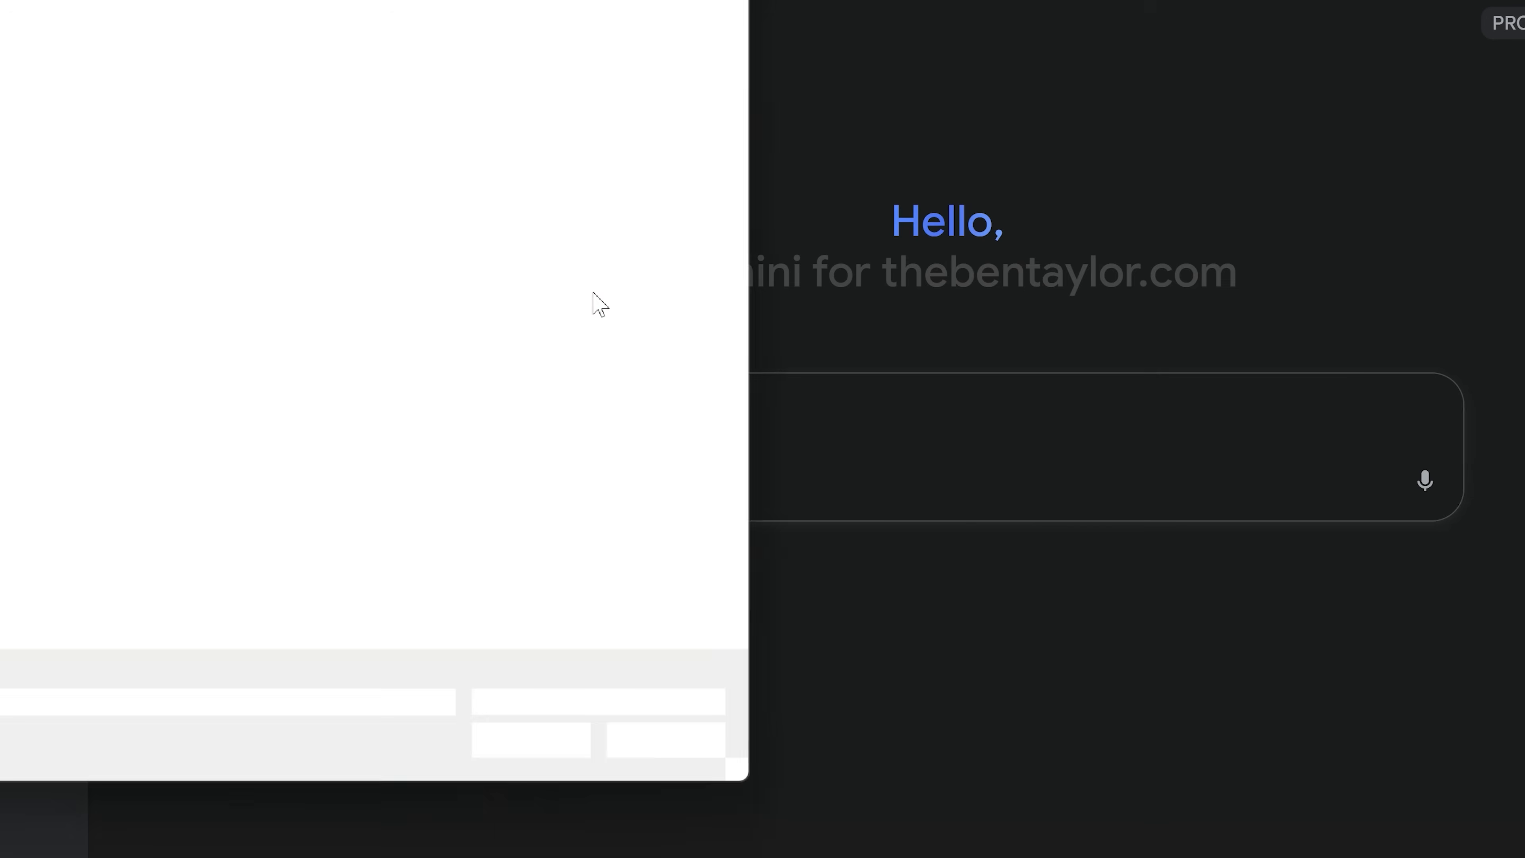
pyautogui.click(350, 211)
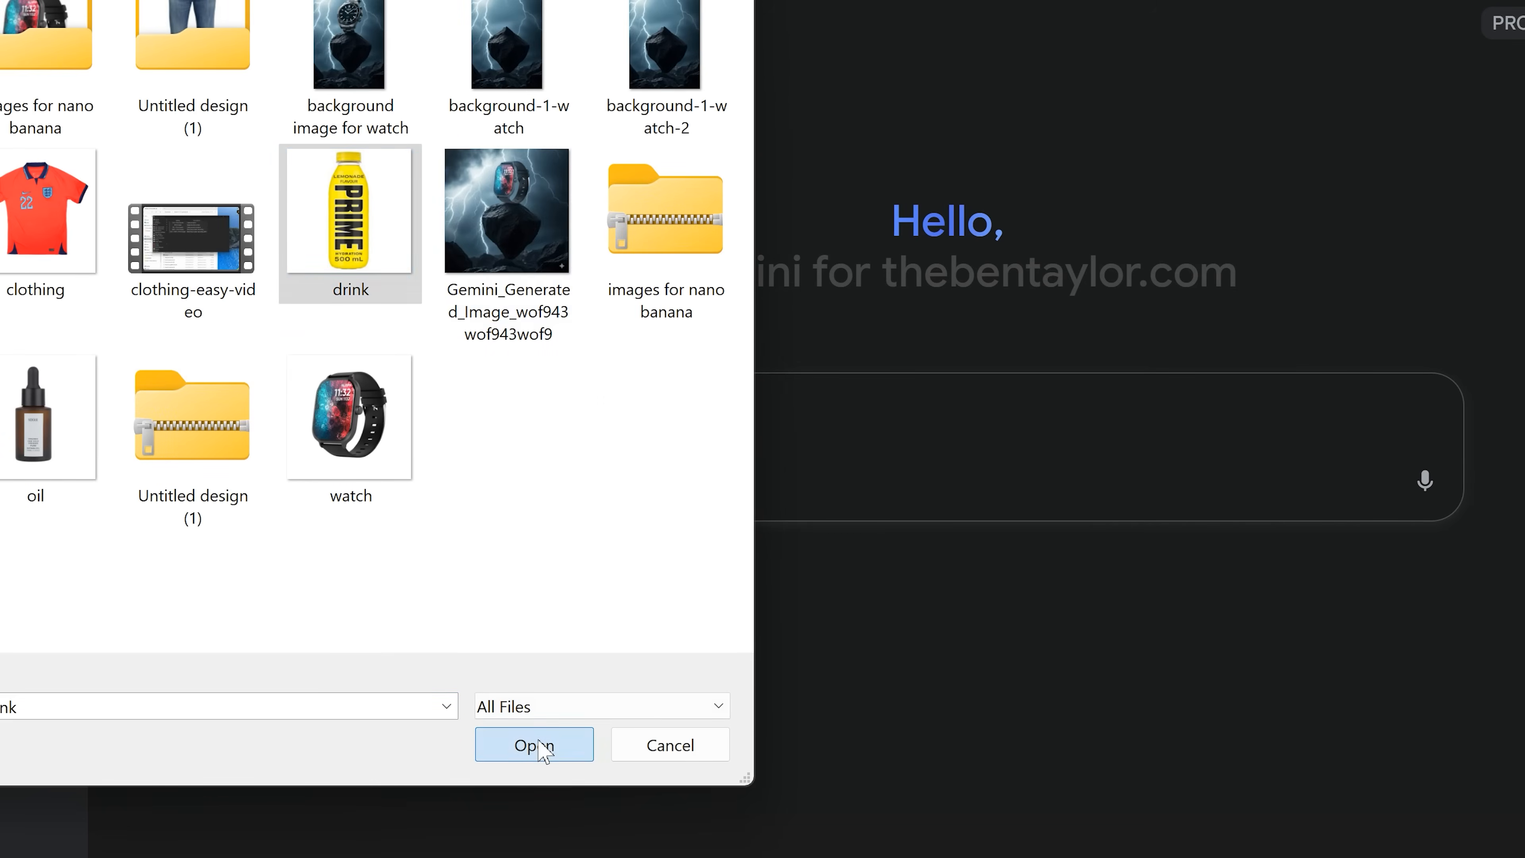
# Attach the drink photo, remove the word 'oil' from the pasted rainforest prompt, and send it
pyautogui.click(533, 744)
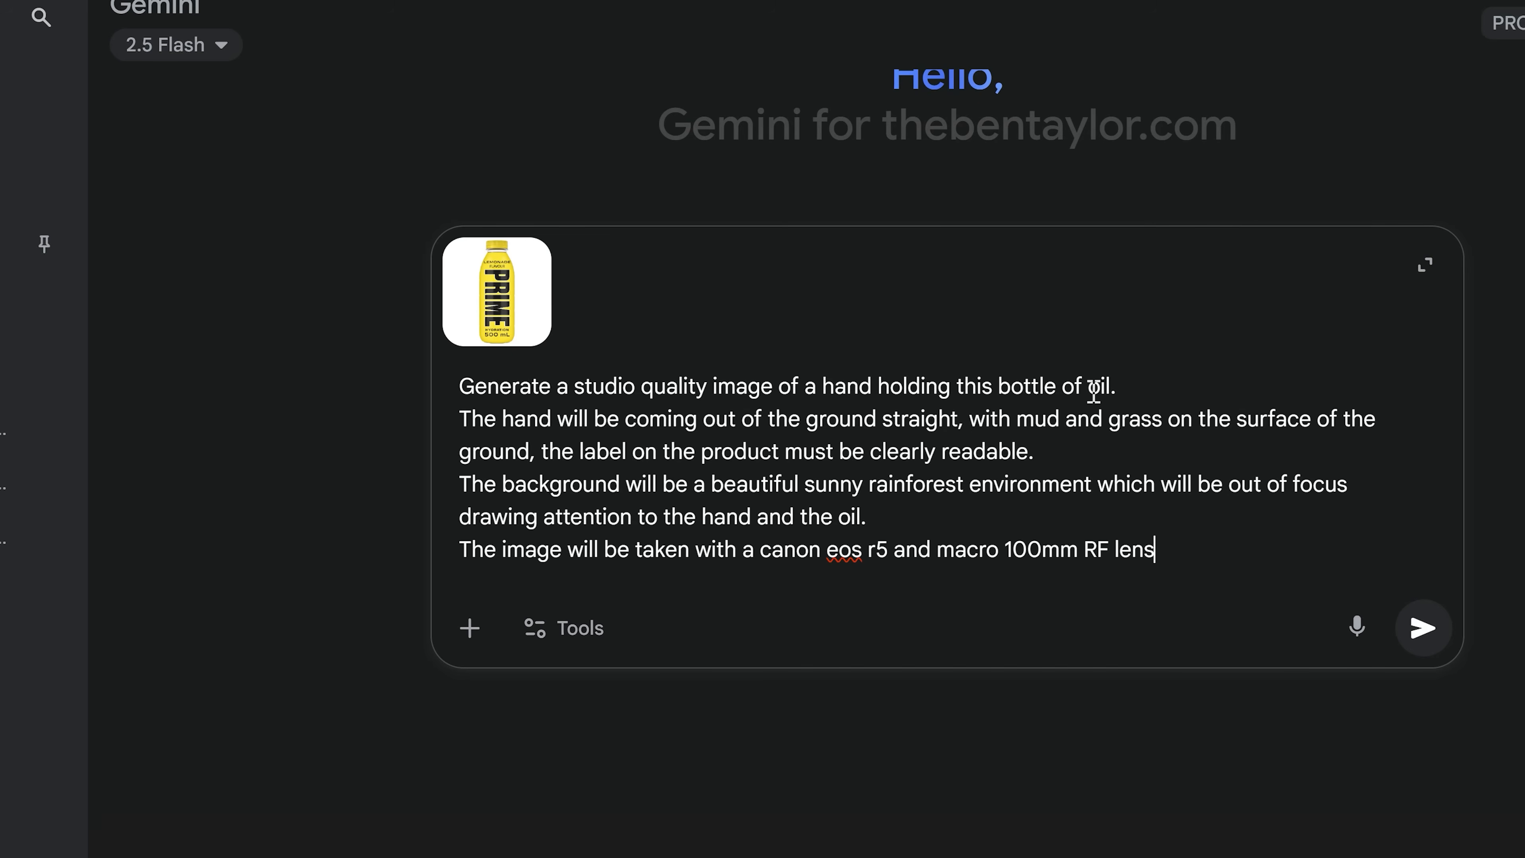
pyautogui.doubleClick(1097, 385)
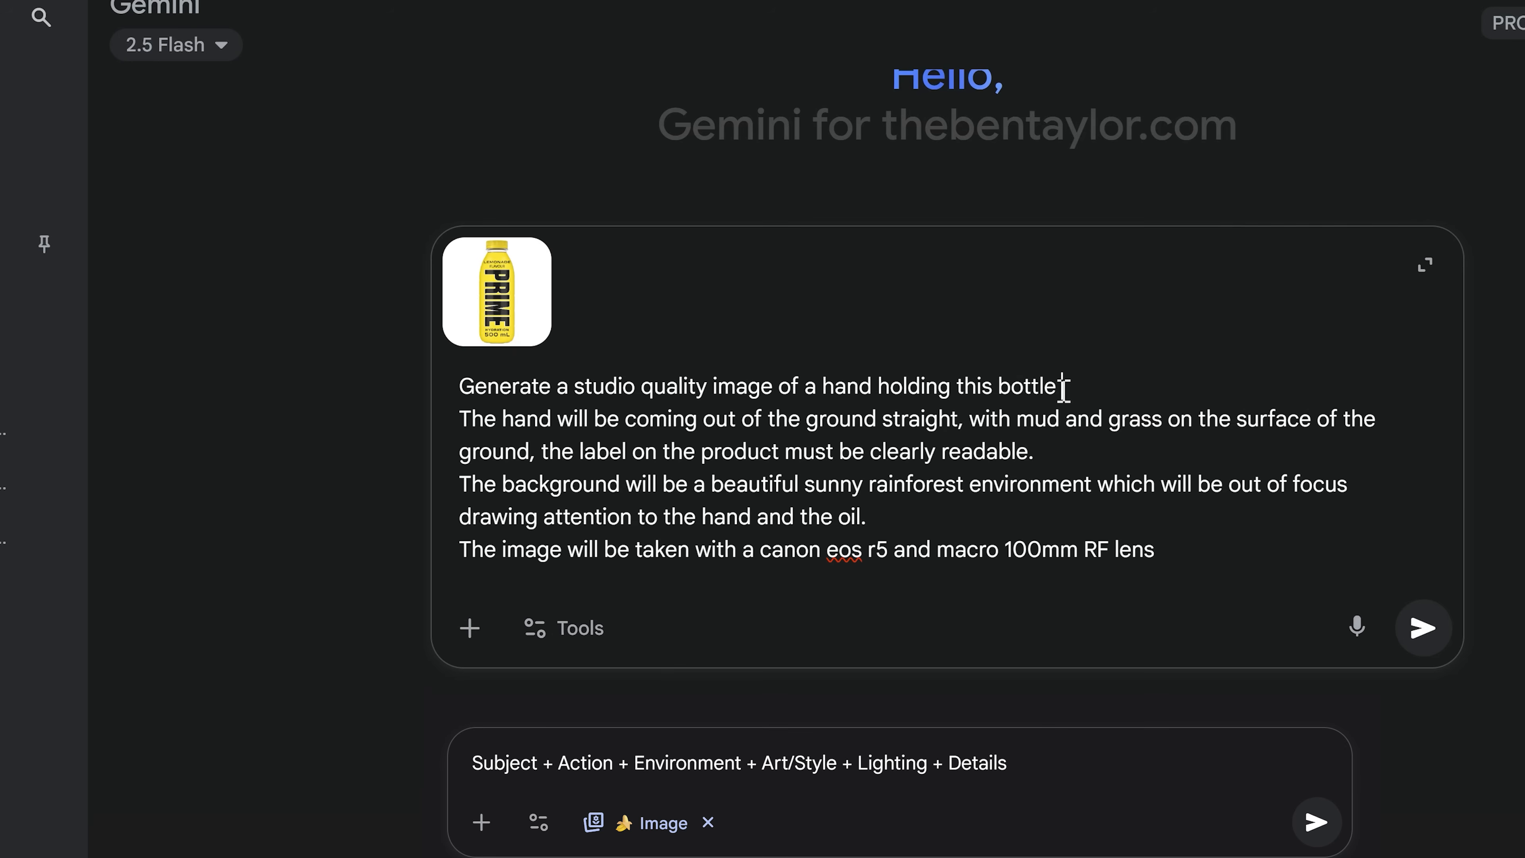
pyautogui.click(1422, 627)
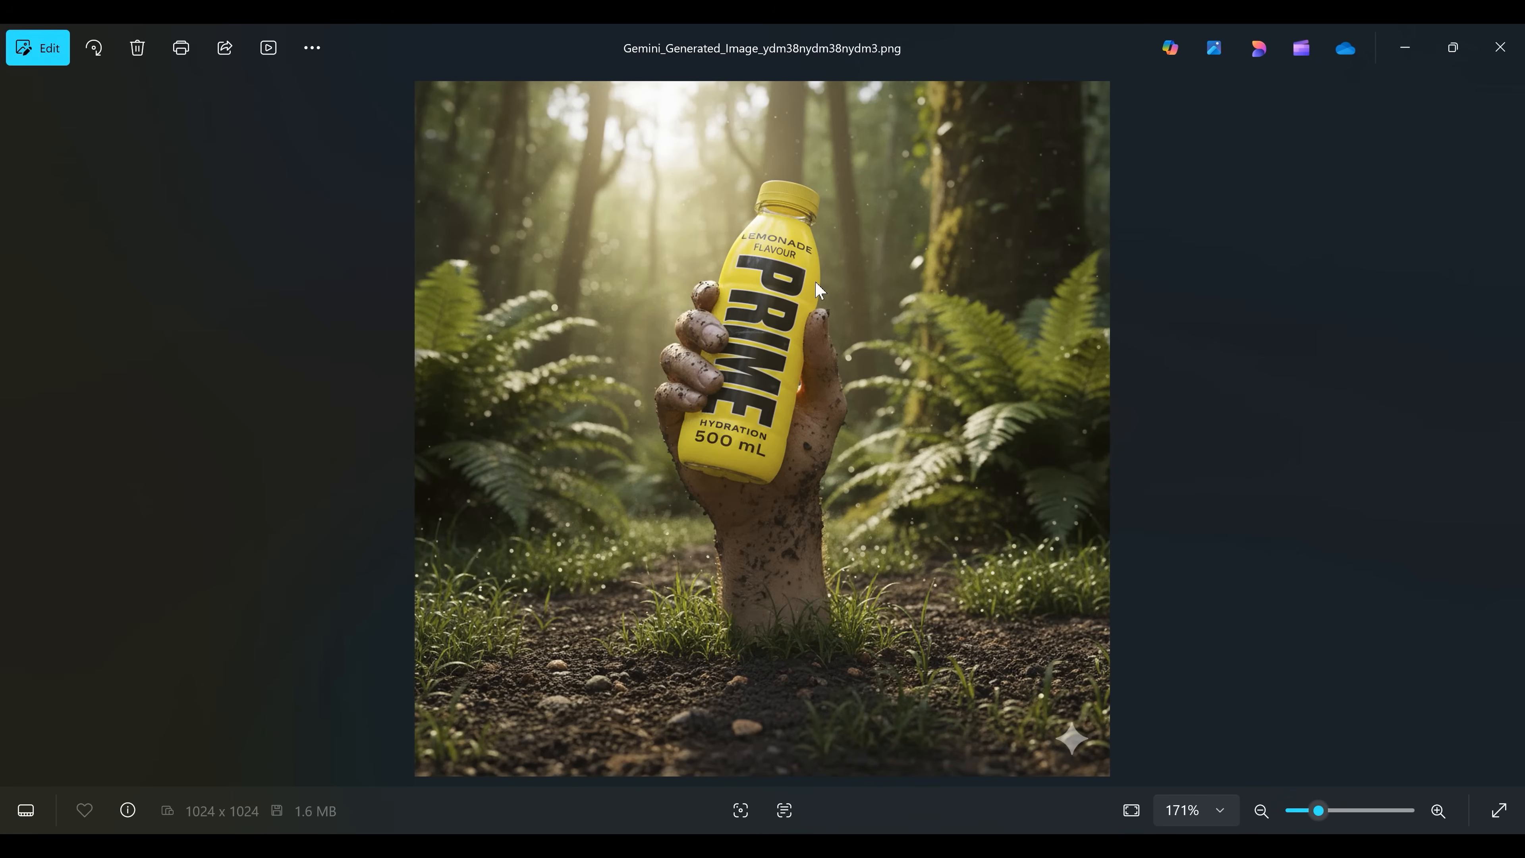
pyautogui.moveTo(654, 131)
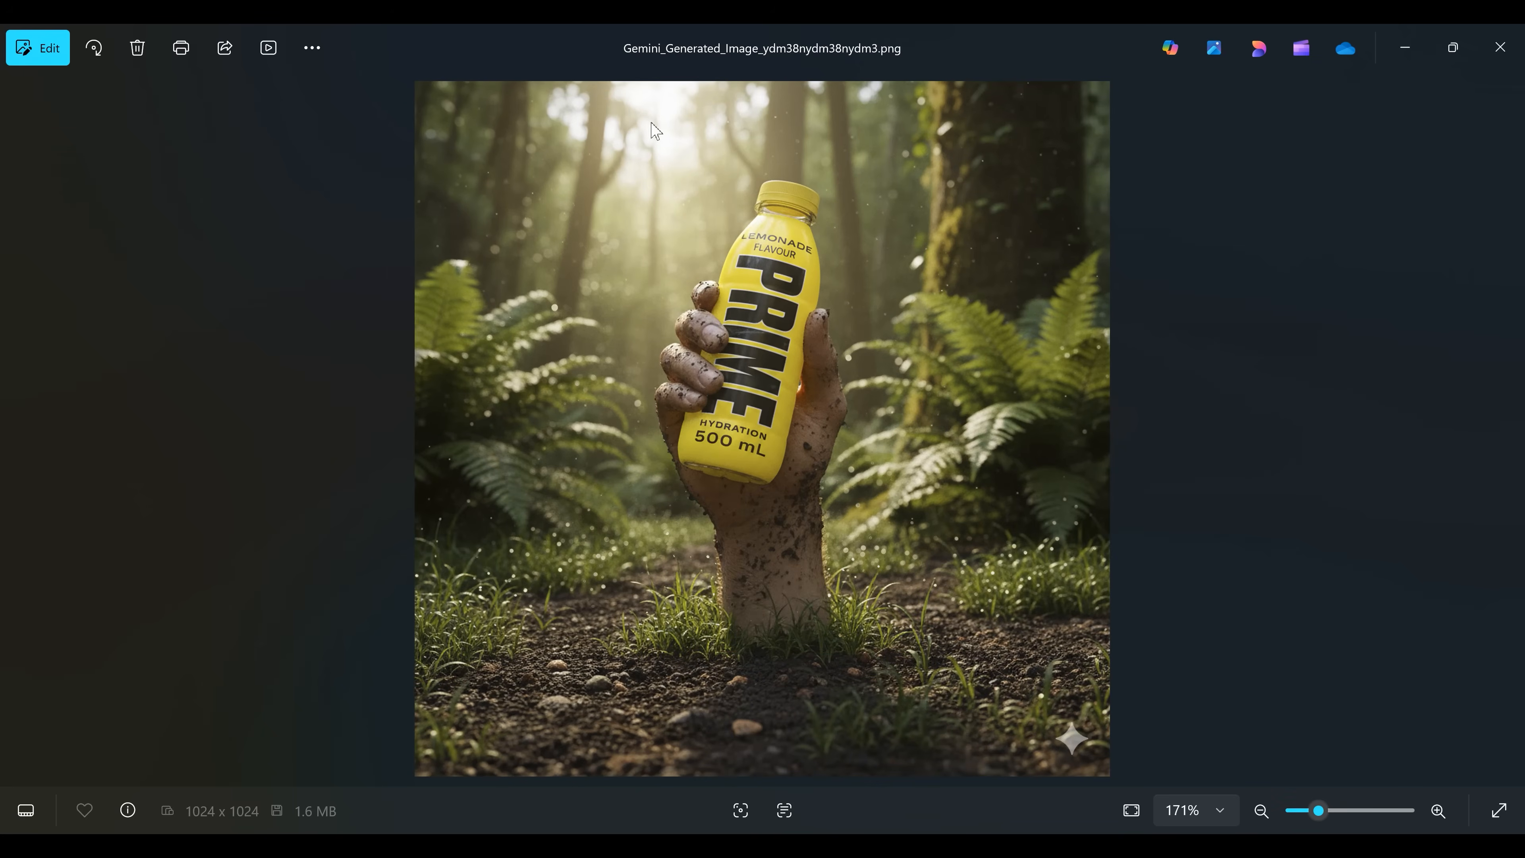
pyautogui.moveTo(757, 435)
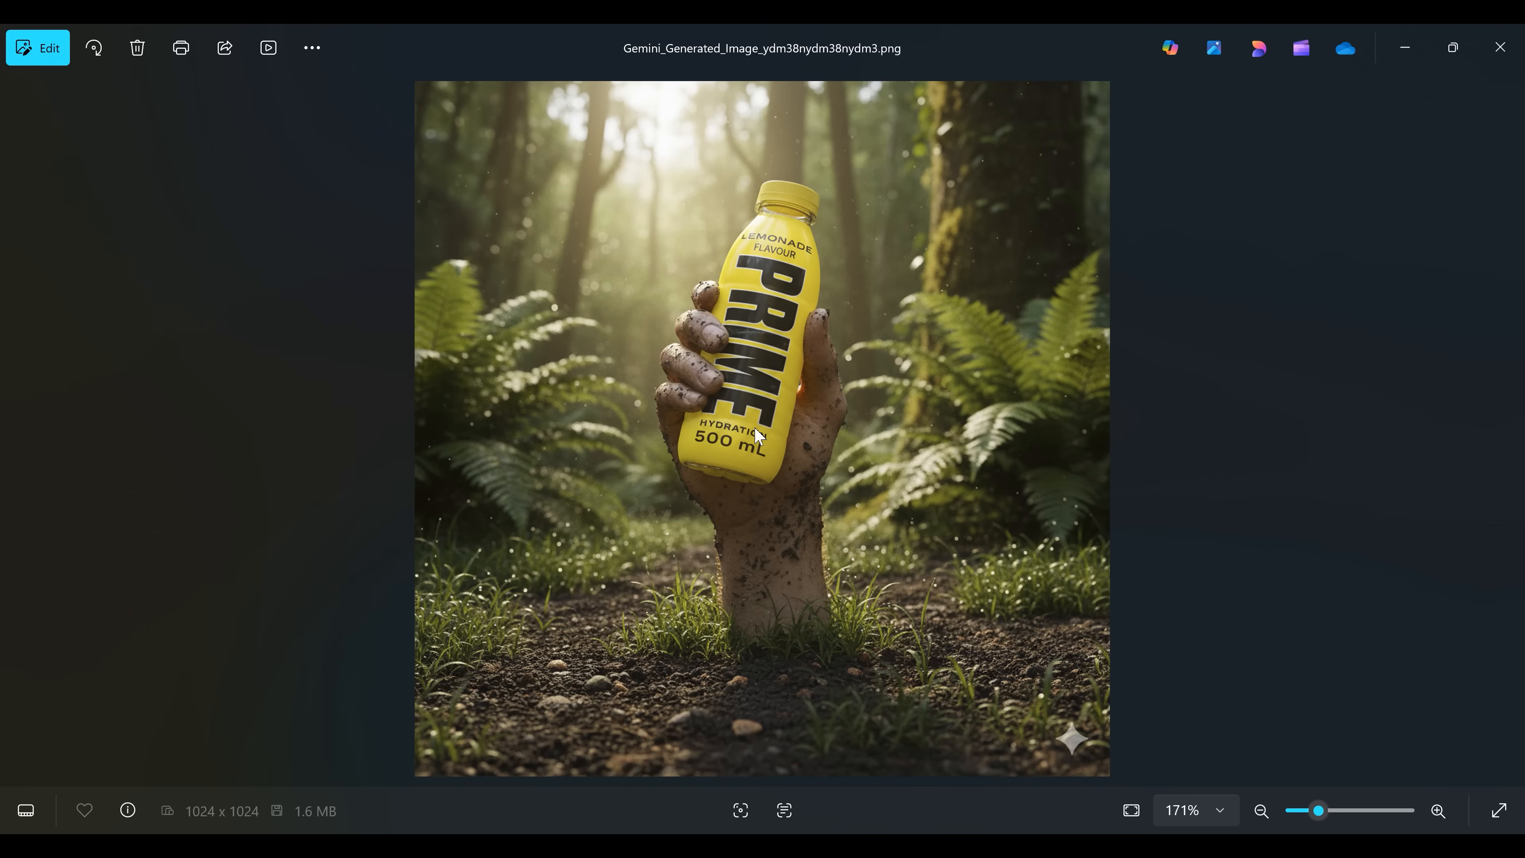
pyautogui.moveTo(857, 562)
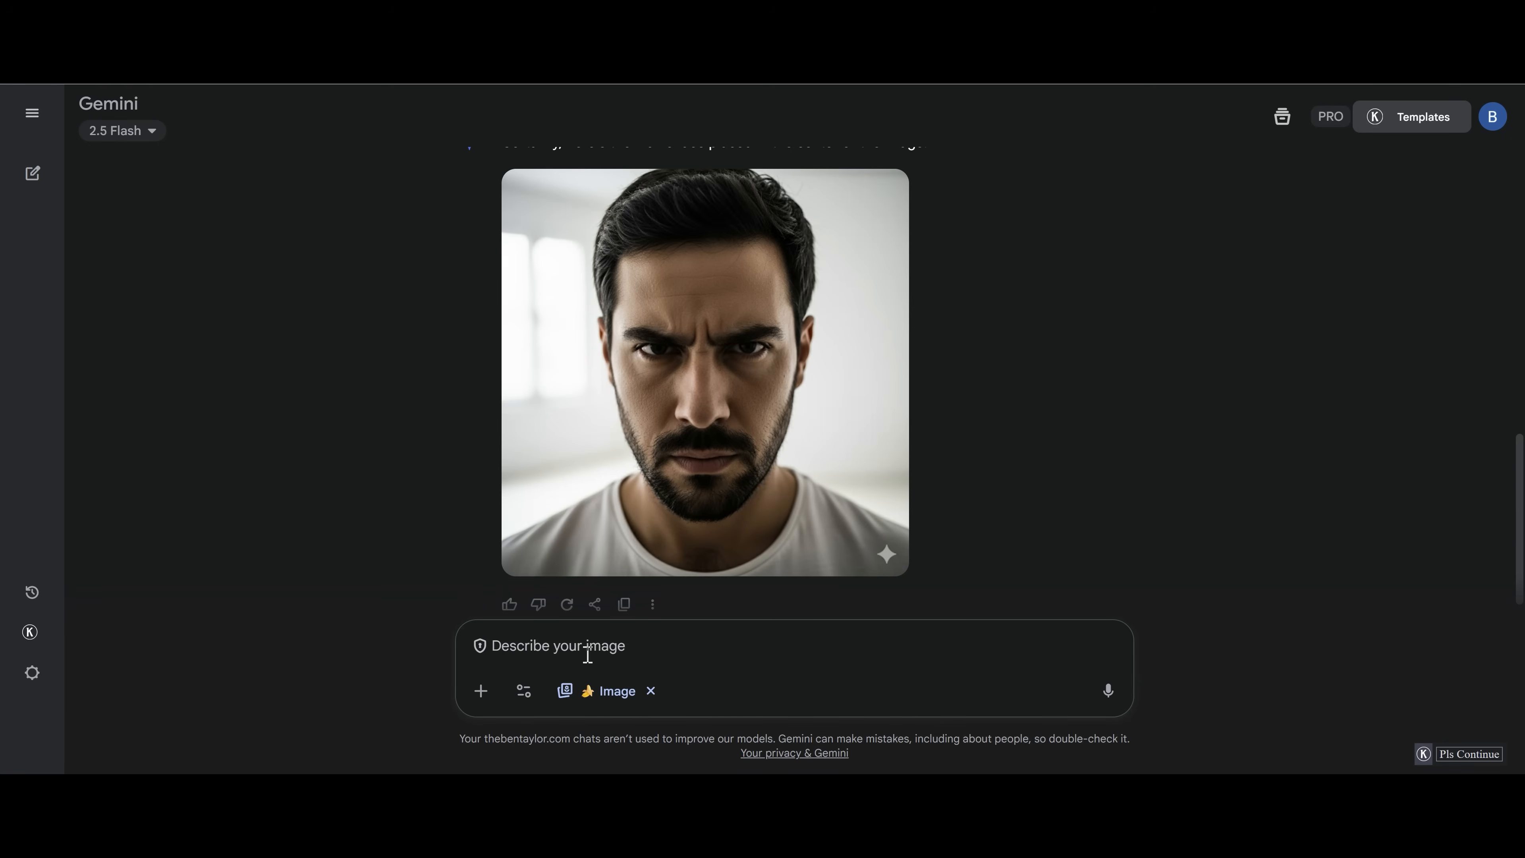
pyautogui.moveTo(524, 637)
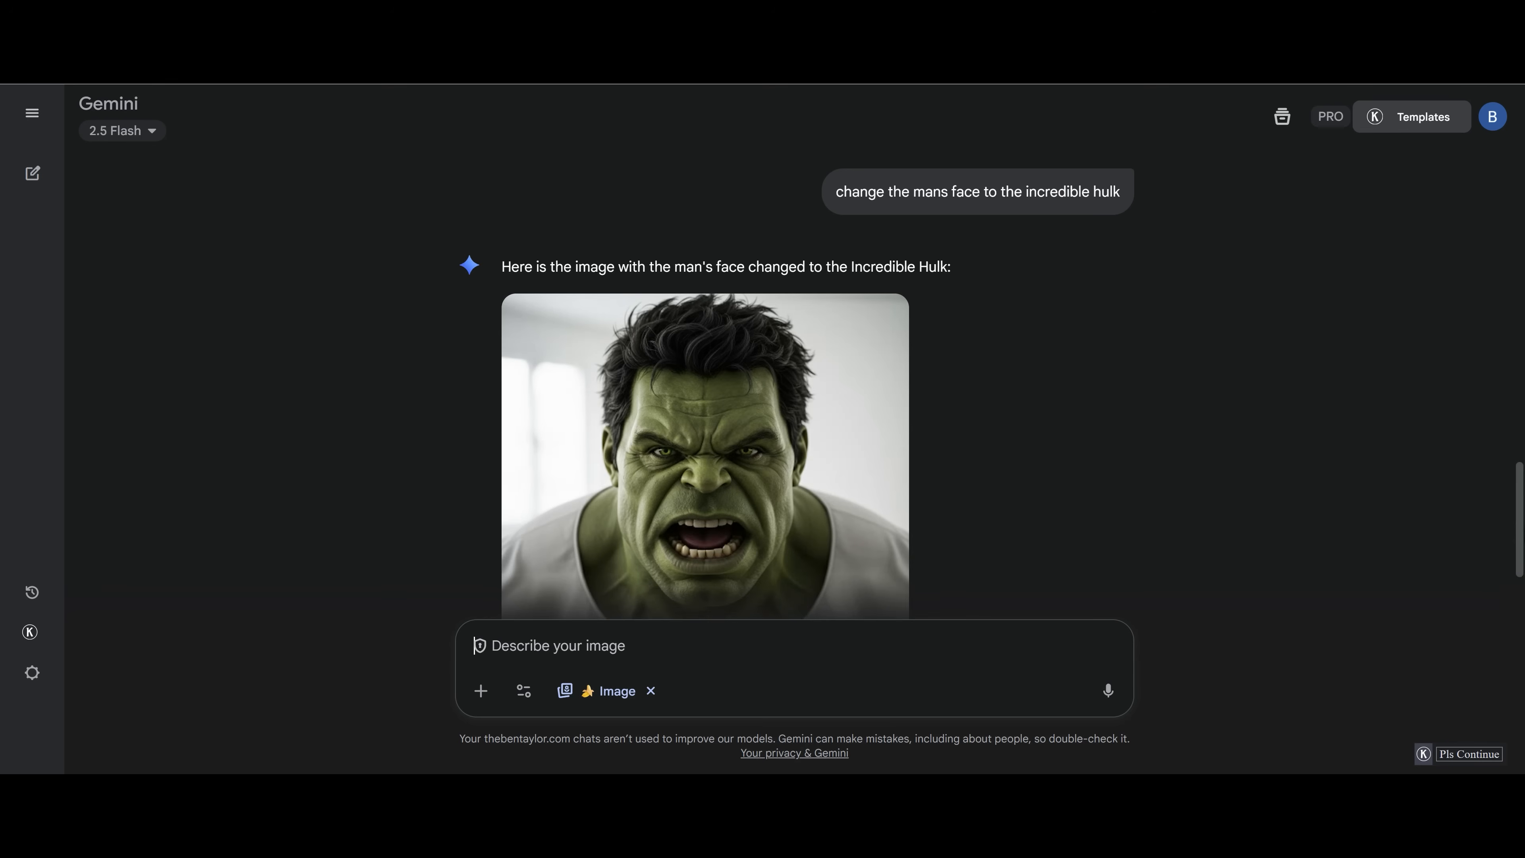
# Scroll down to the Incredible Hulk face edit result
pyautogui.scroll(-3)
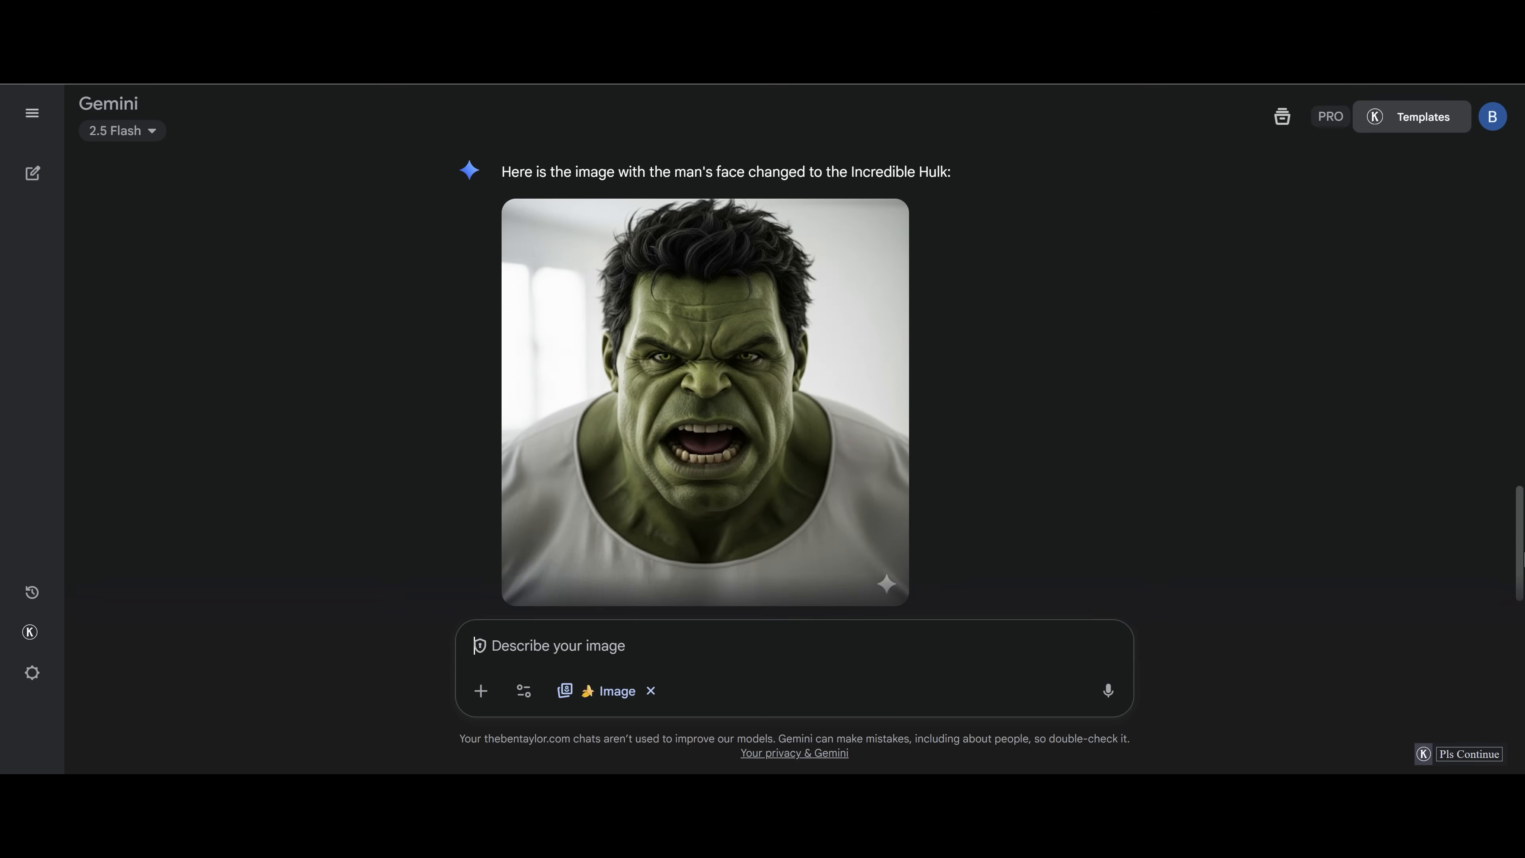
pyautogui.moveTo(882, 225)
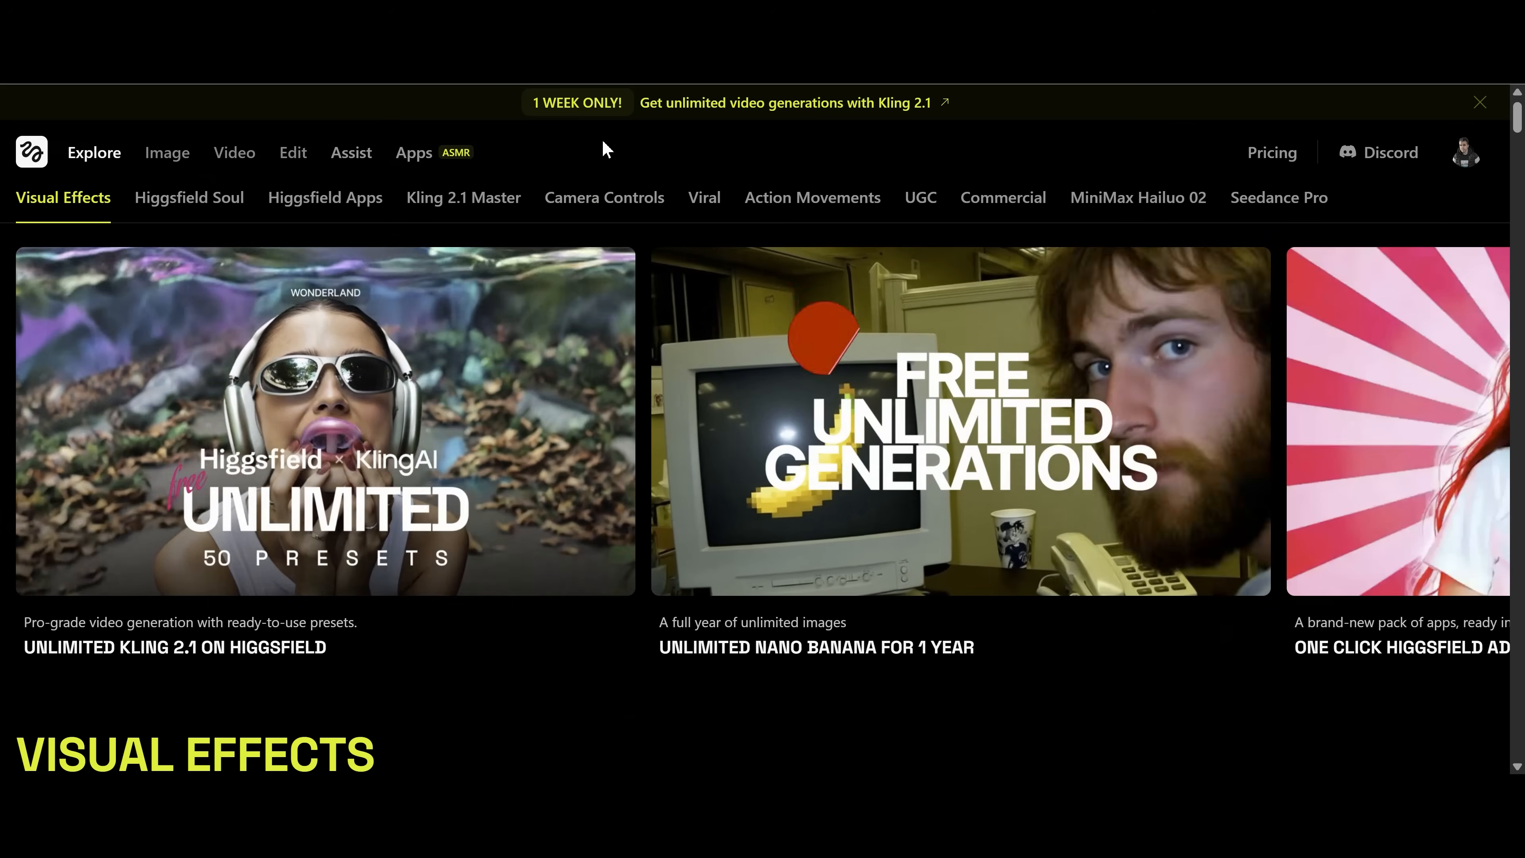
# Go from Higgsfield's Image tools menu to the Video page with the Kling 2.1 General preset
pyautogui.click(166, 152)
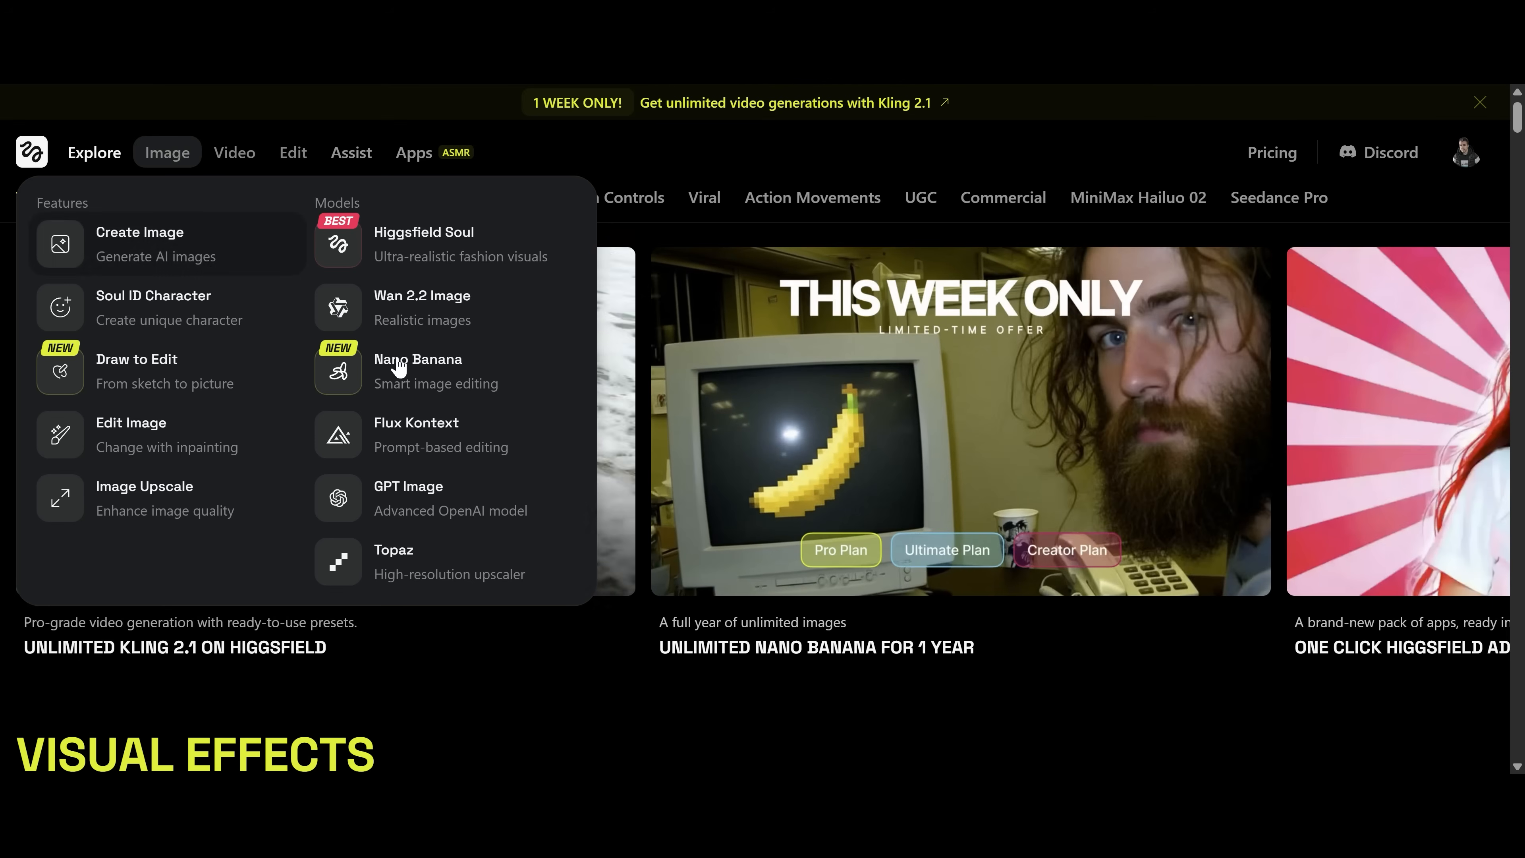
pyautogui.moveTo(416, 369)
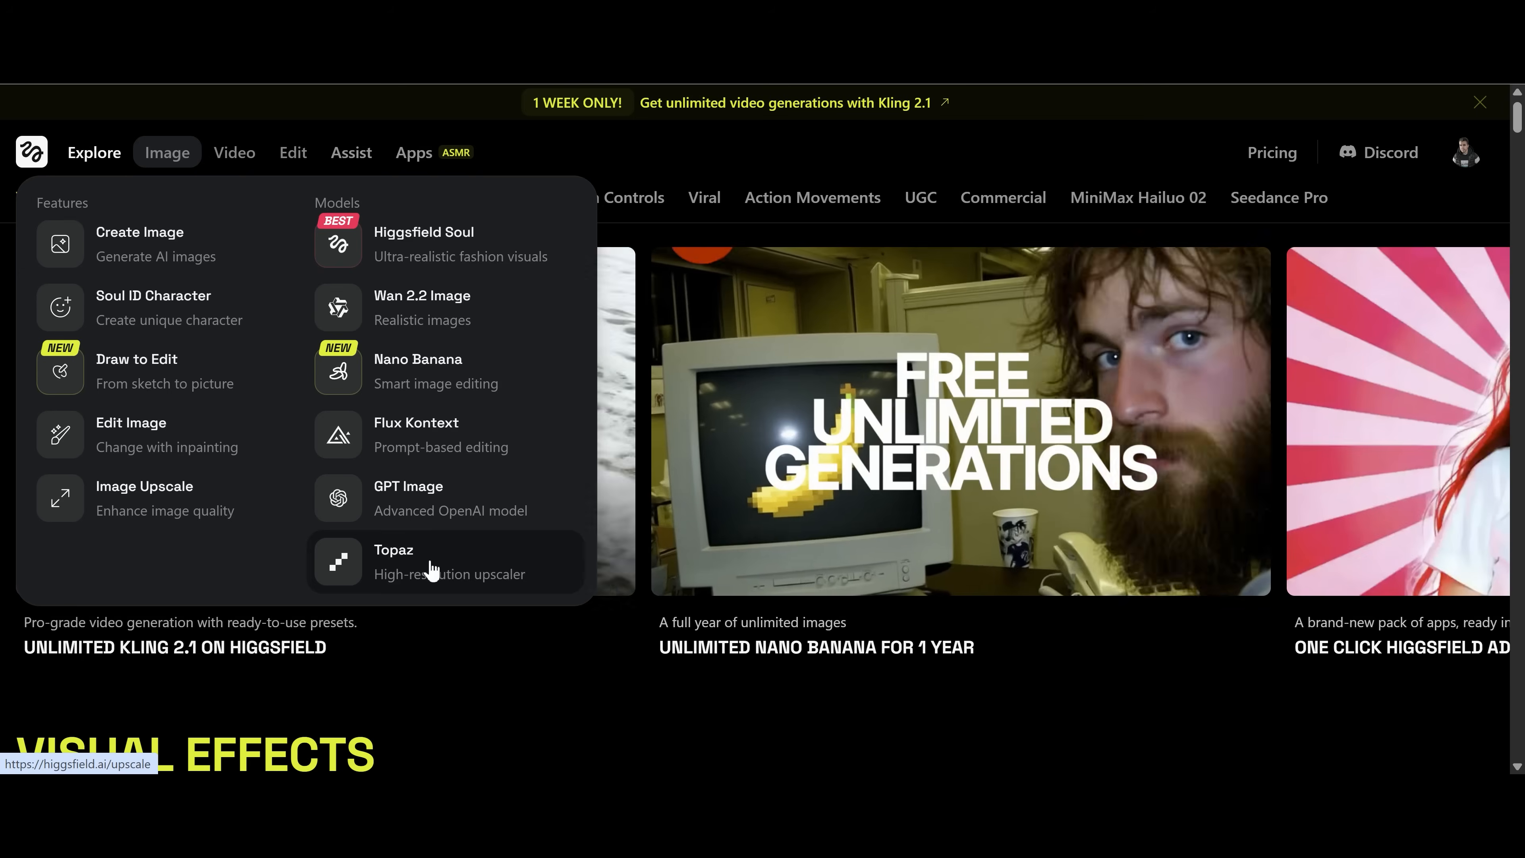
pyautogui.click(233, 153)
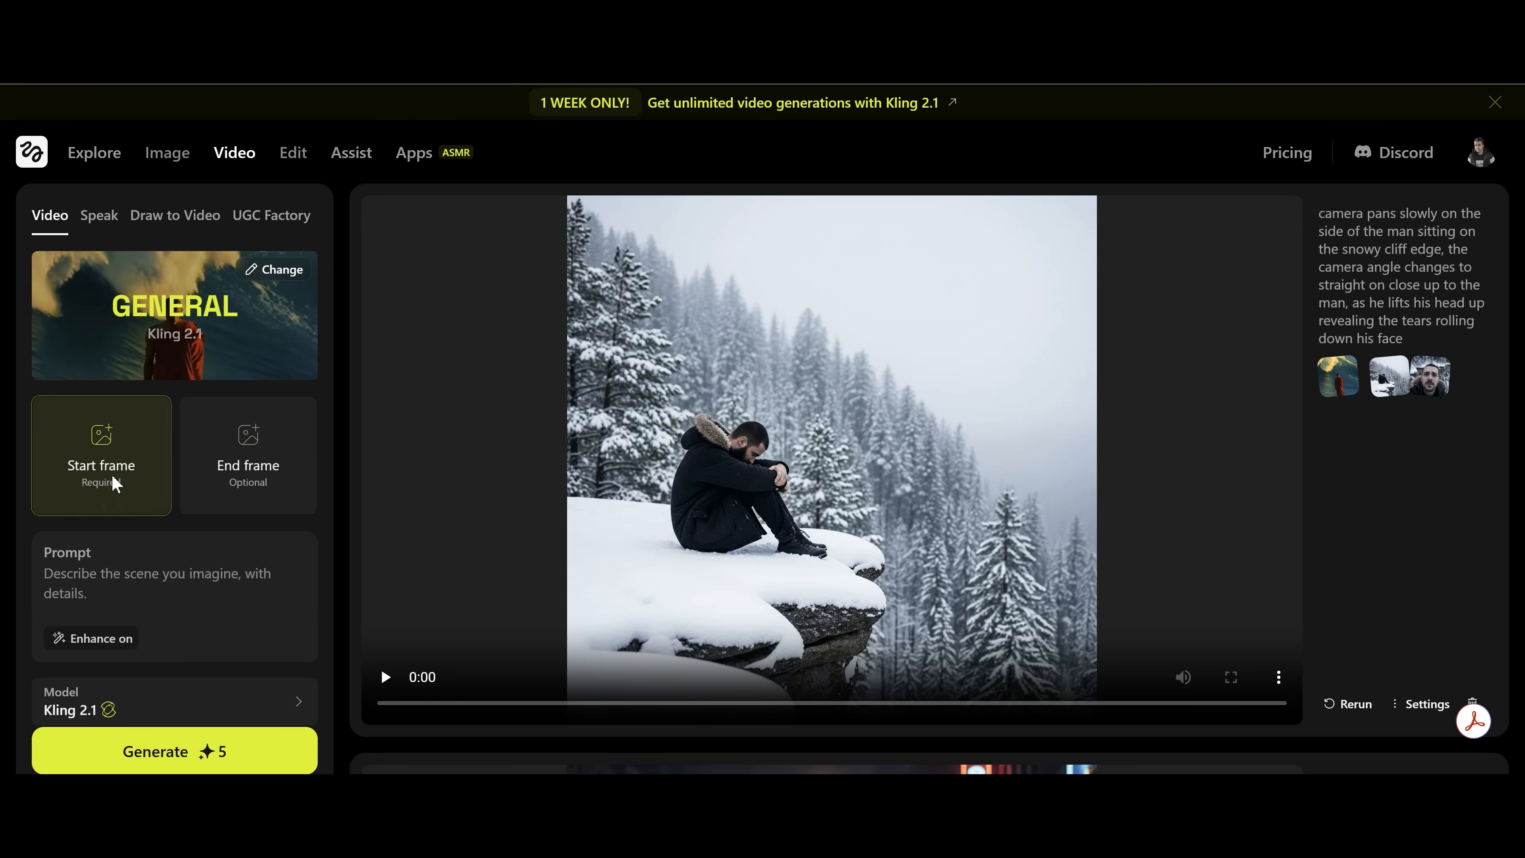
# Use the frowning man portrait as start frame and the Hulk image as end frame
pyautogui.click(100, 454)
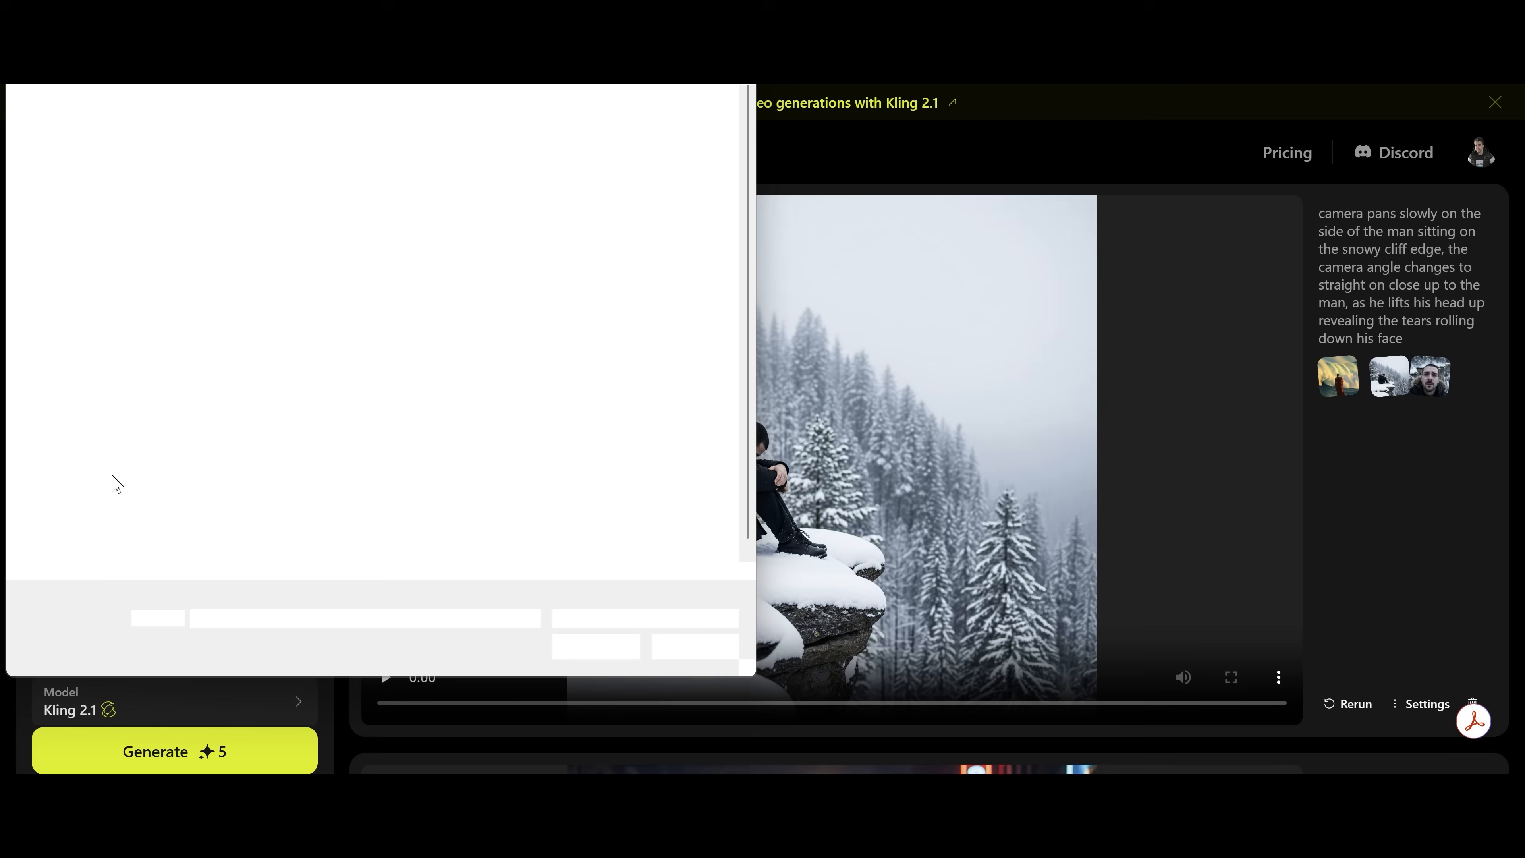
pyautogui.click(342, 273)
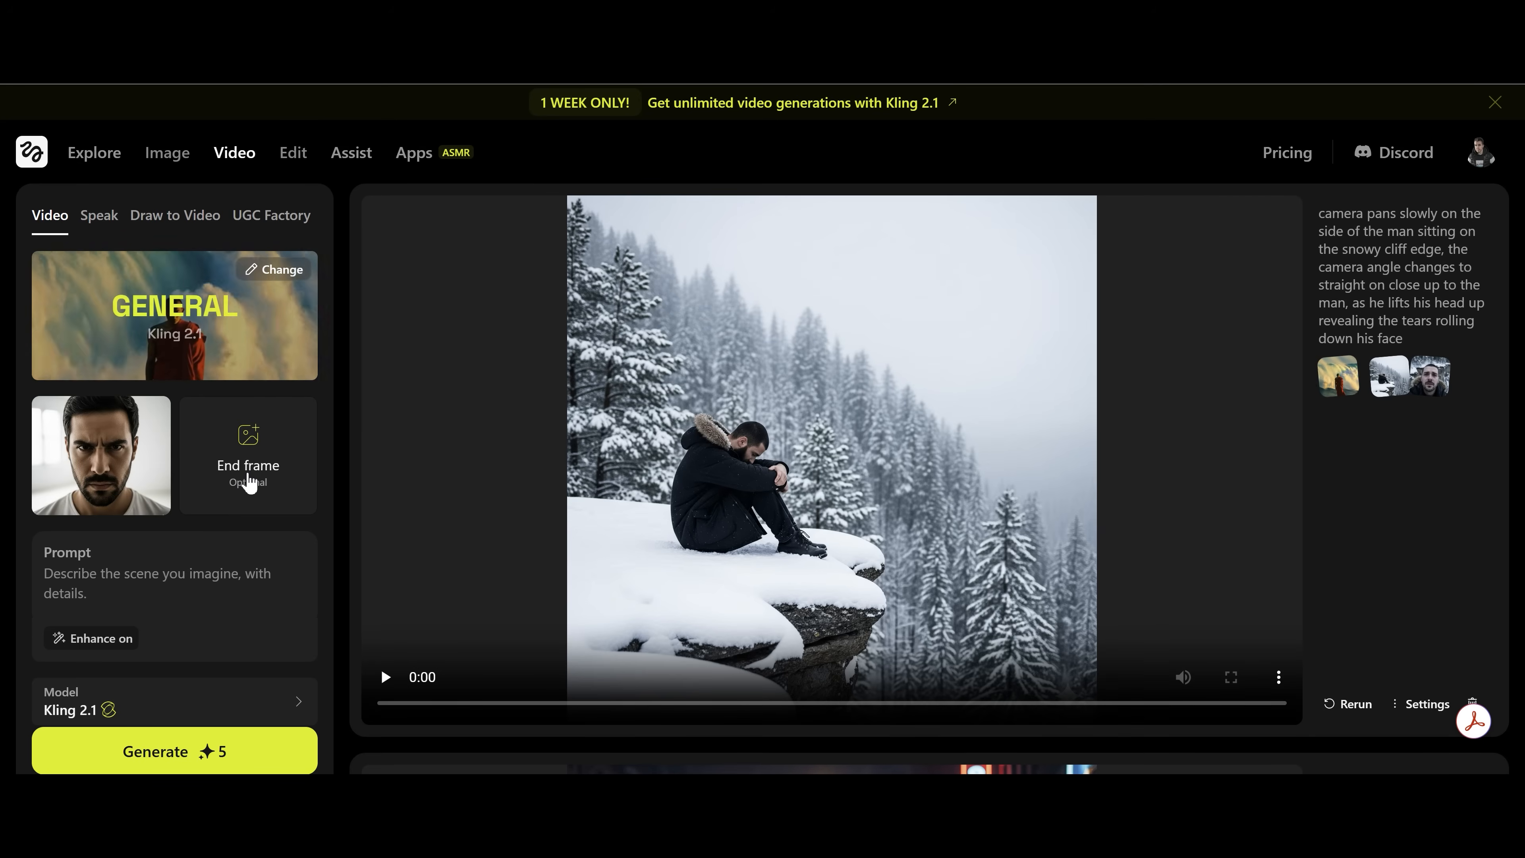
pyautogui.click(246, 455)
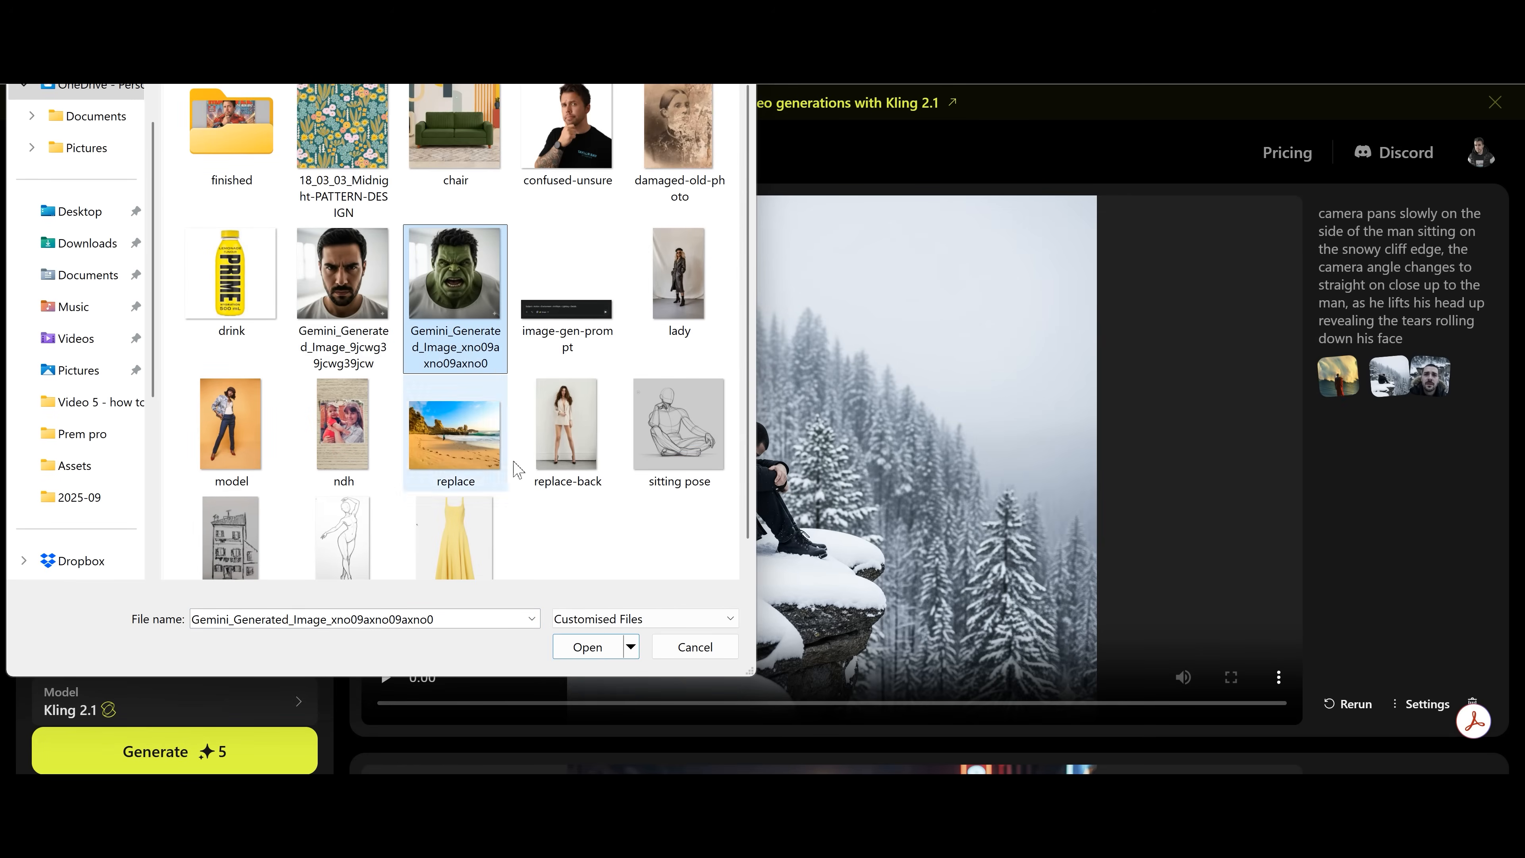
pyautogui.click(586, 646)
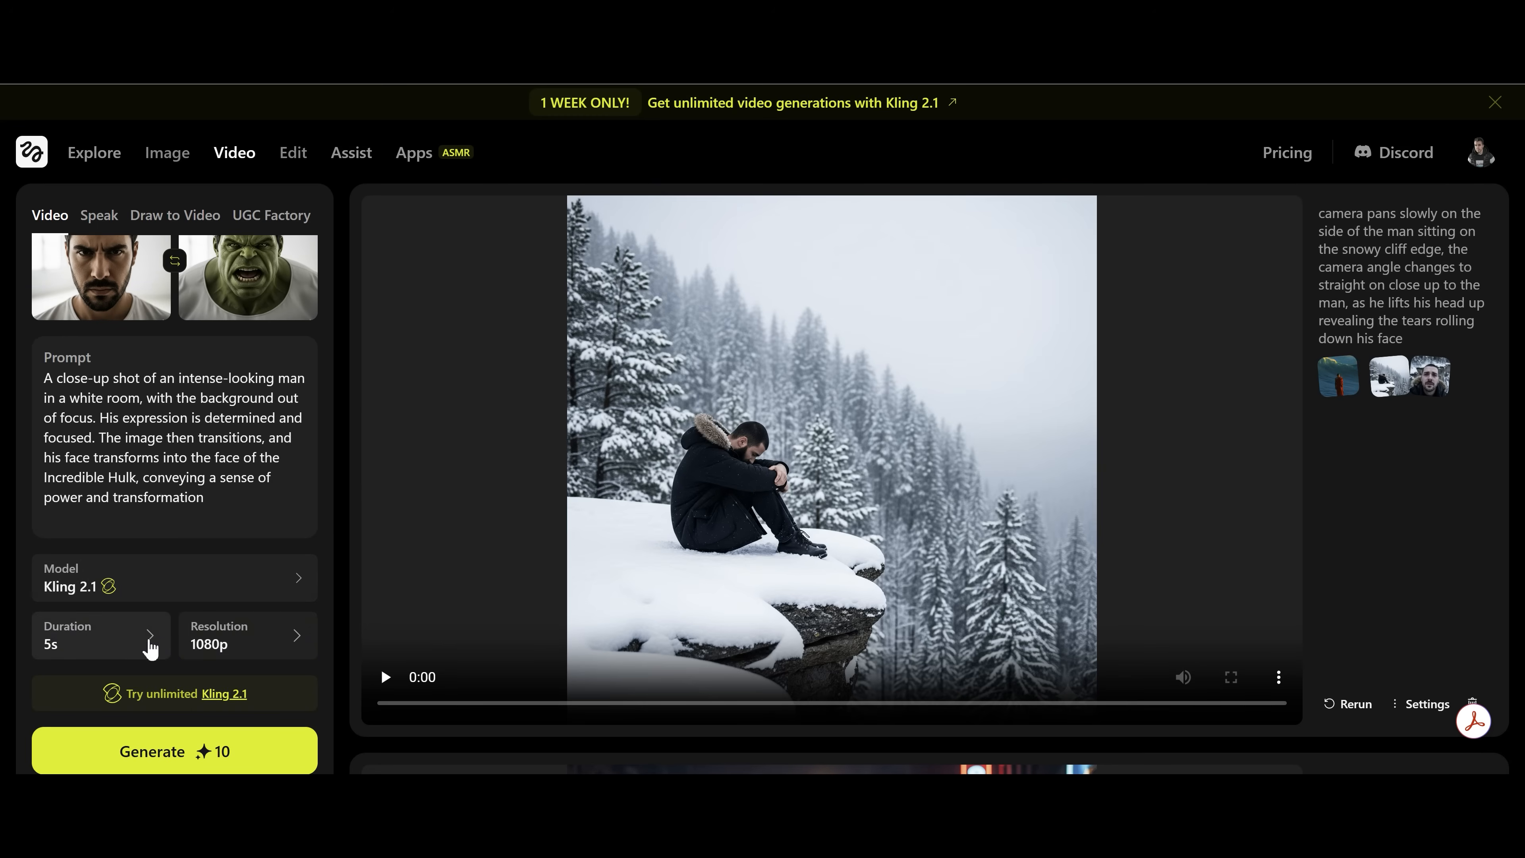
# Lengthen the transformation clip from 5 to 10 seconds at 1080p
pyautogui.click(100, 635)
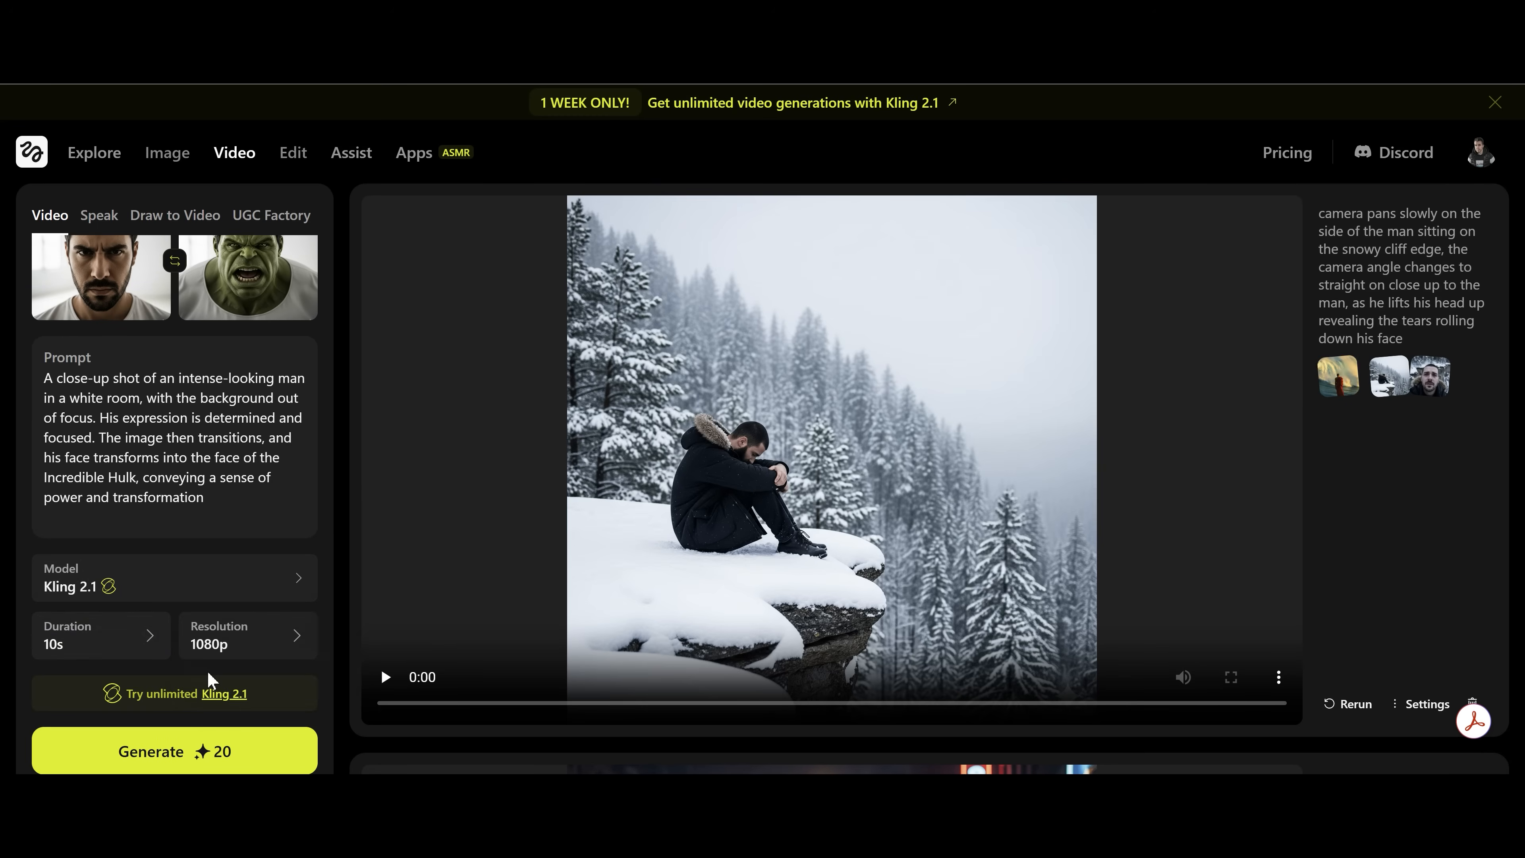
pyautogui.click(174, 750)
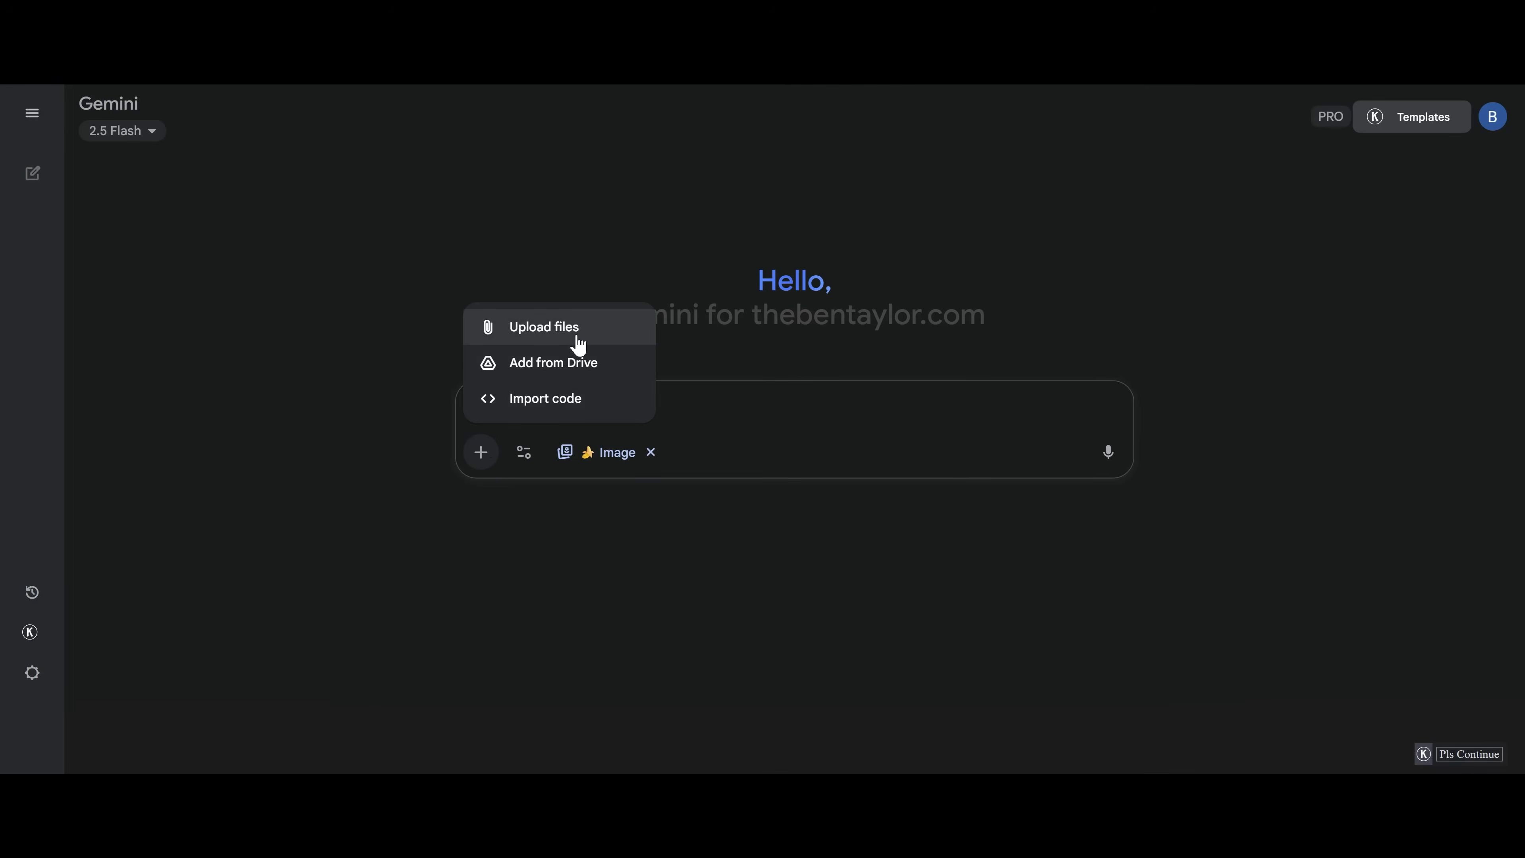
# Attach the 'sketch' house image and request 'Change this sketch into a realistic photo'
pyautogui.click(542, 325)
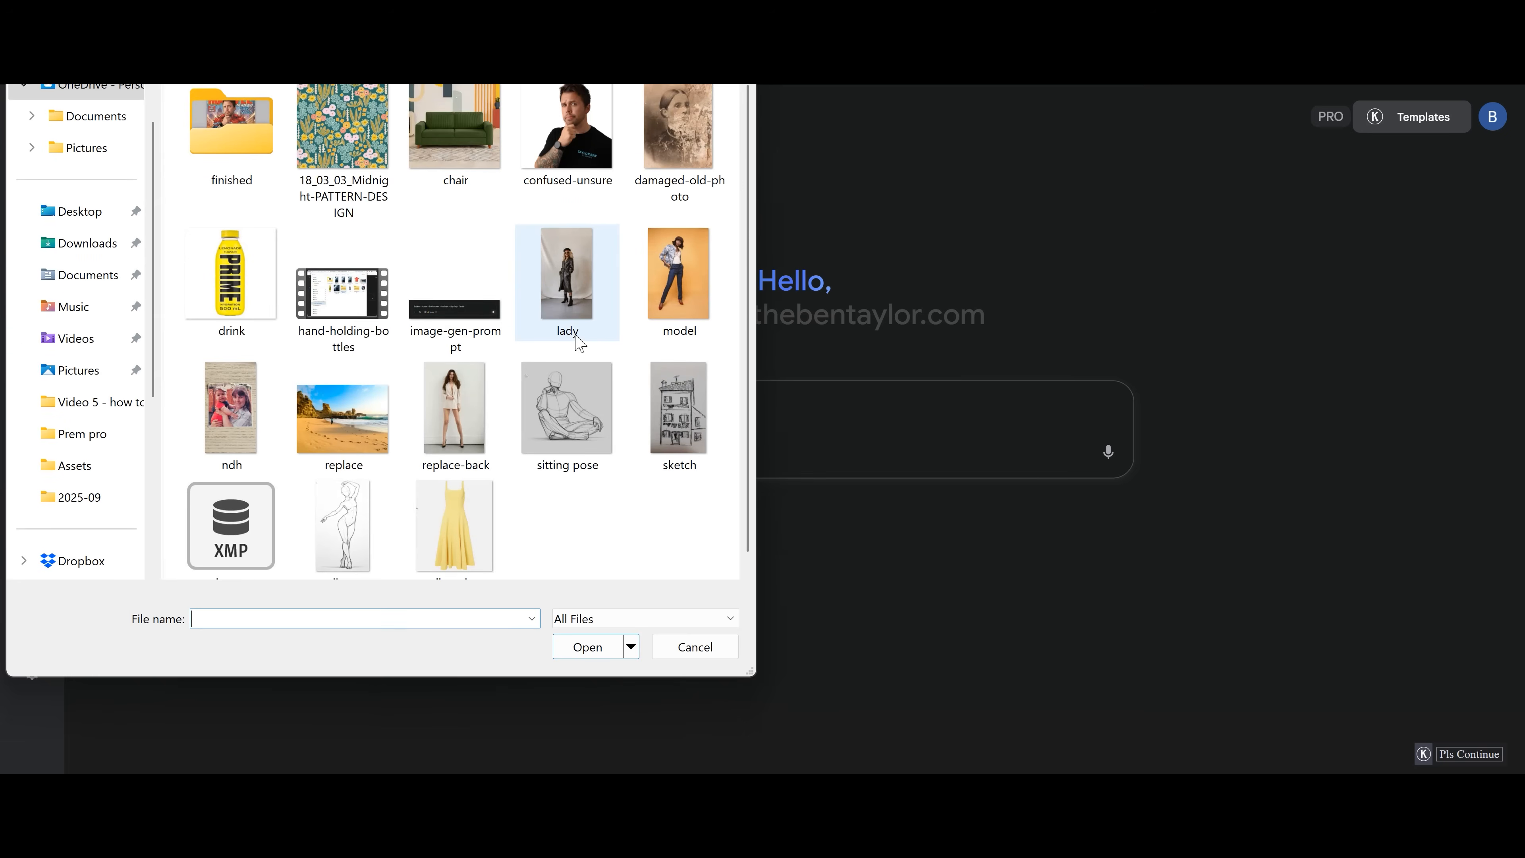
pyautogui.click(677, 408)
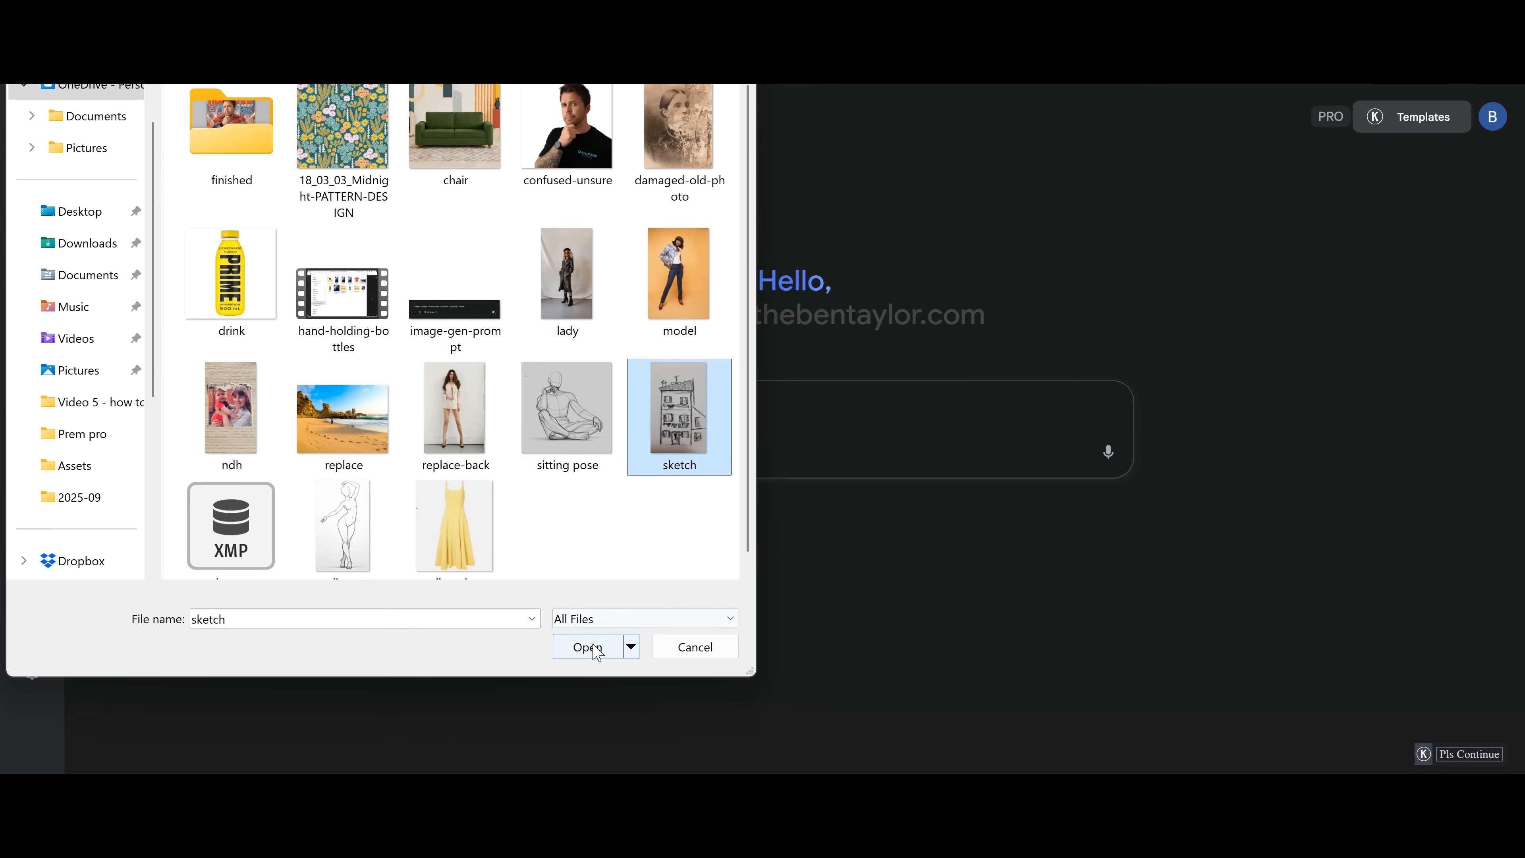
pyautogui.click(585, 646)
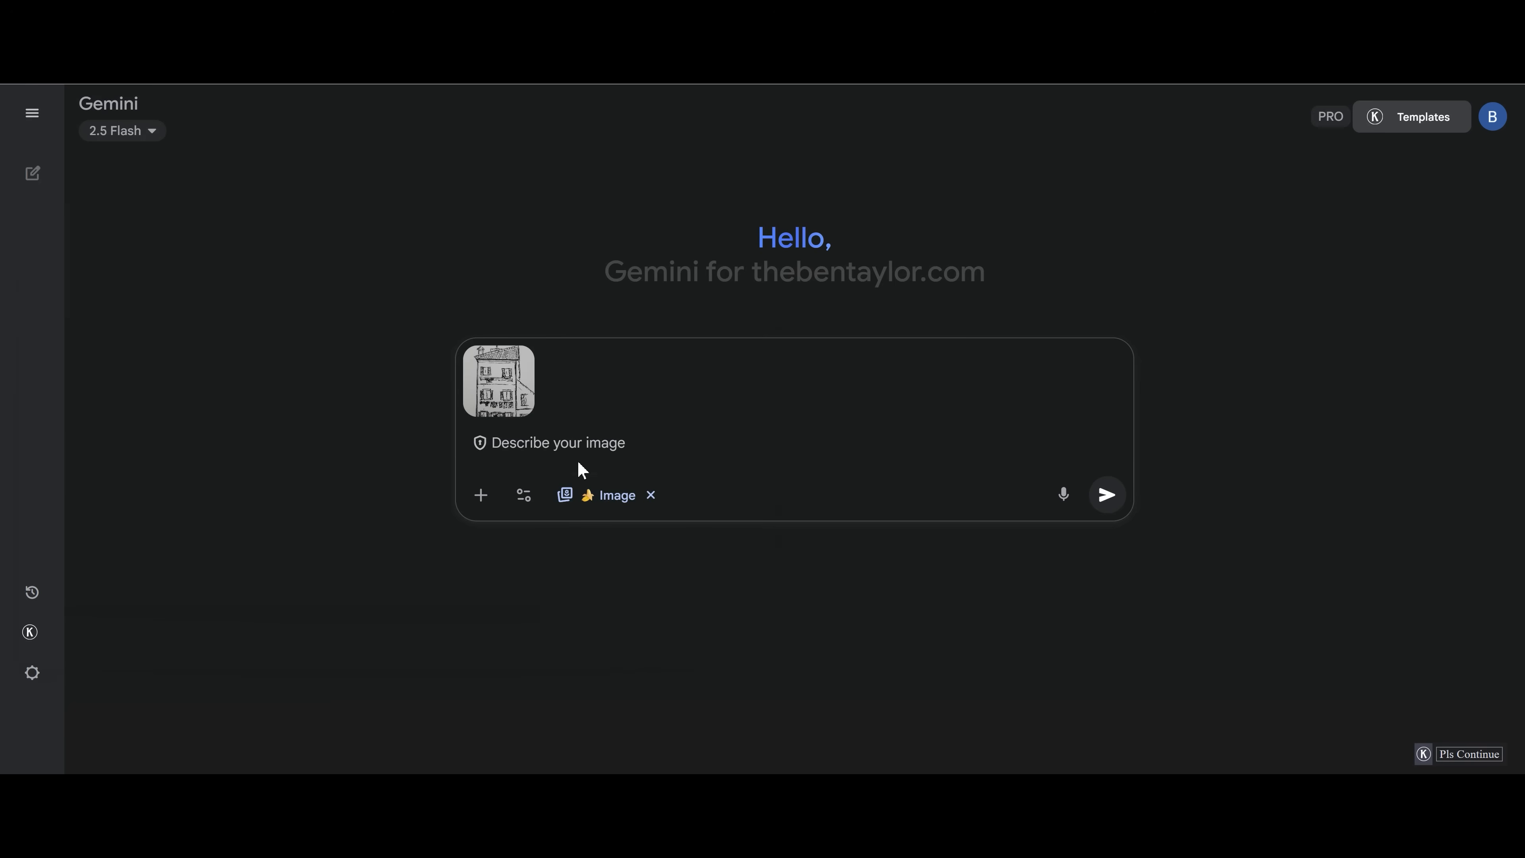
pyautogui.write('Change this sketch into a realistic photo')
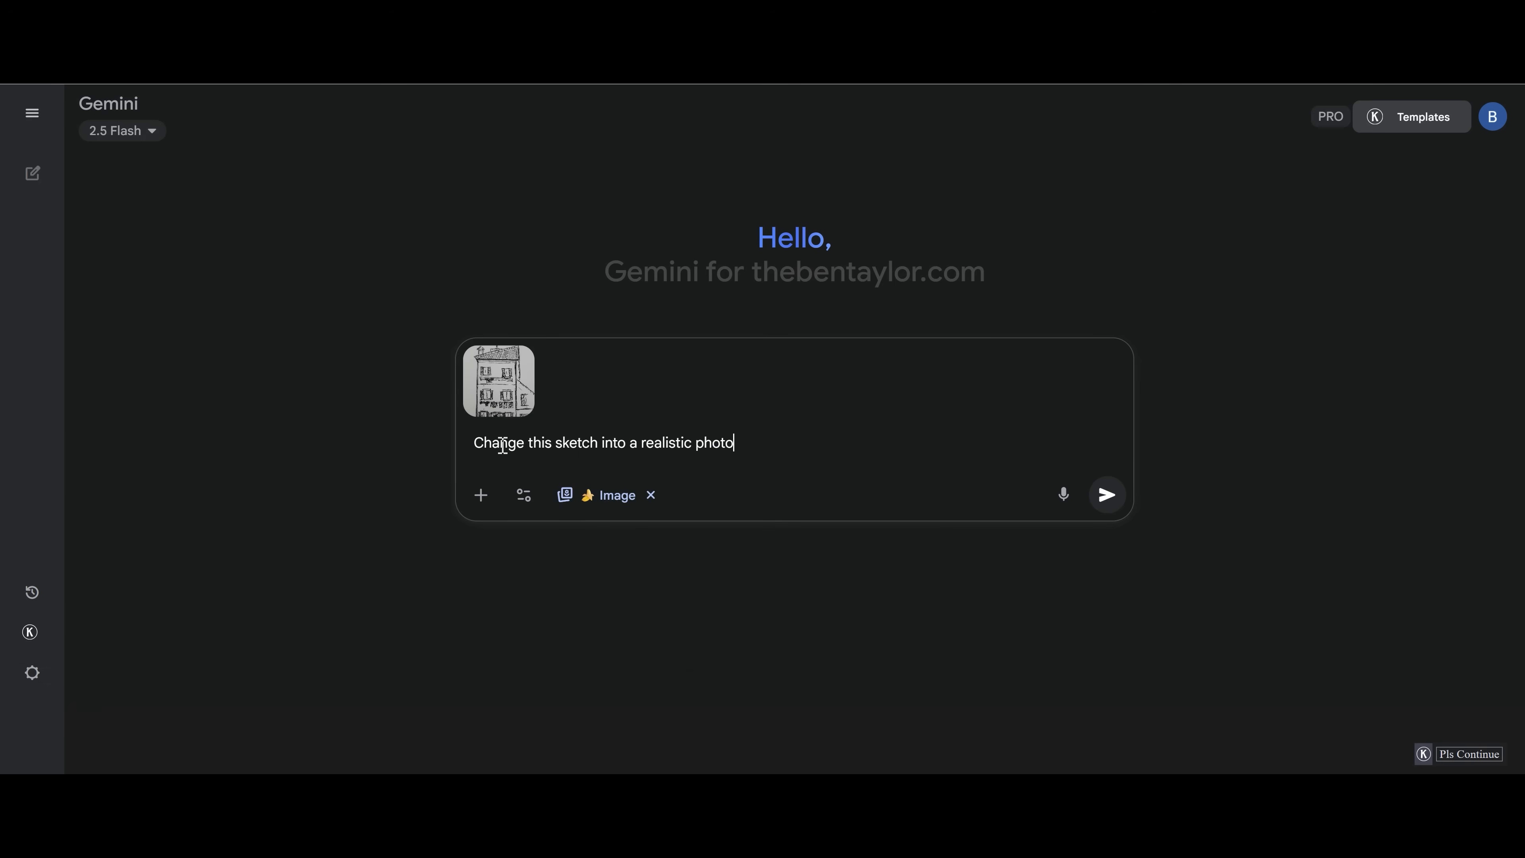
pyautogui.moveTo(686, 454)
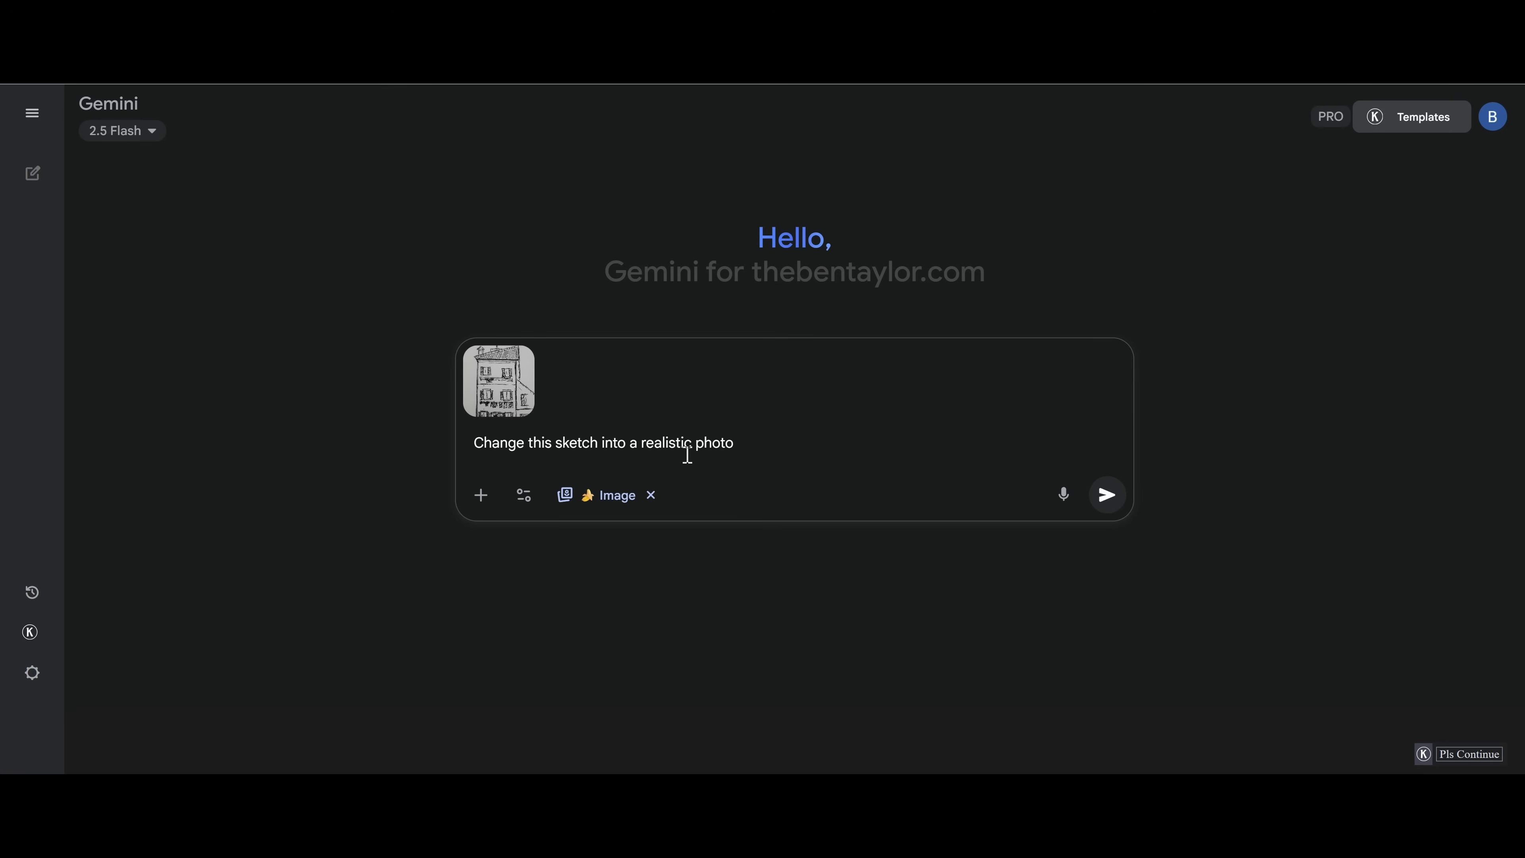
pyautogui.moveTo(1106, 495)
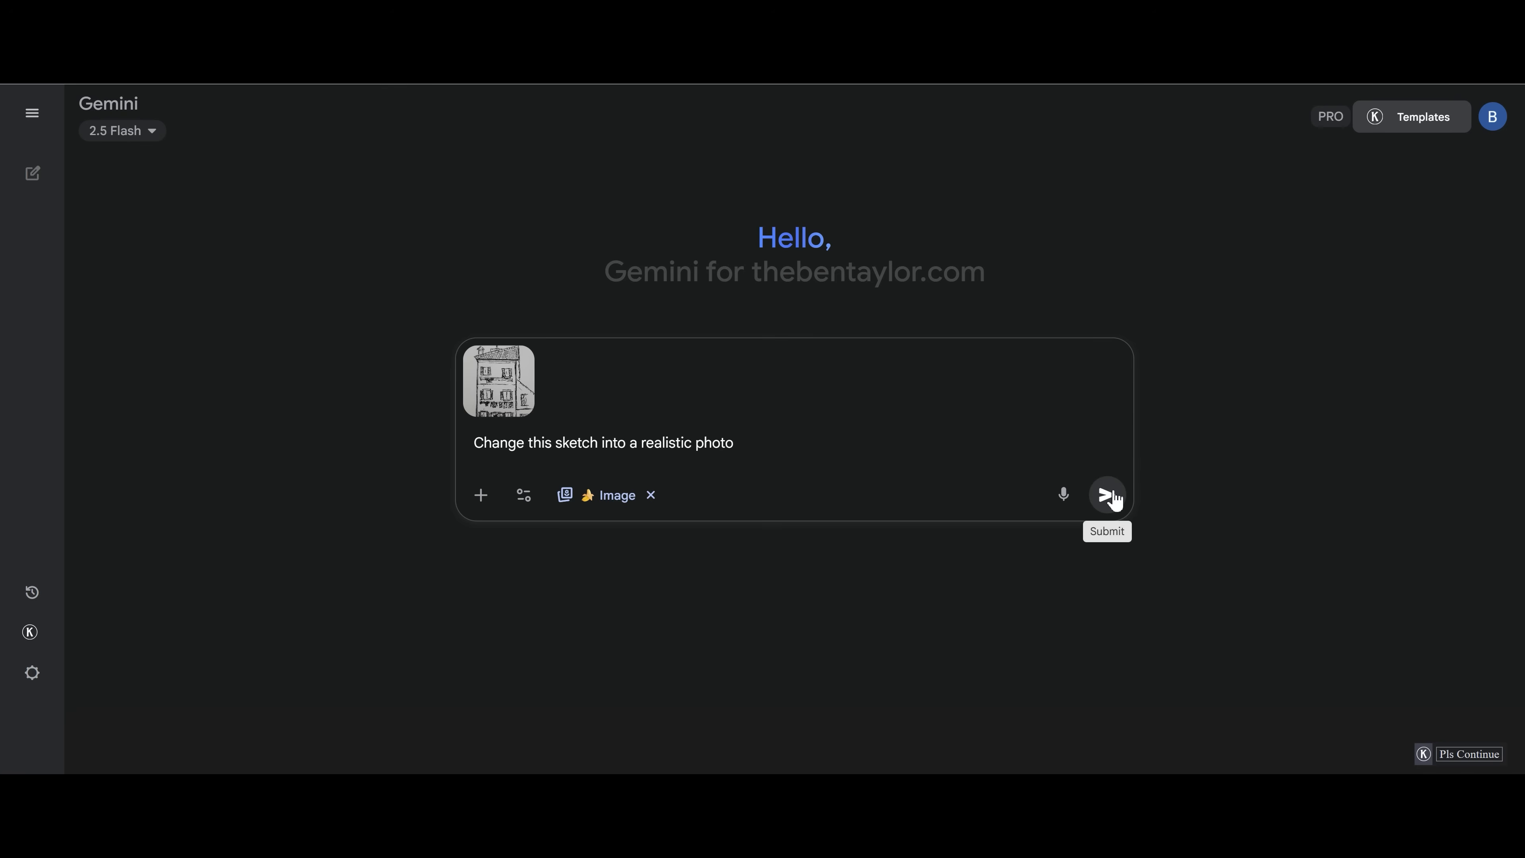
pyautogui.click(1106, 496)
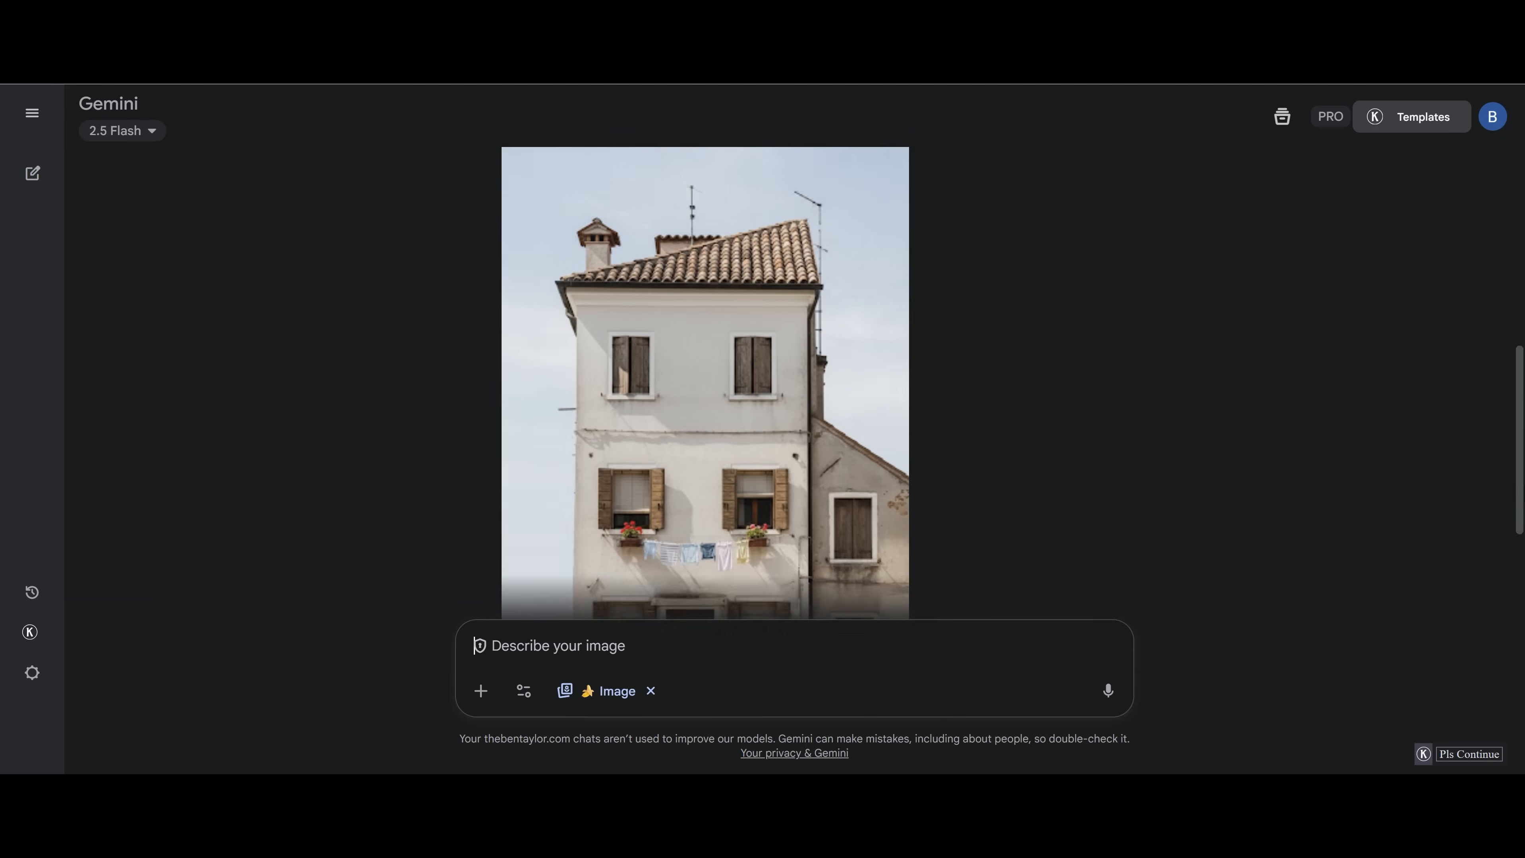
# Review the generated house photo full size, then request 'add a side street' on it
pyautogui.click(705, 389)
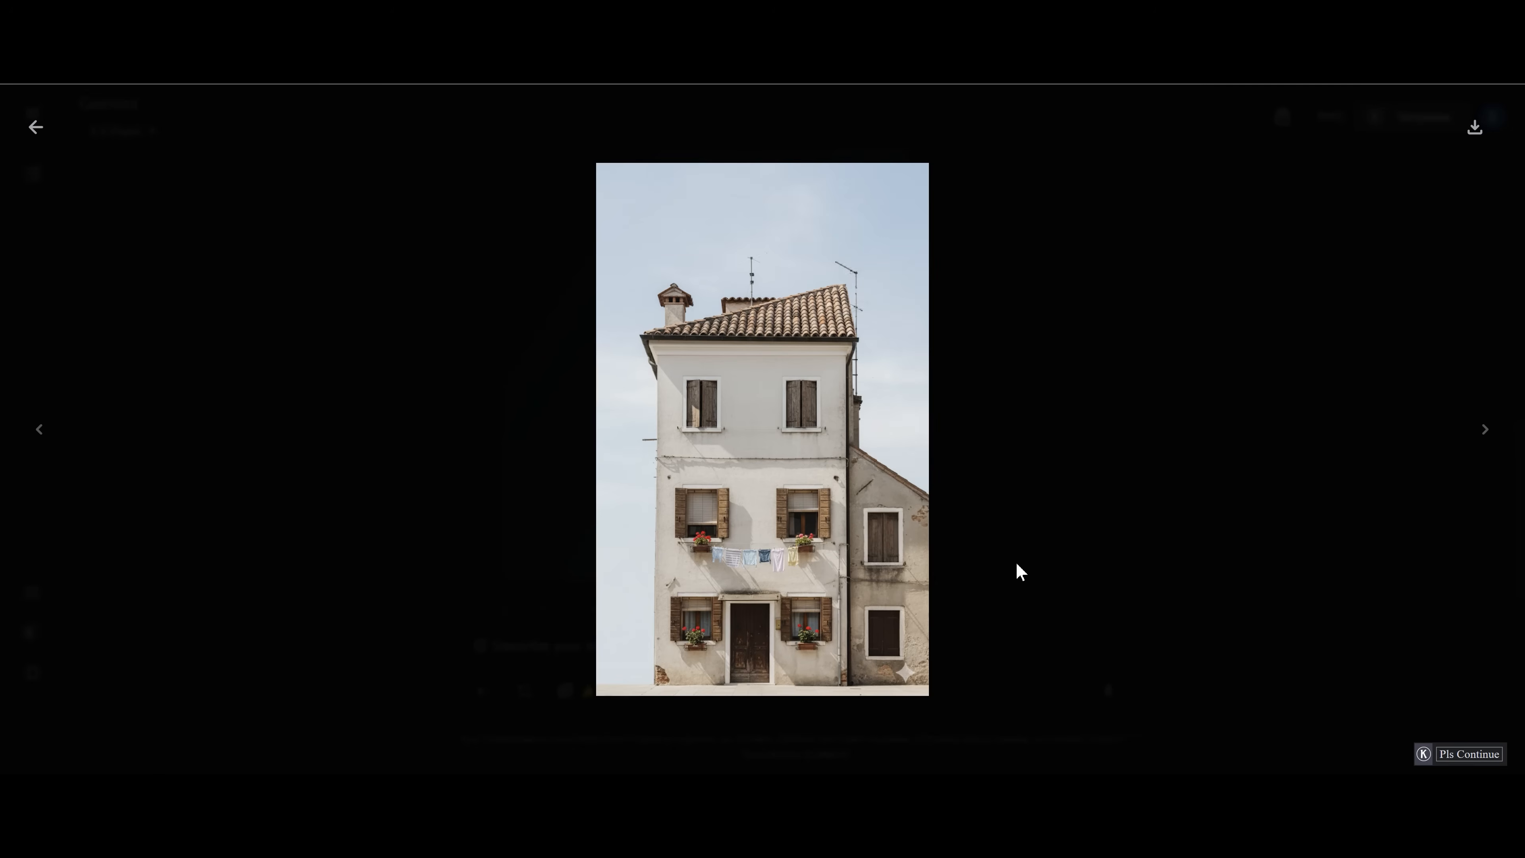
pyautogui.moveTo(783, 567)
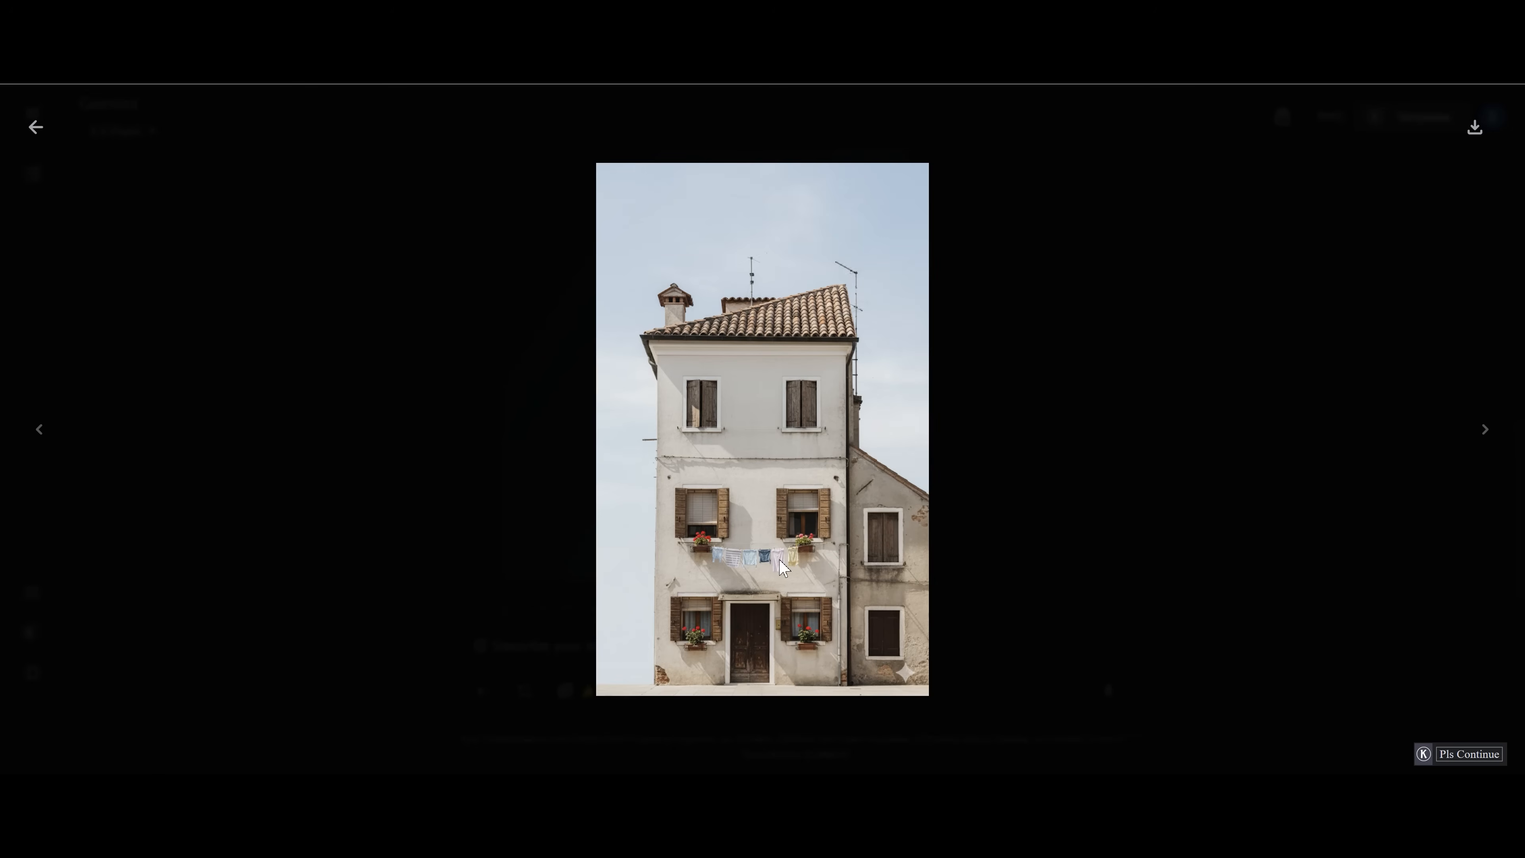
pyautogui.moveTo(797, 590)
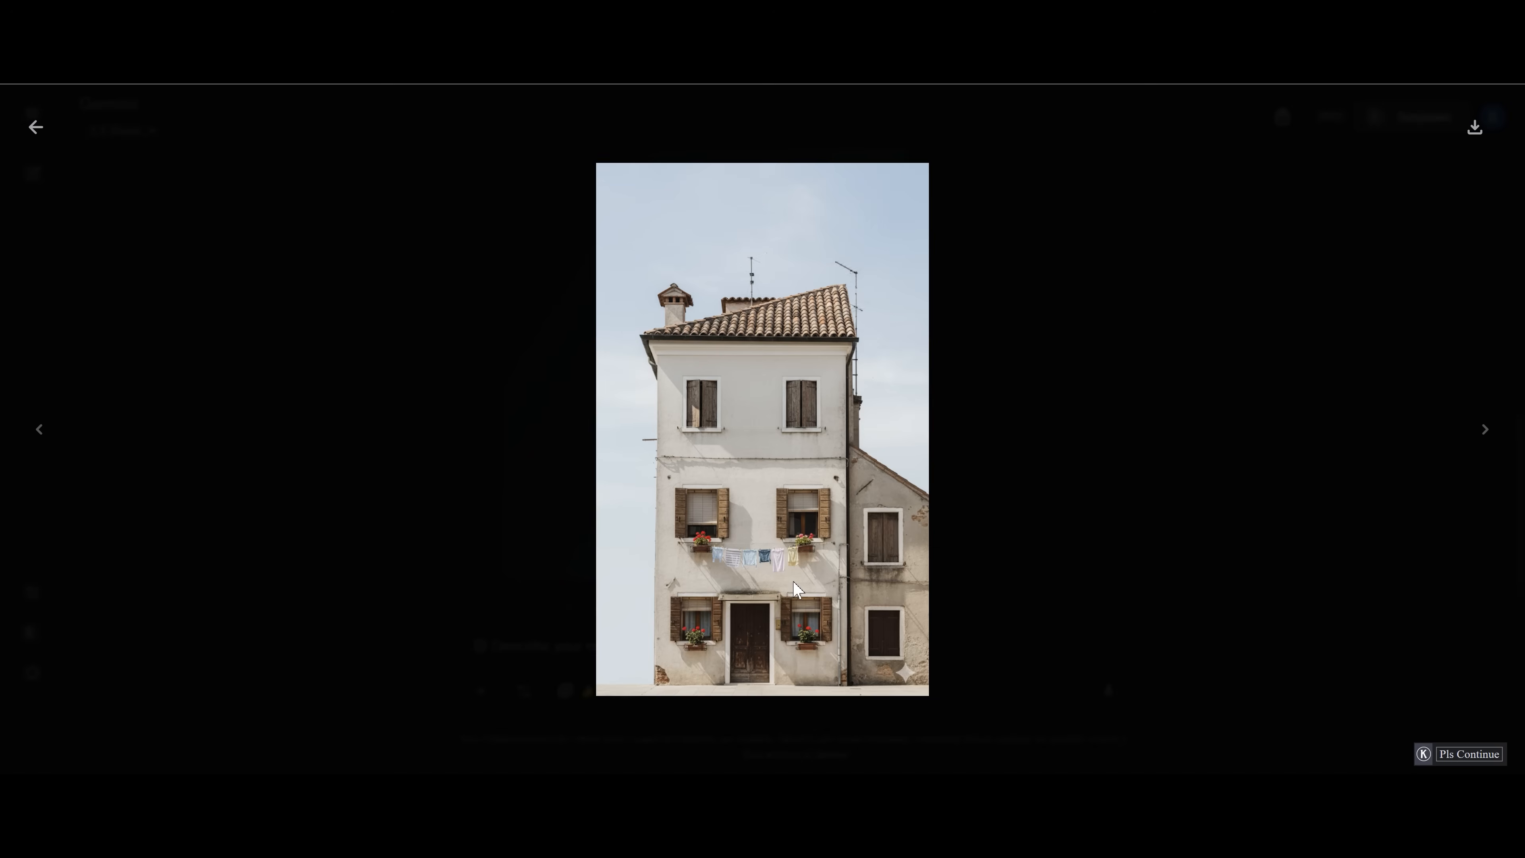
pyautogui.moveTo(35, 126)
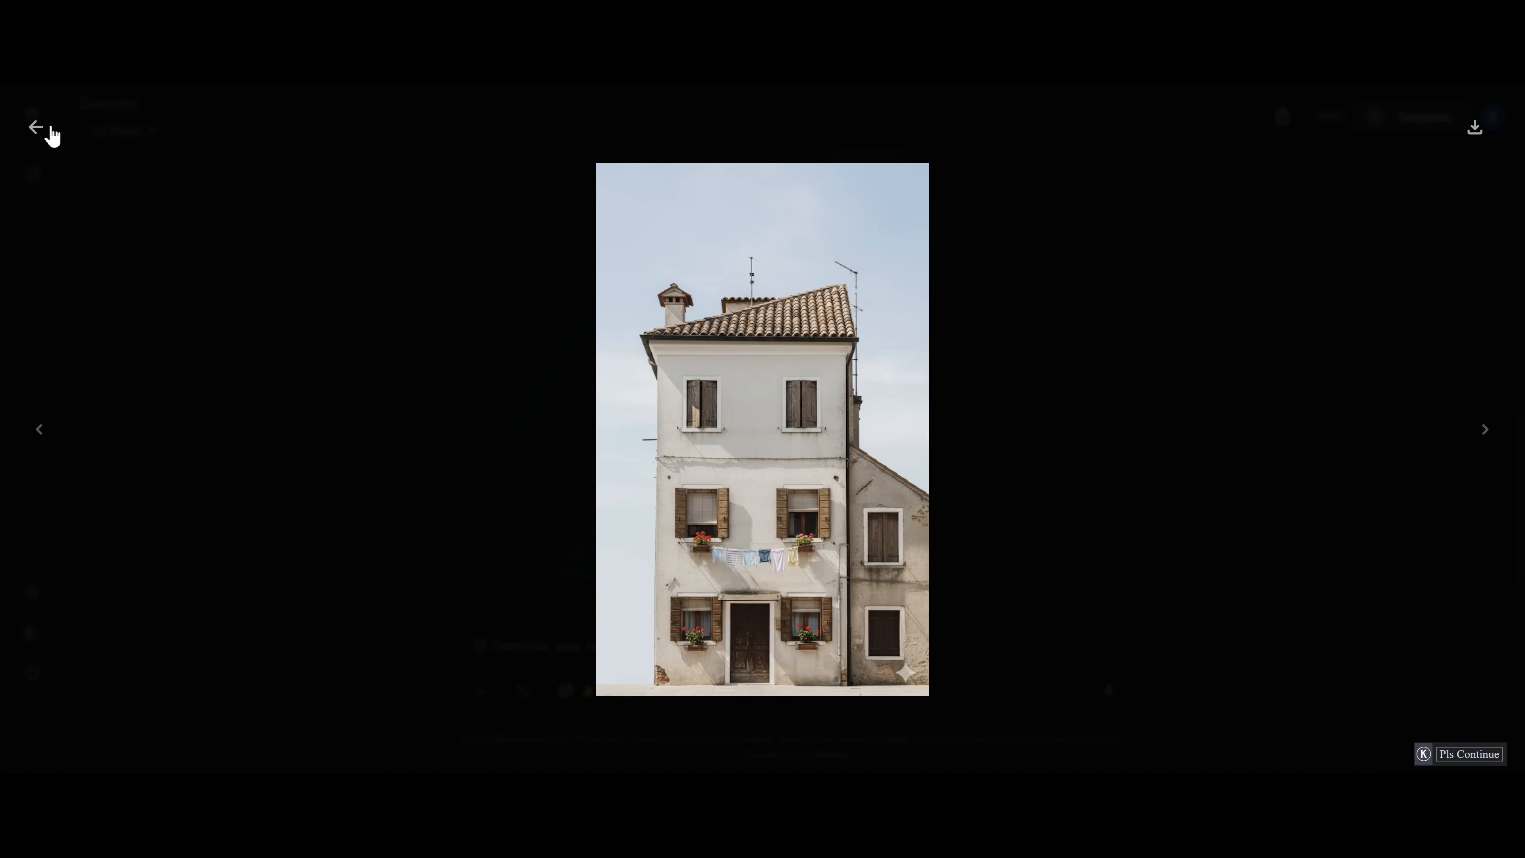
pyautogui.click(34, 127)
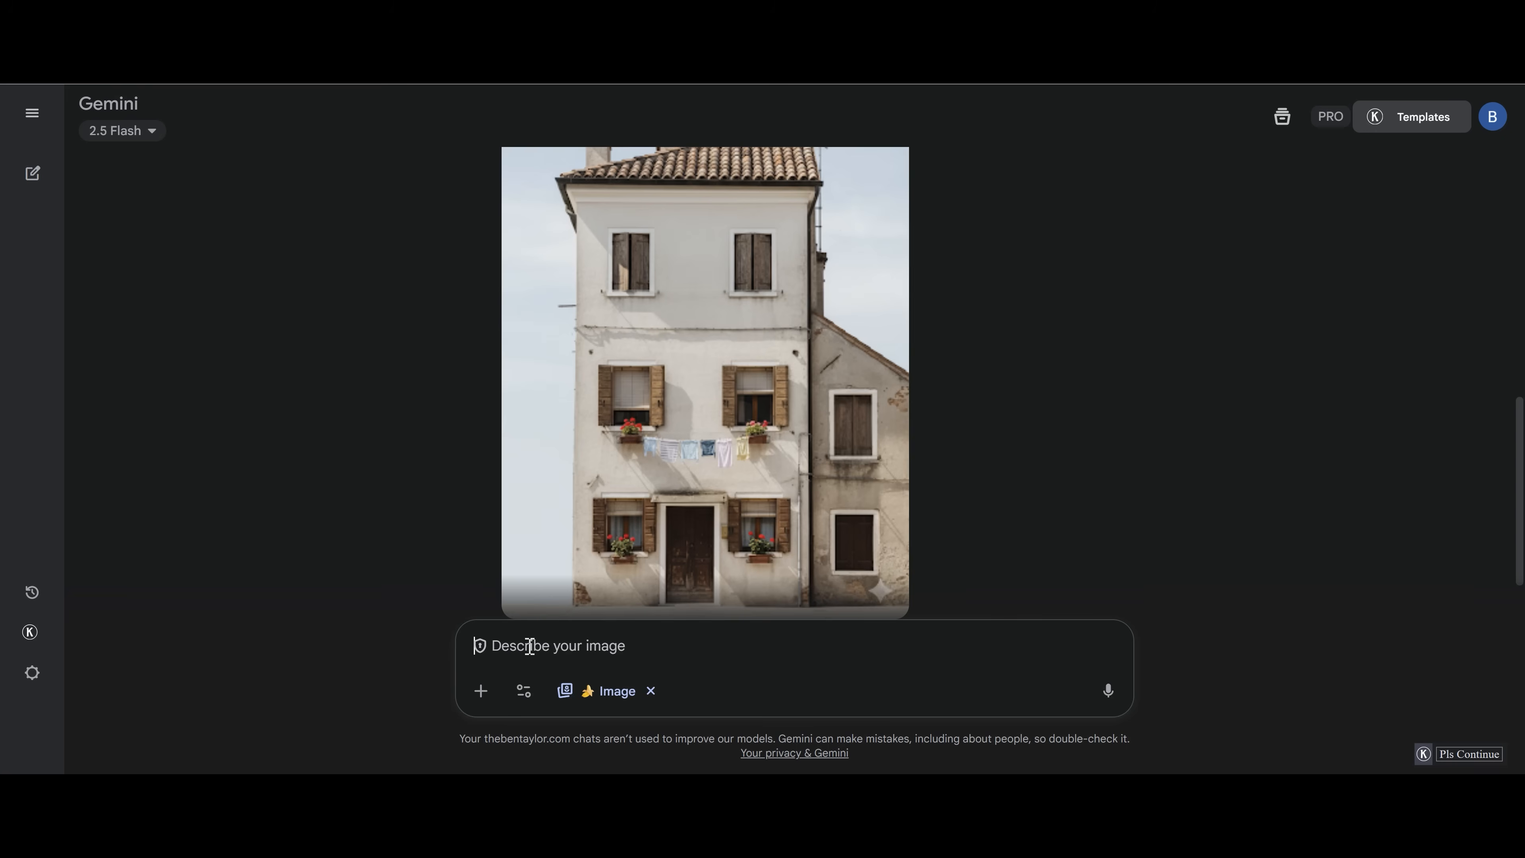
pyautogui.write('add a side street on the left side of the house')
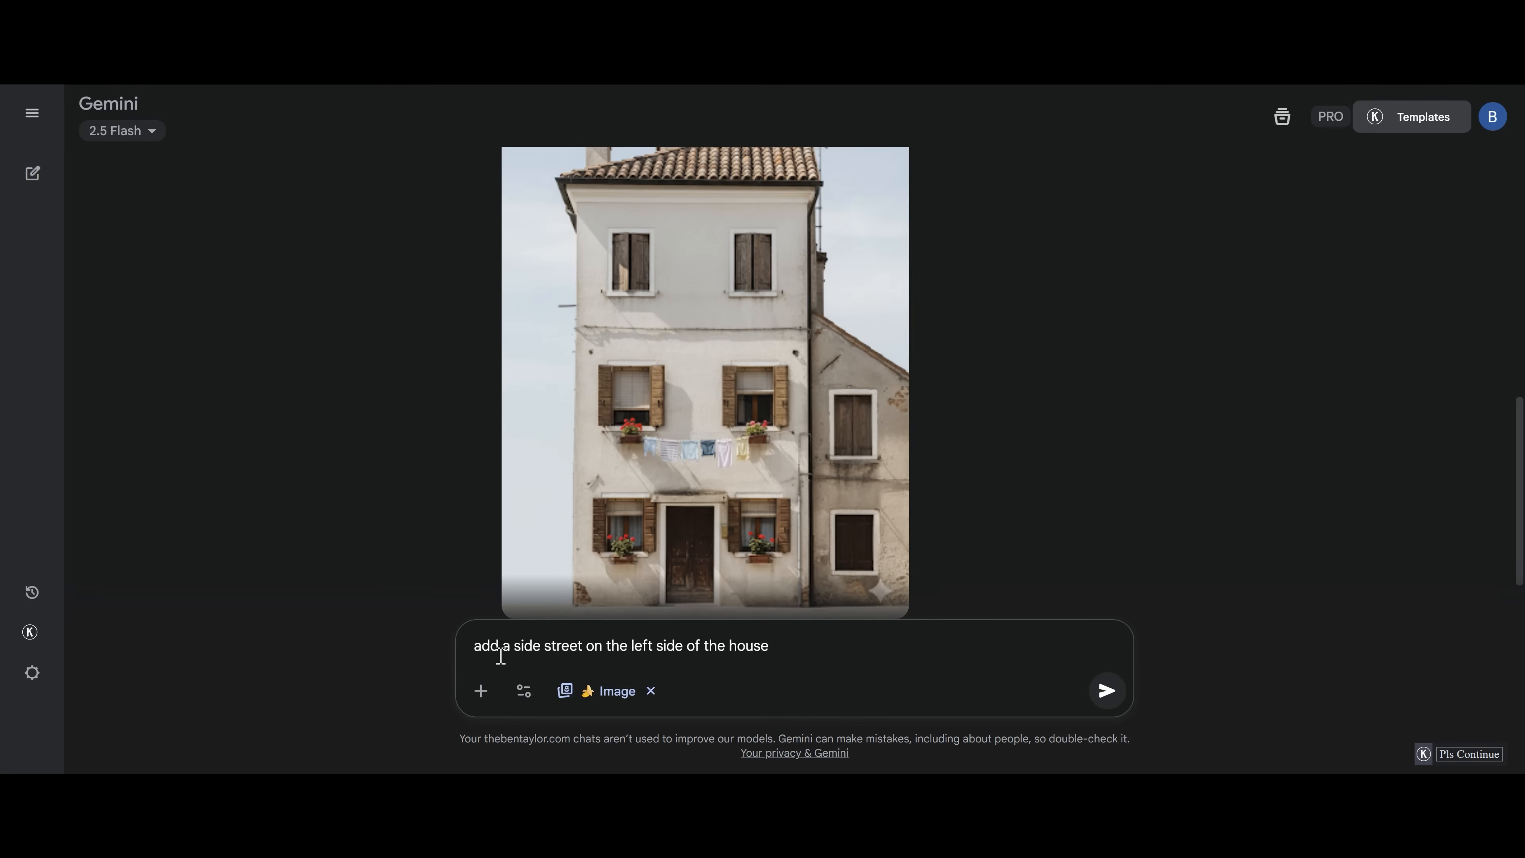
pyautogui.click(1105, 690)
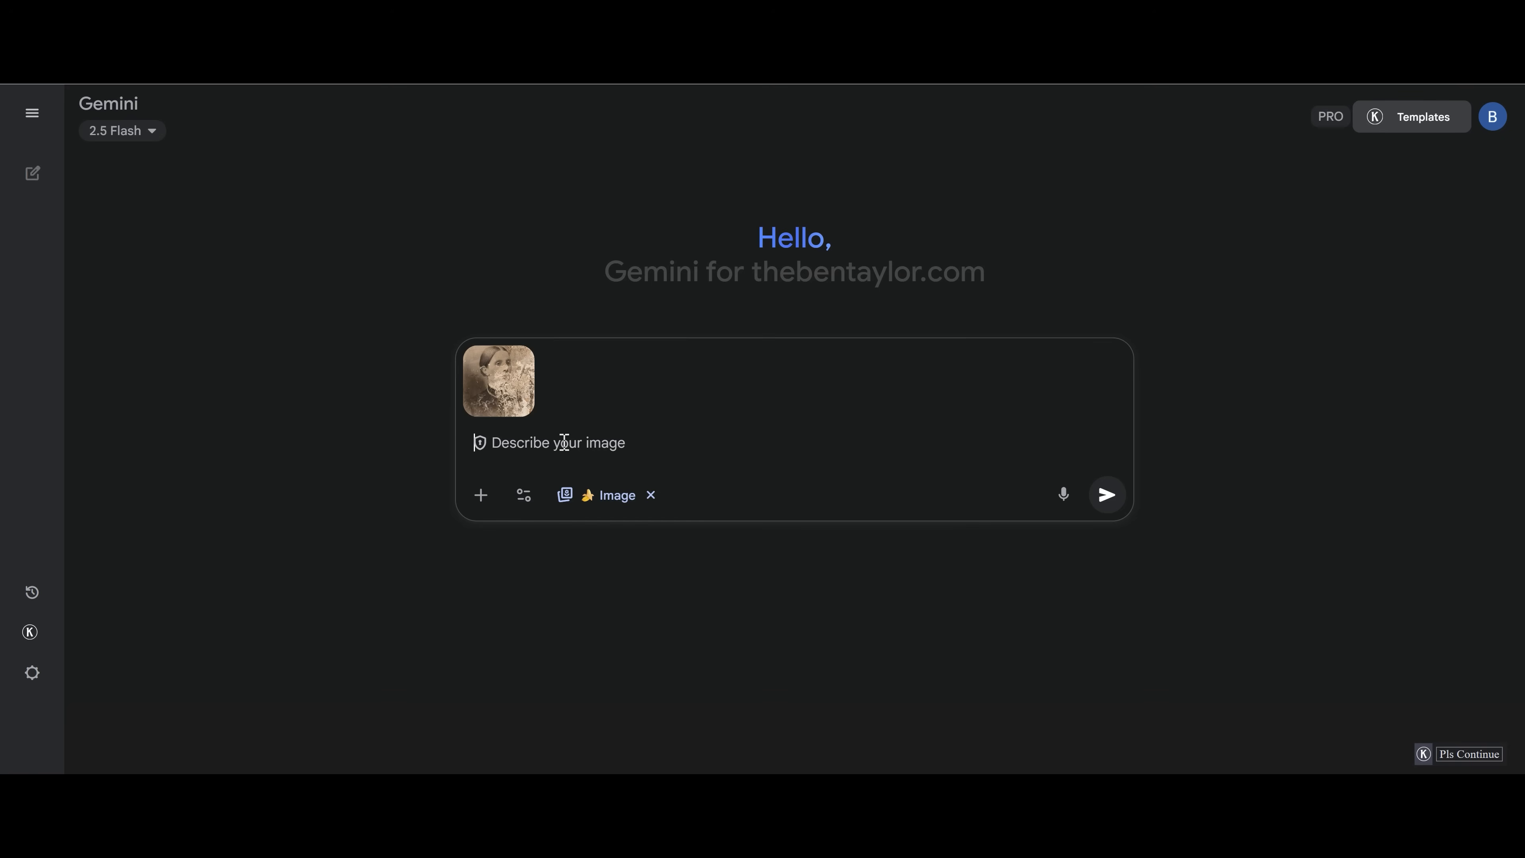
# Send 'Restore this image' for the old portrait and view the restored result full size
pyautogui.write('Restore this image')
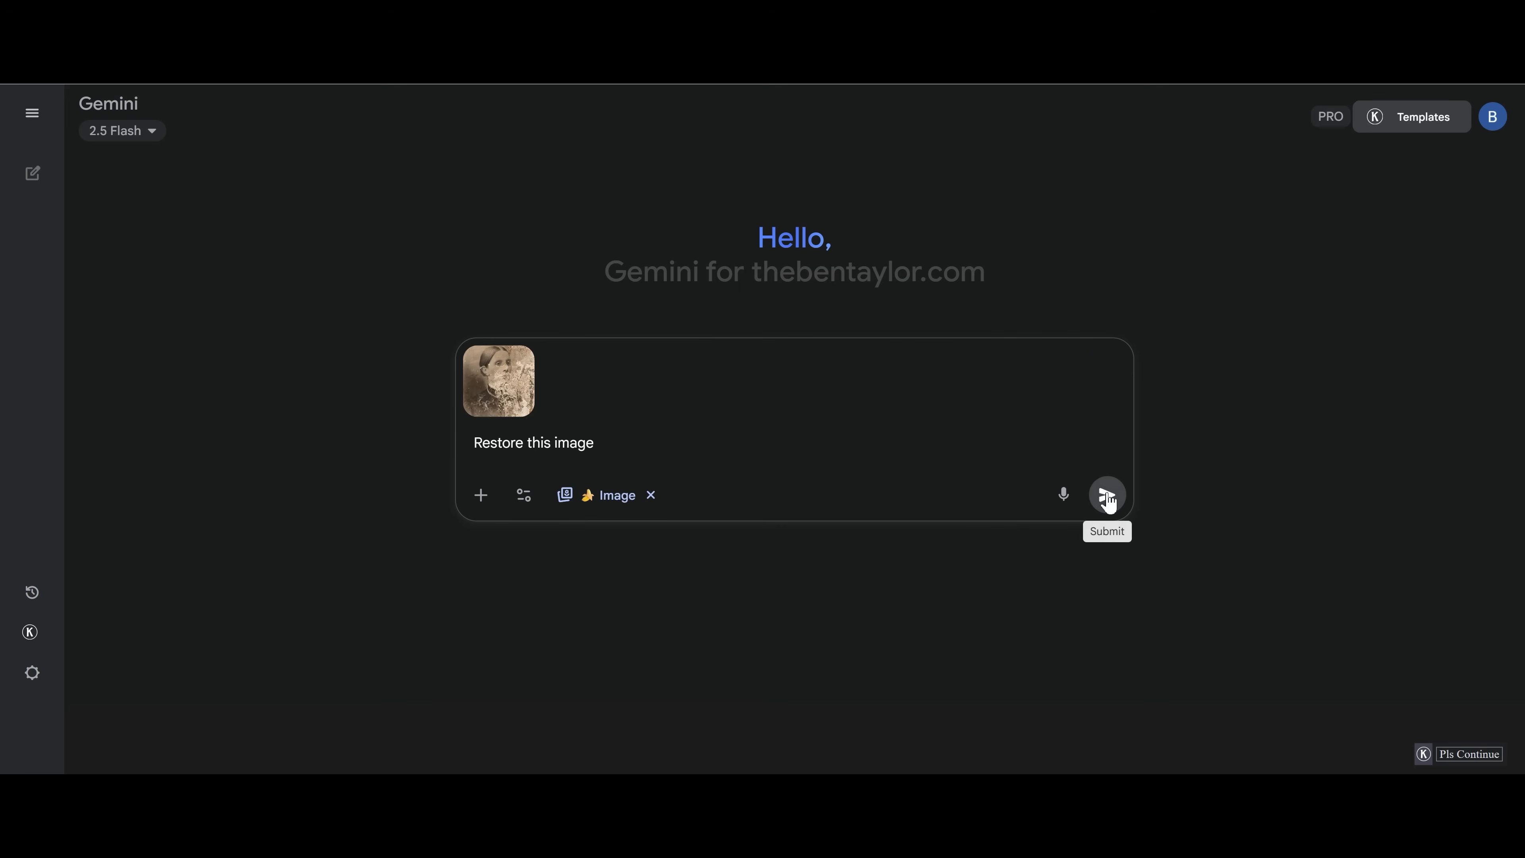
pyautogui.click(1106, 494)
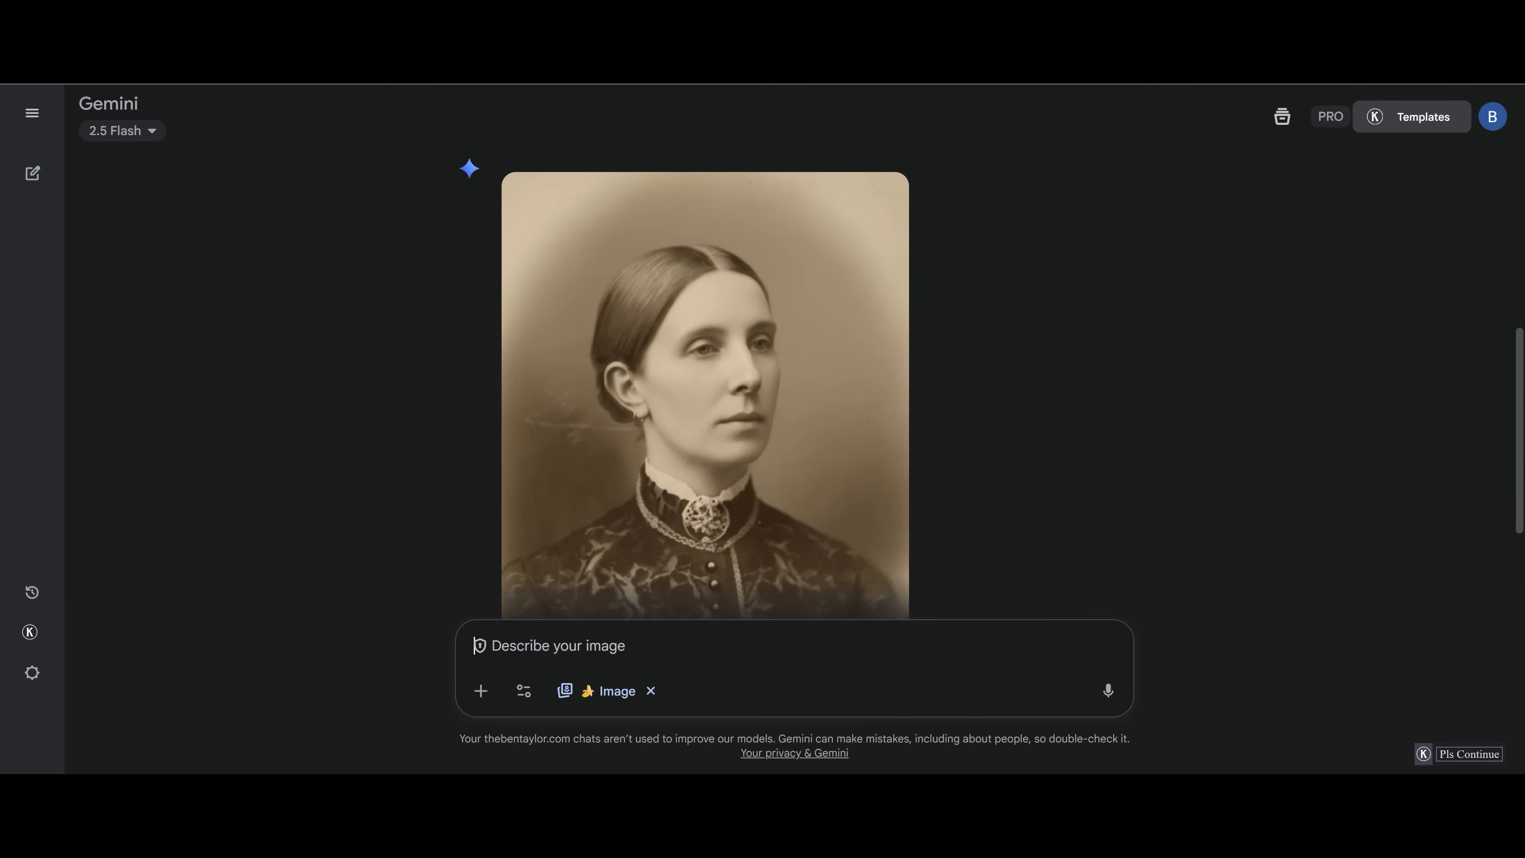
pyautogui.click(704, 389)
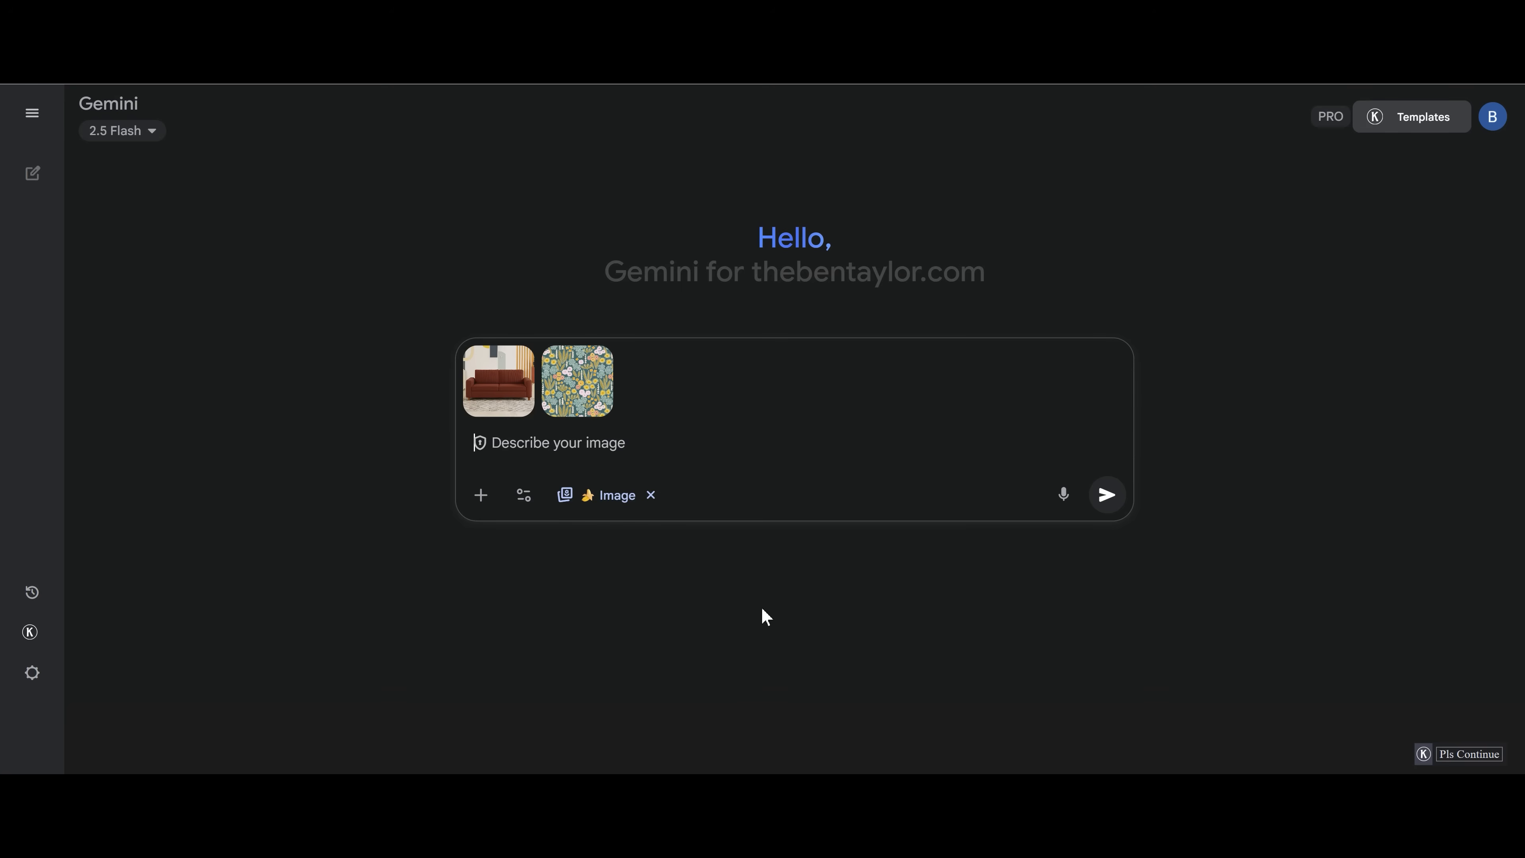
# Send 'add this pattern to the red chair' and view the patterned sofa result full size
pyautogui.write('add this pattern to the red chair')
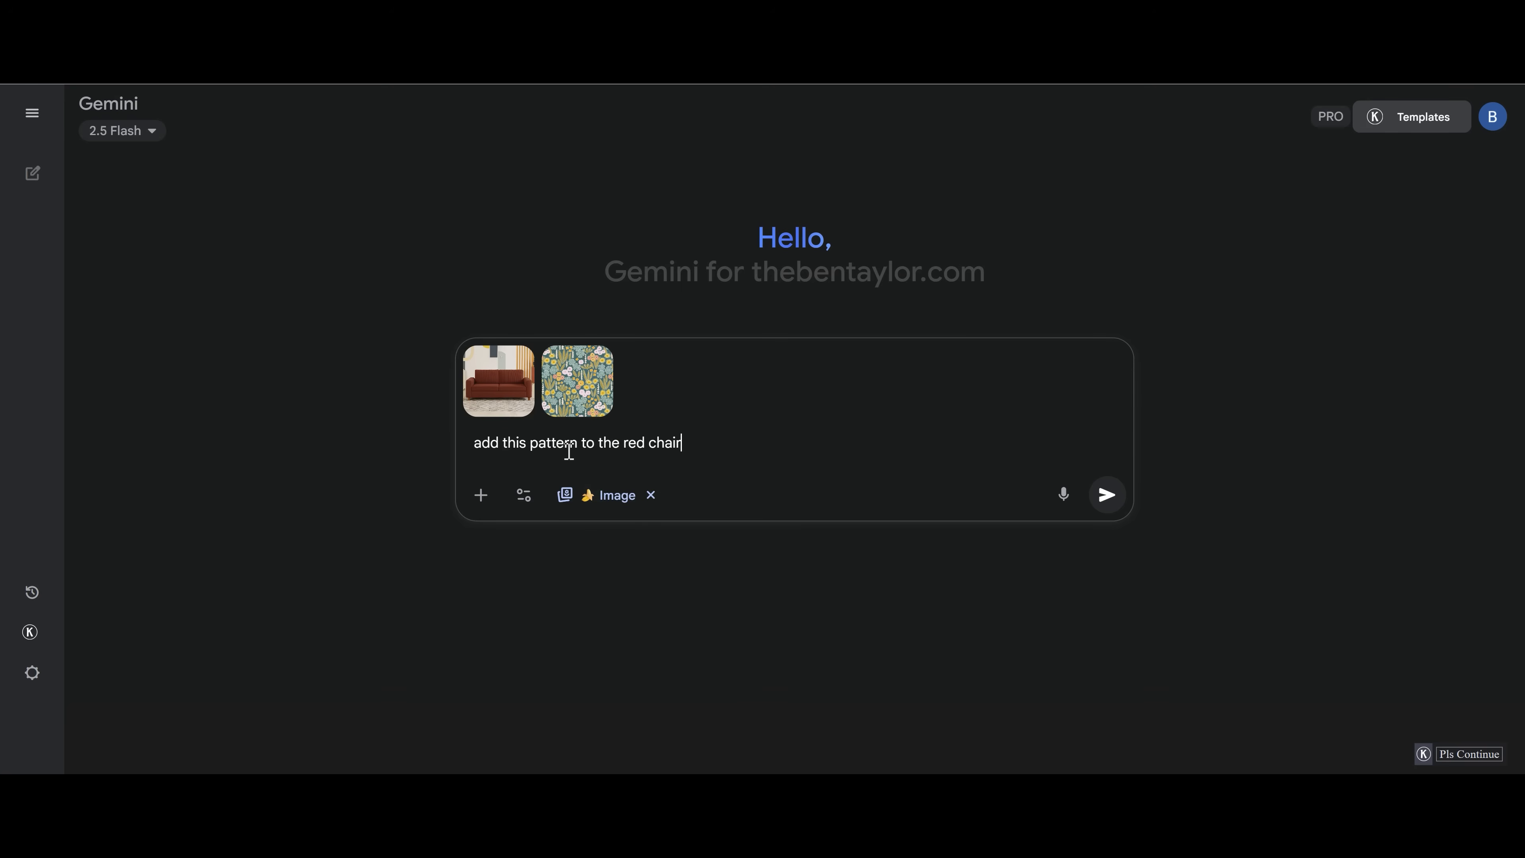
pyautogui.moveTo(662, 465)
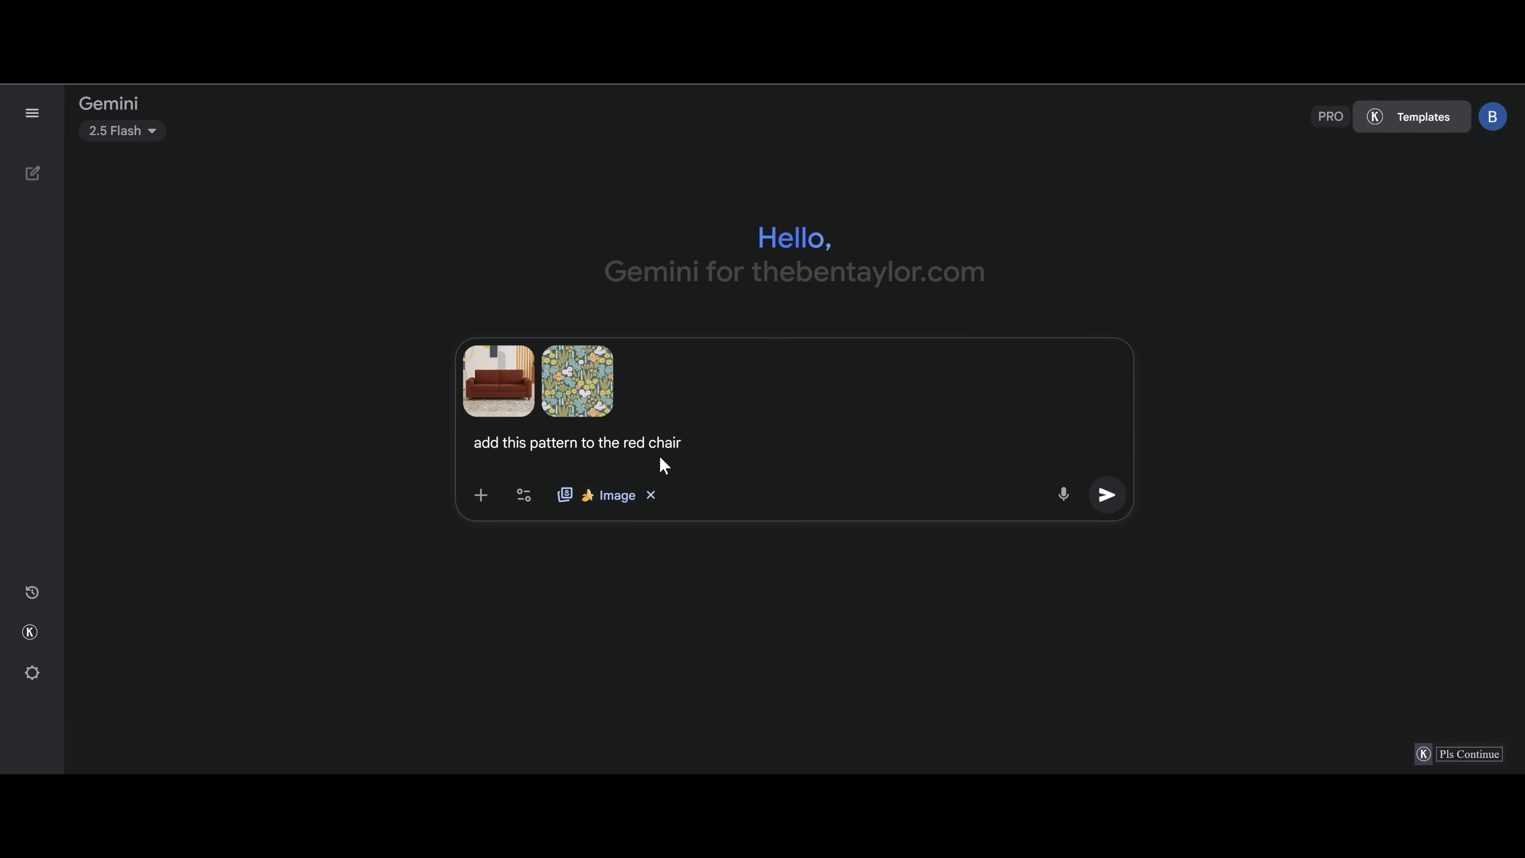
pyautogui.click(1106, 493)
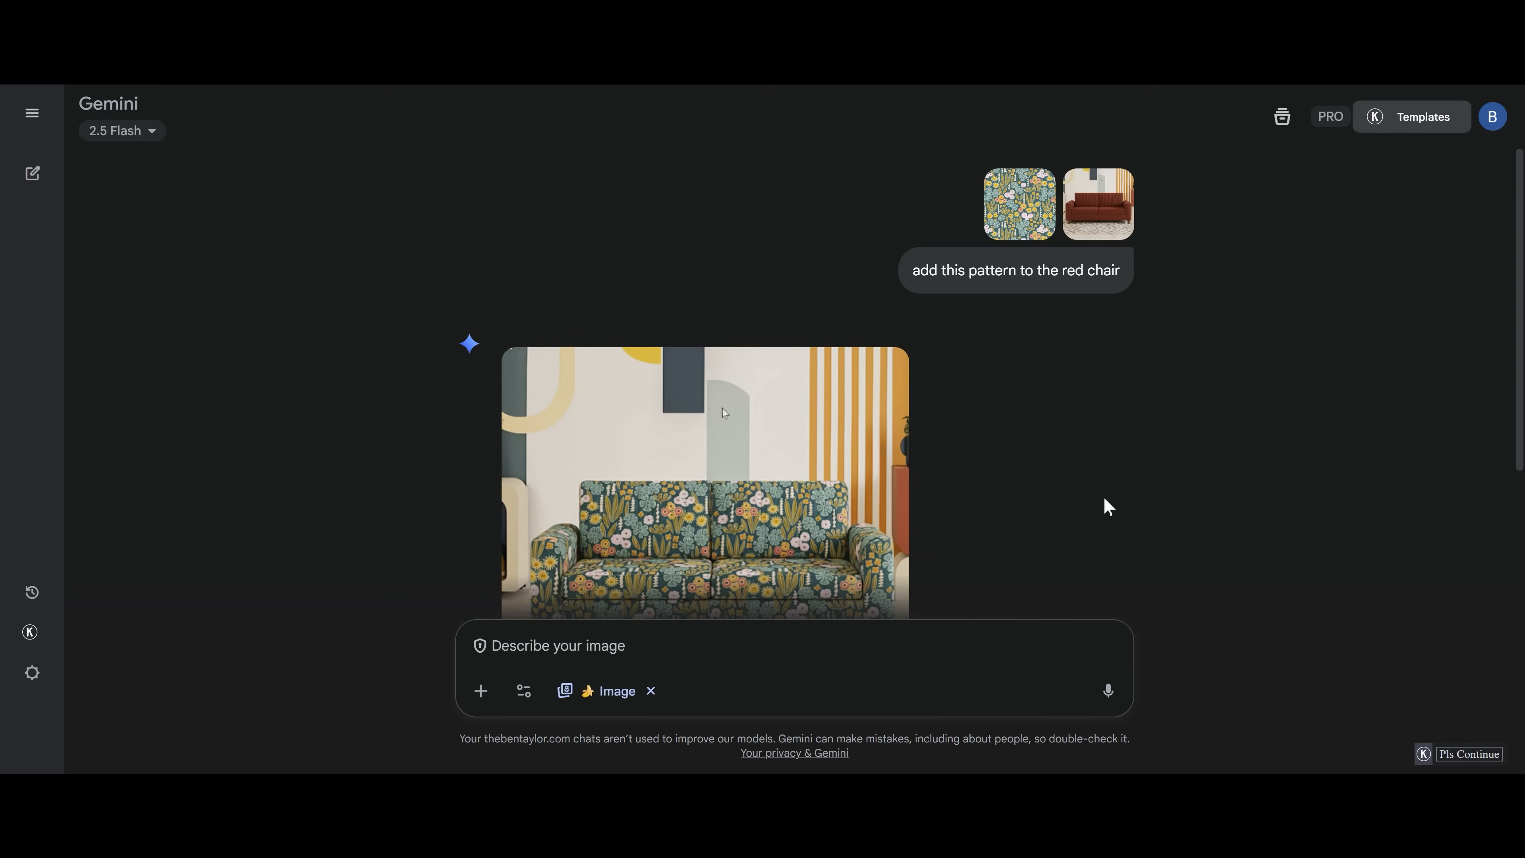
pyautogui.click(704, 484)
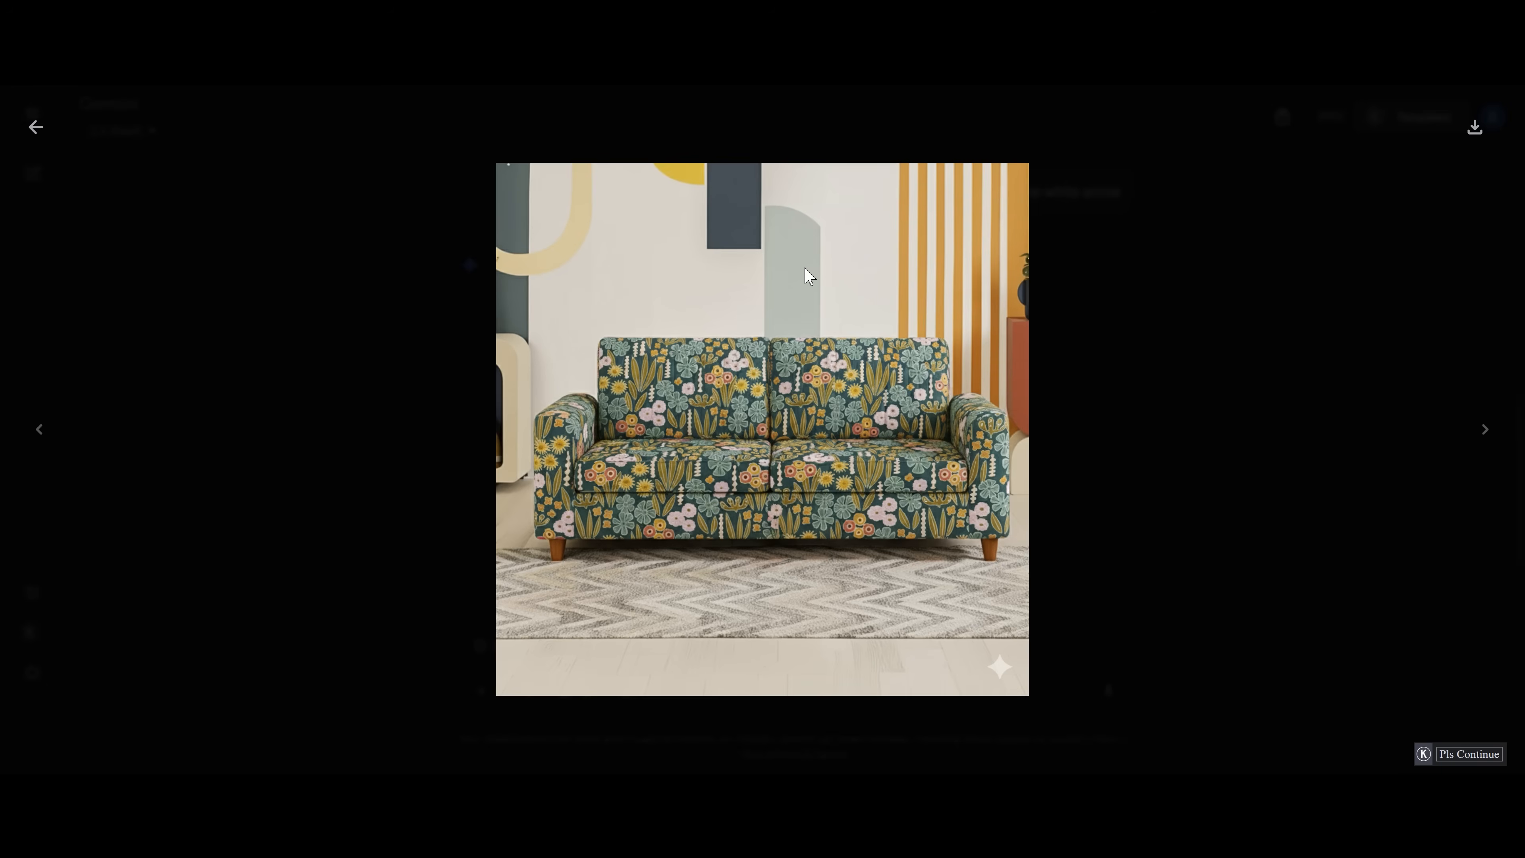
pyautogui.click(481, 451)
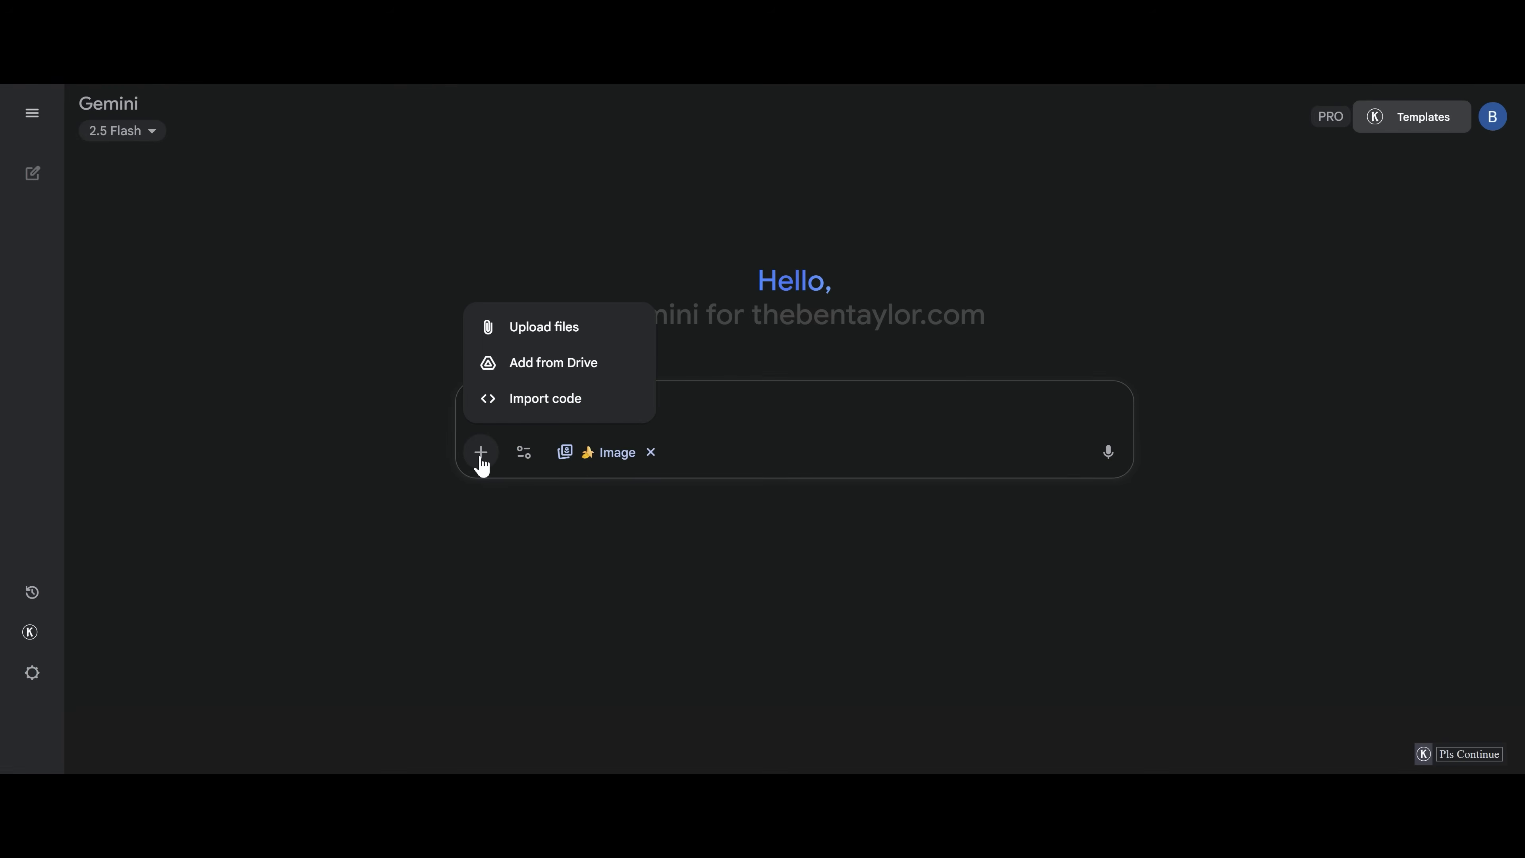
pyautogui.moveTo(569, 327)
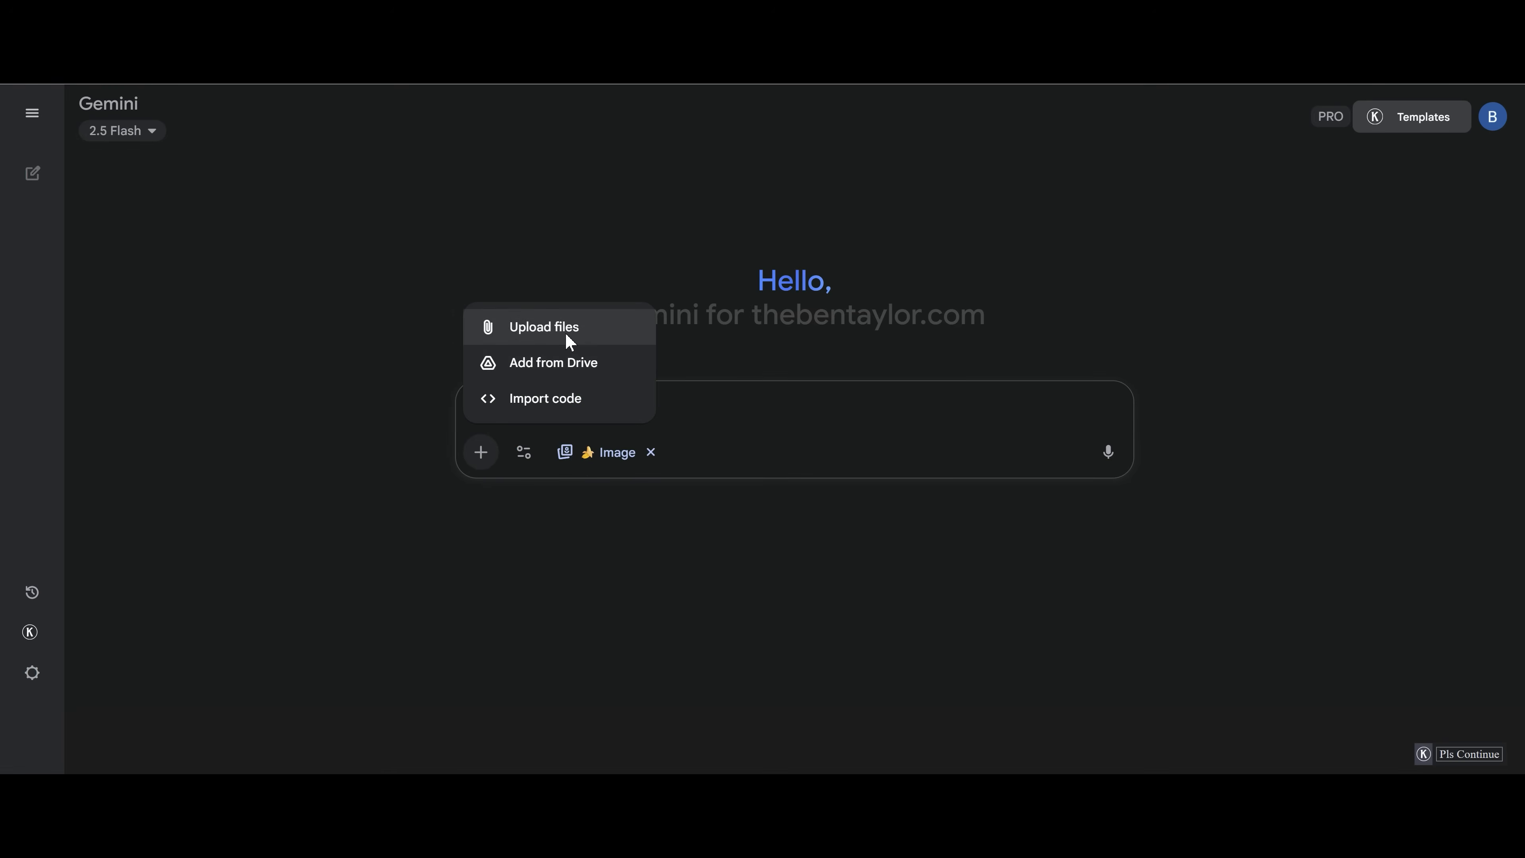
# Attach the man's photo and request 'Add the man to a marvel magazine cover', scrolling to the result
pyautogui.click(544, 326)
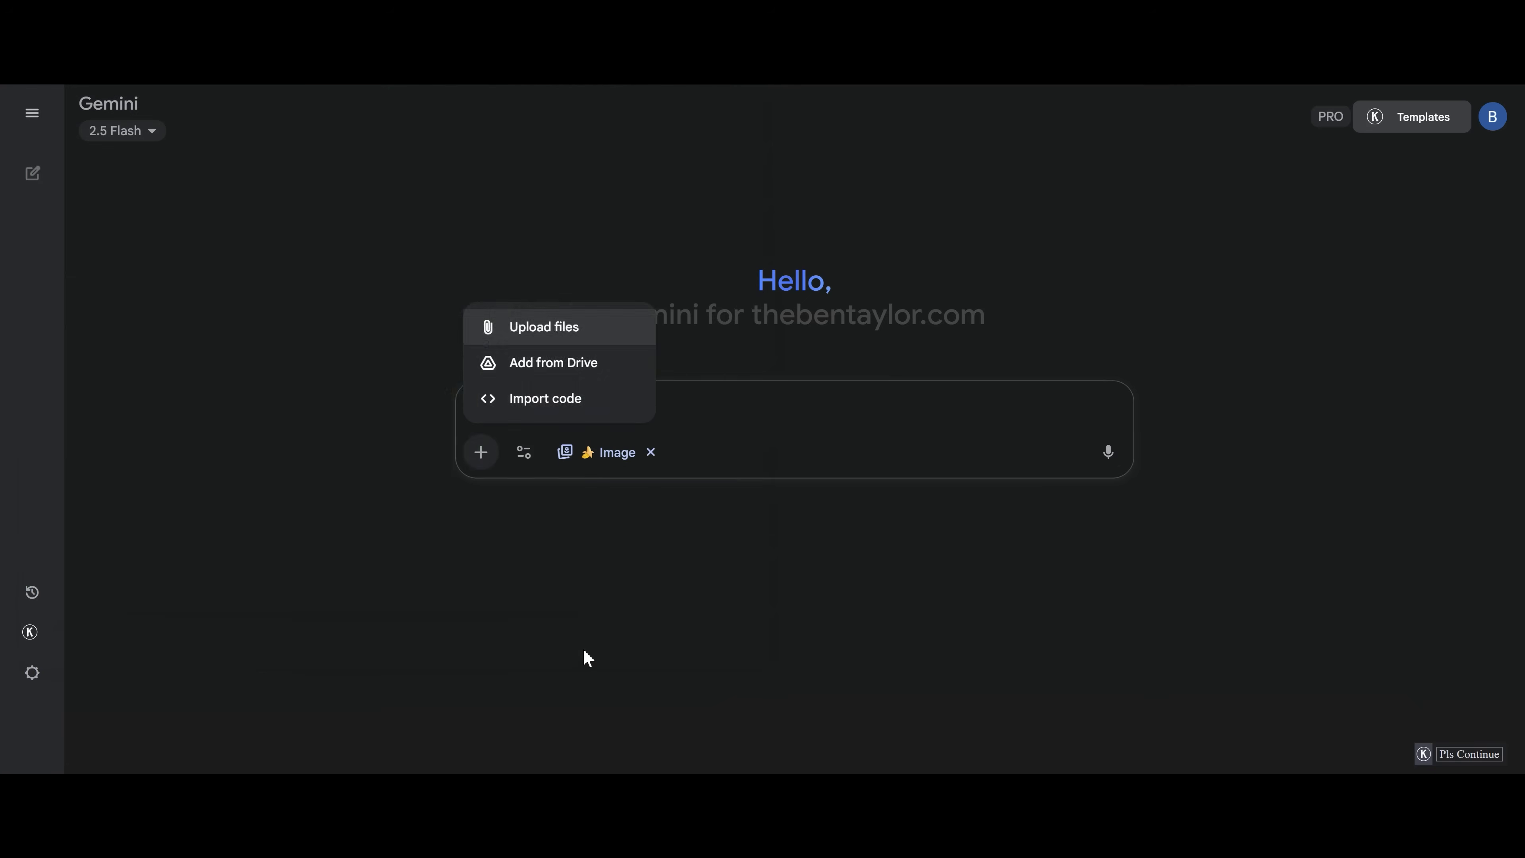
pyautogui.click(542, 326)
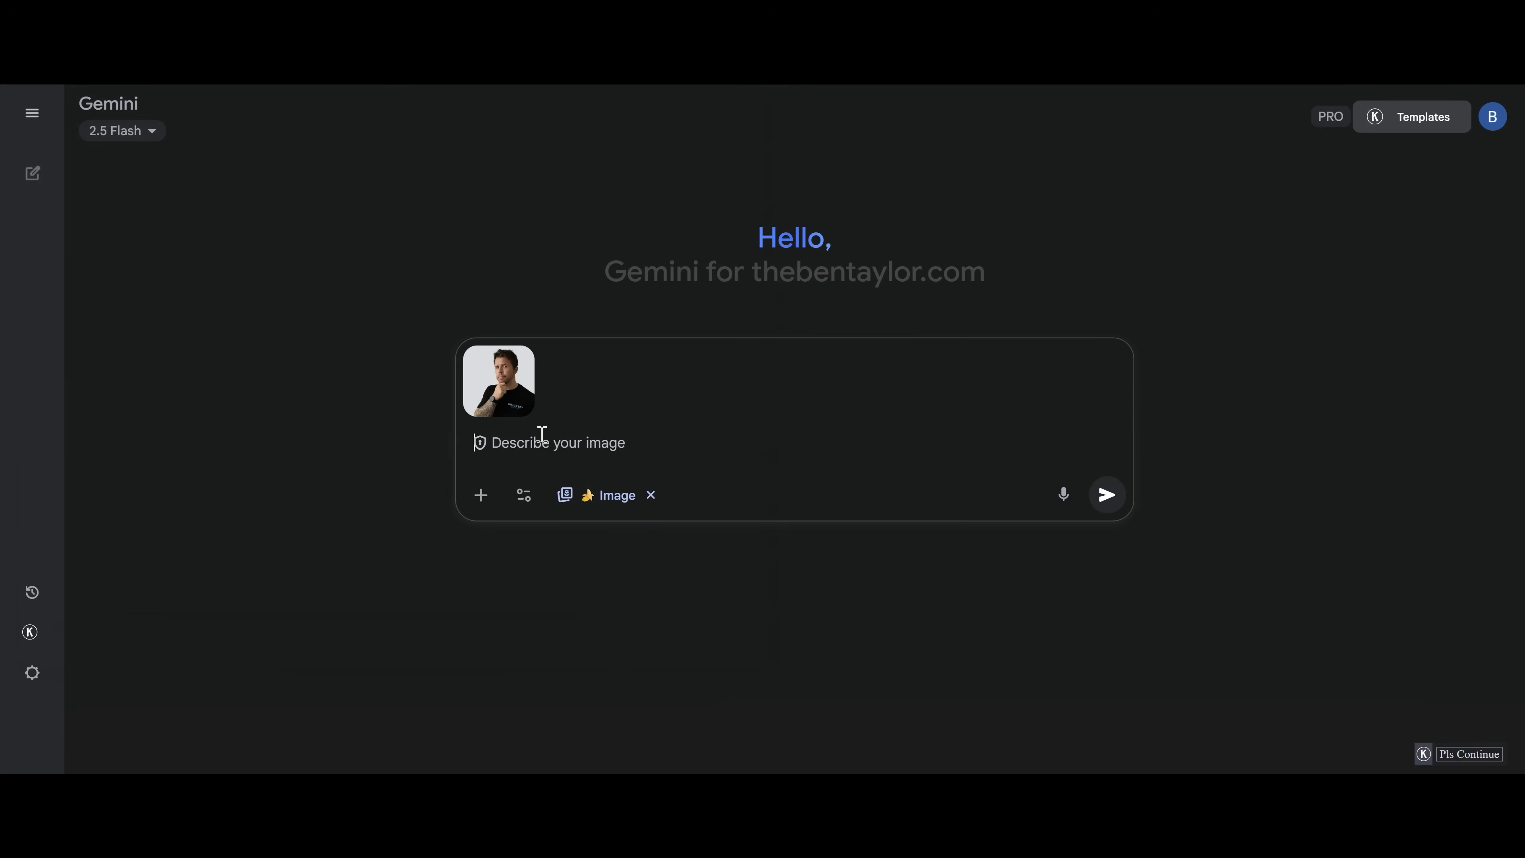
pyautogui.write('Add the man to a marvel magazine cover')
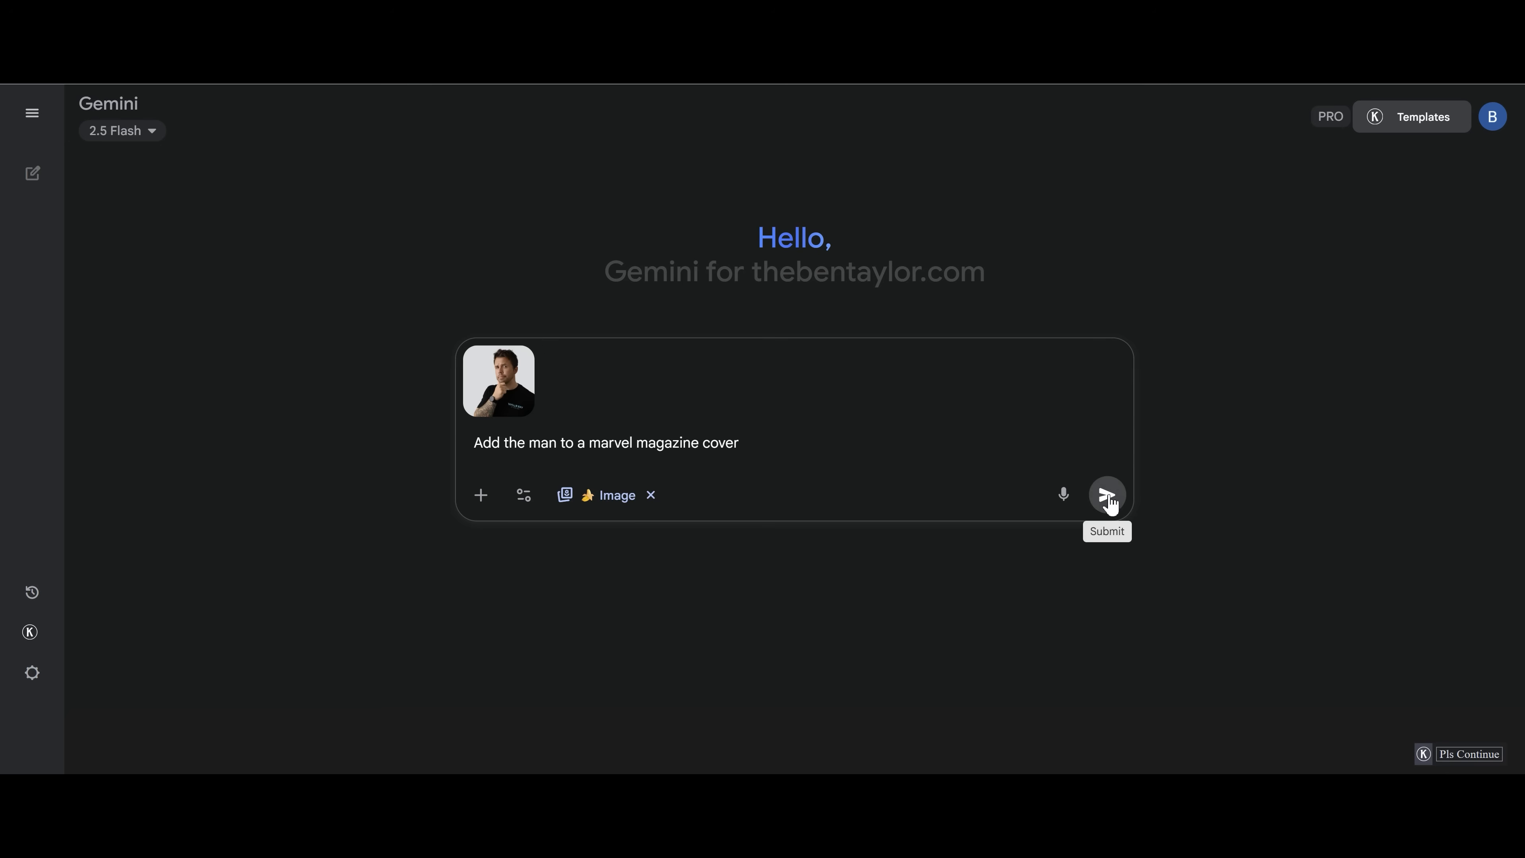
pyautogui.click(1106, 494)
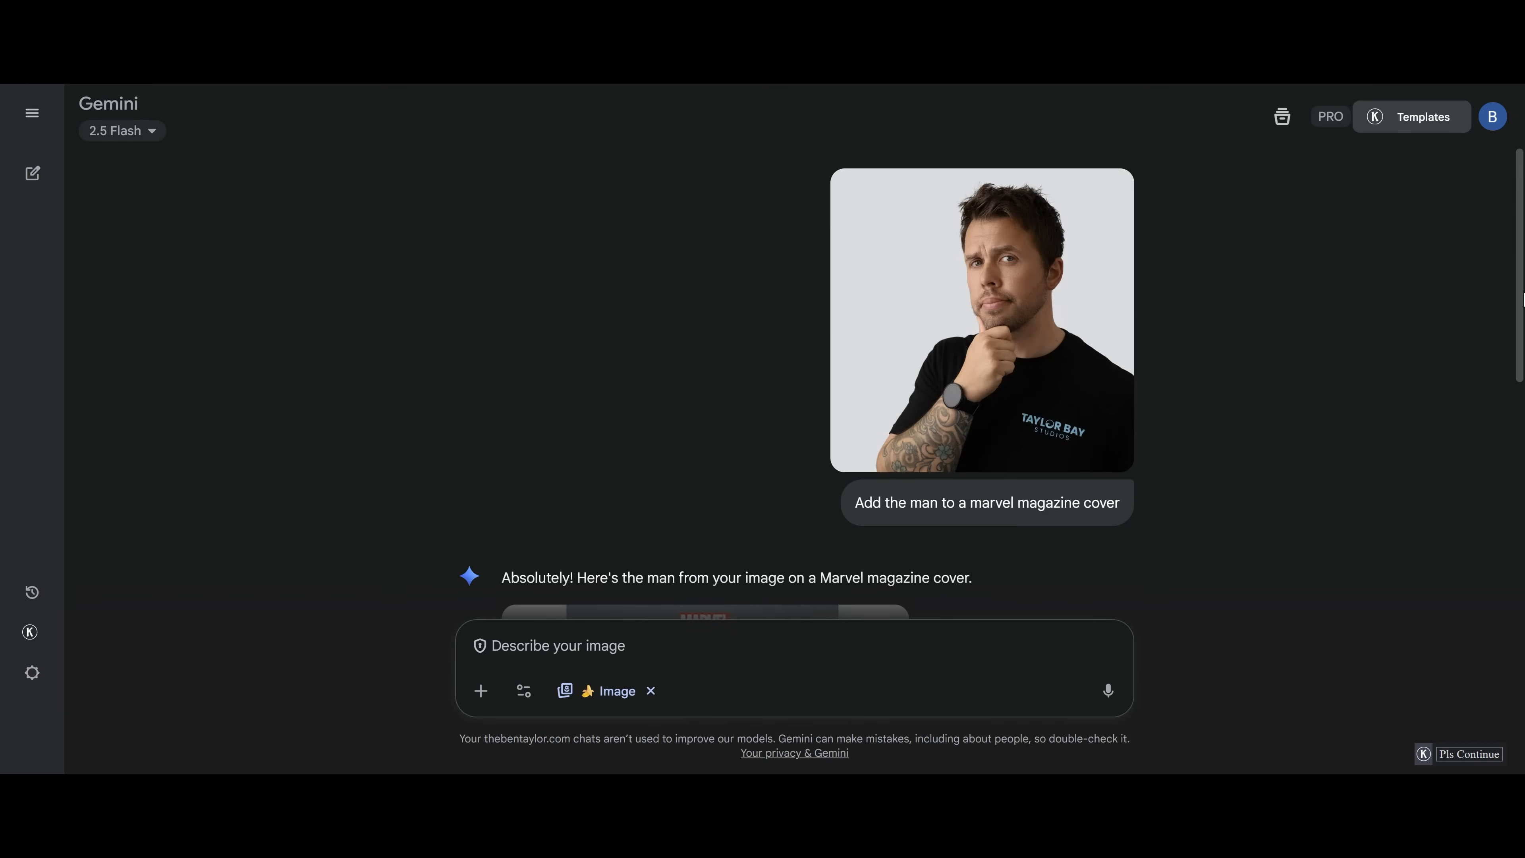
pyautogui.scroll(-3)
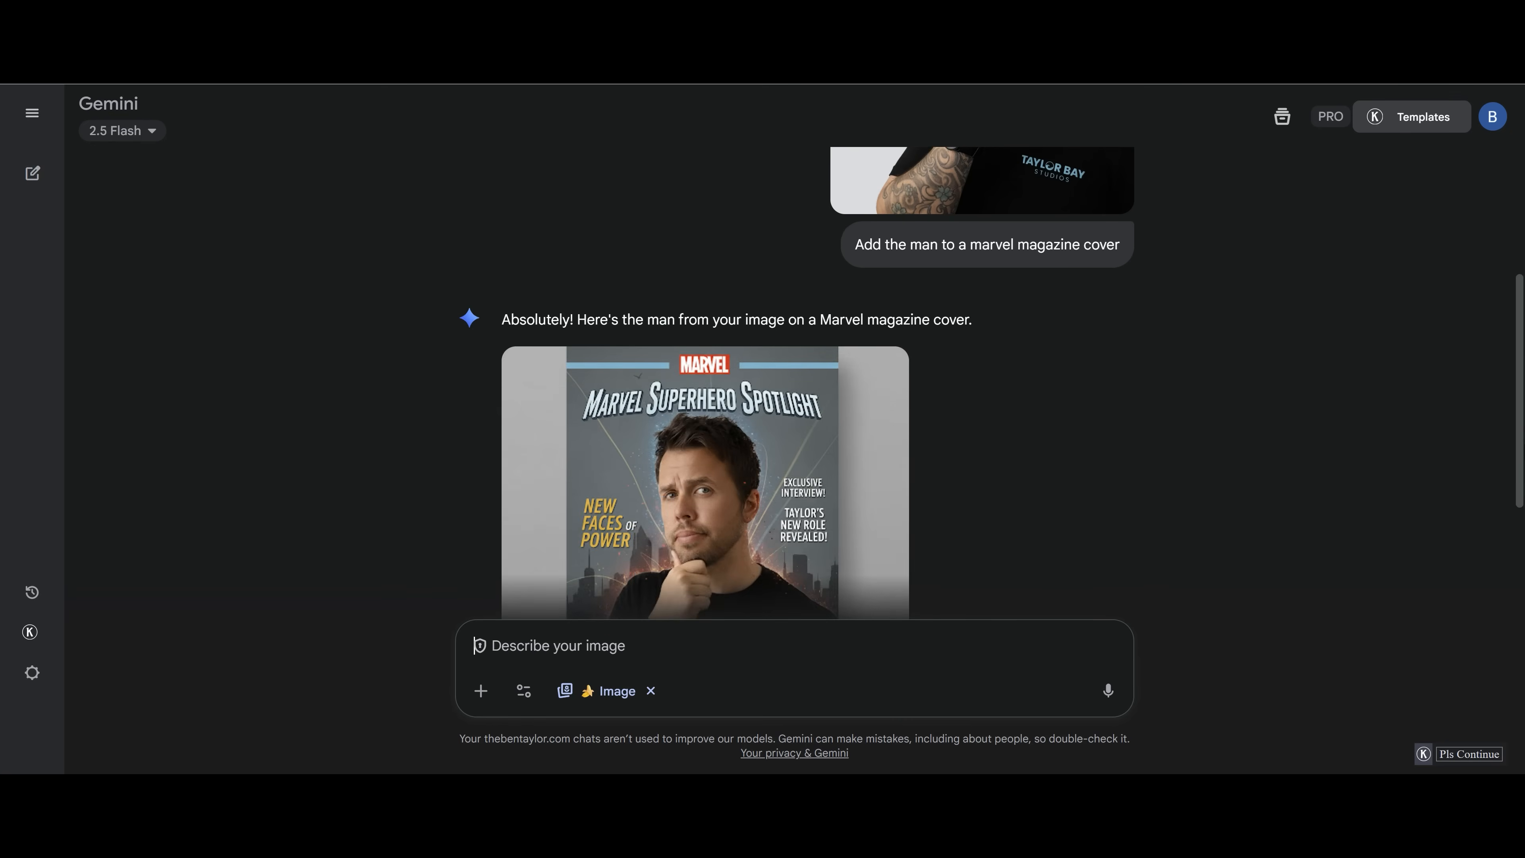
pyautogui.scroll(-3)
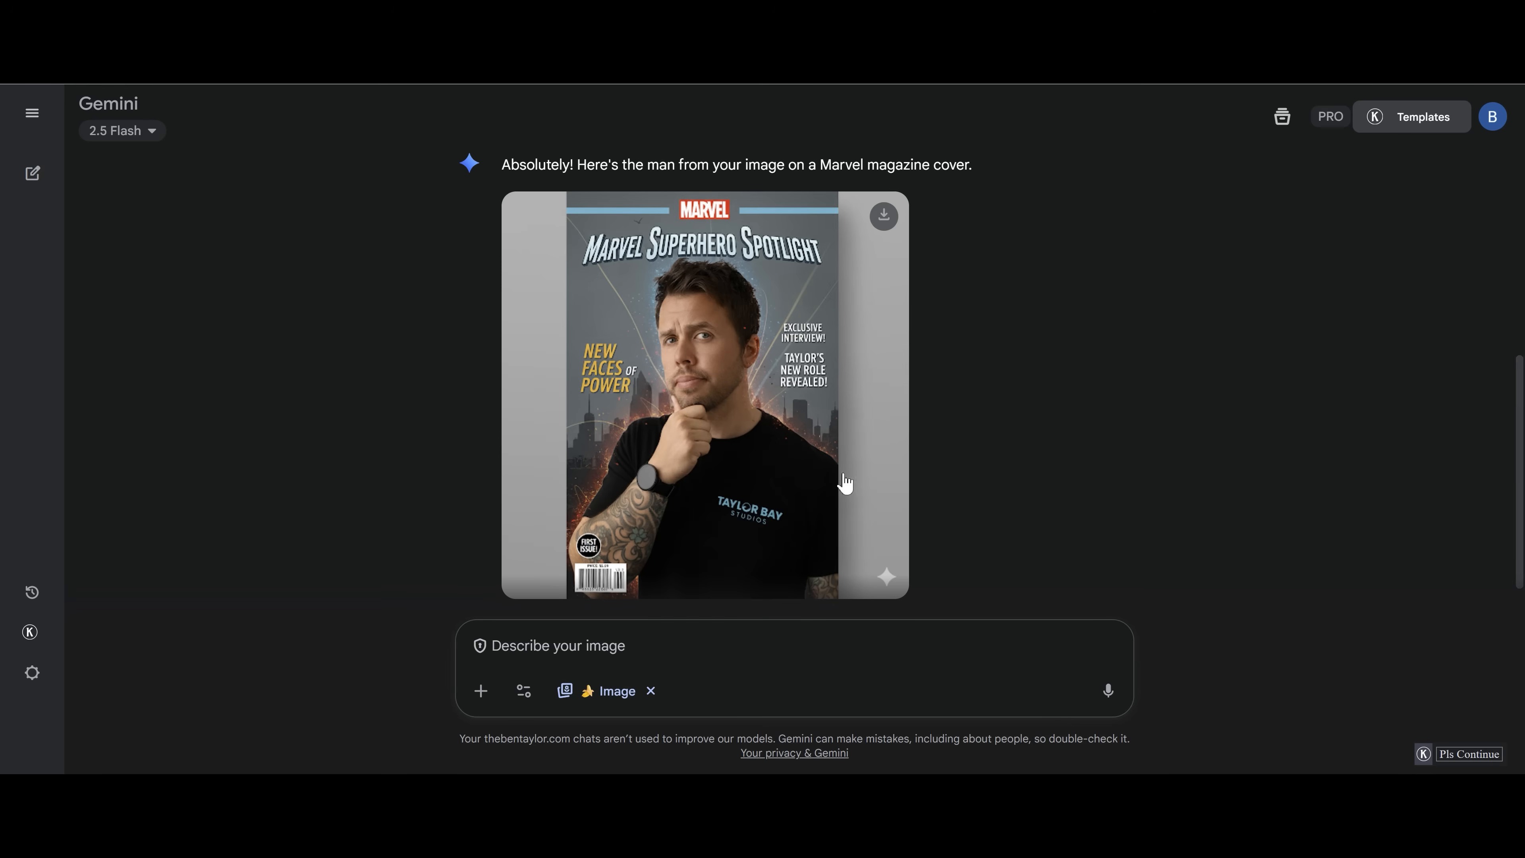
pyautogui.moveTo(601, 580)
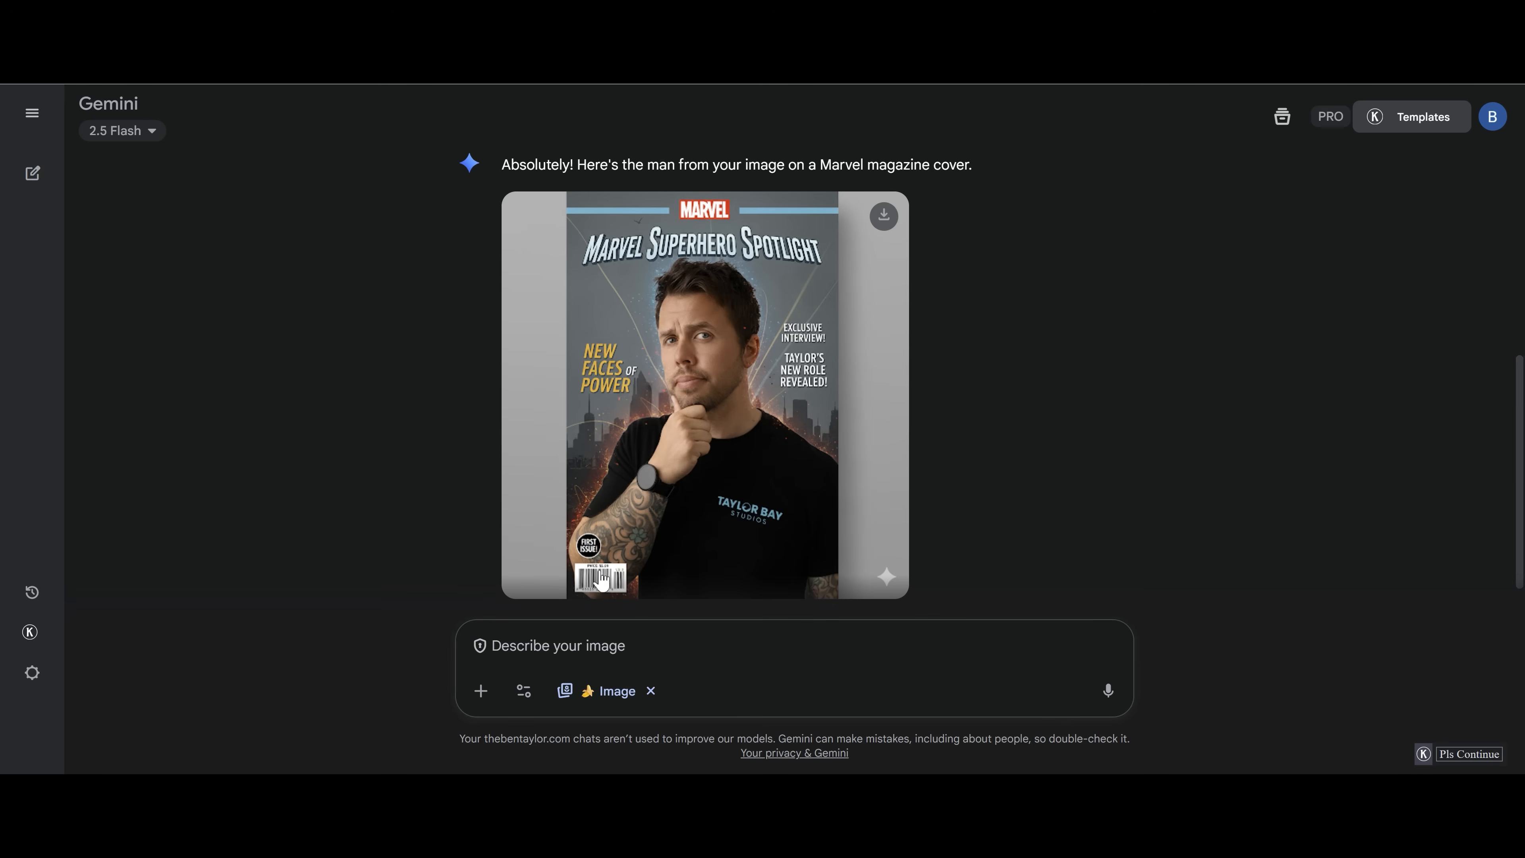
pyautogui.moveTo(957, 386)
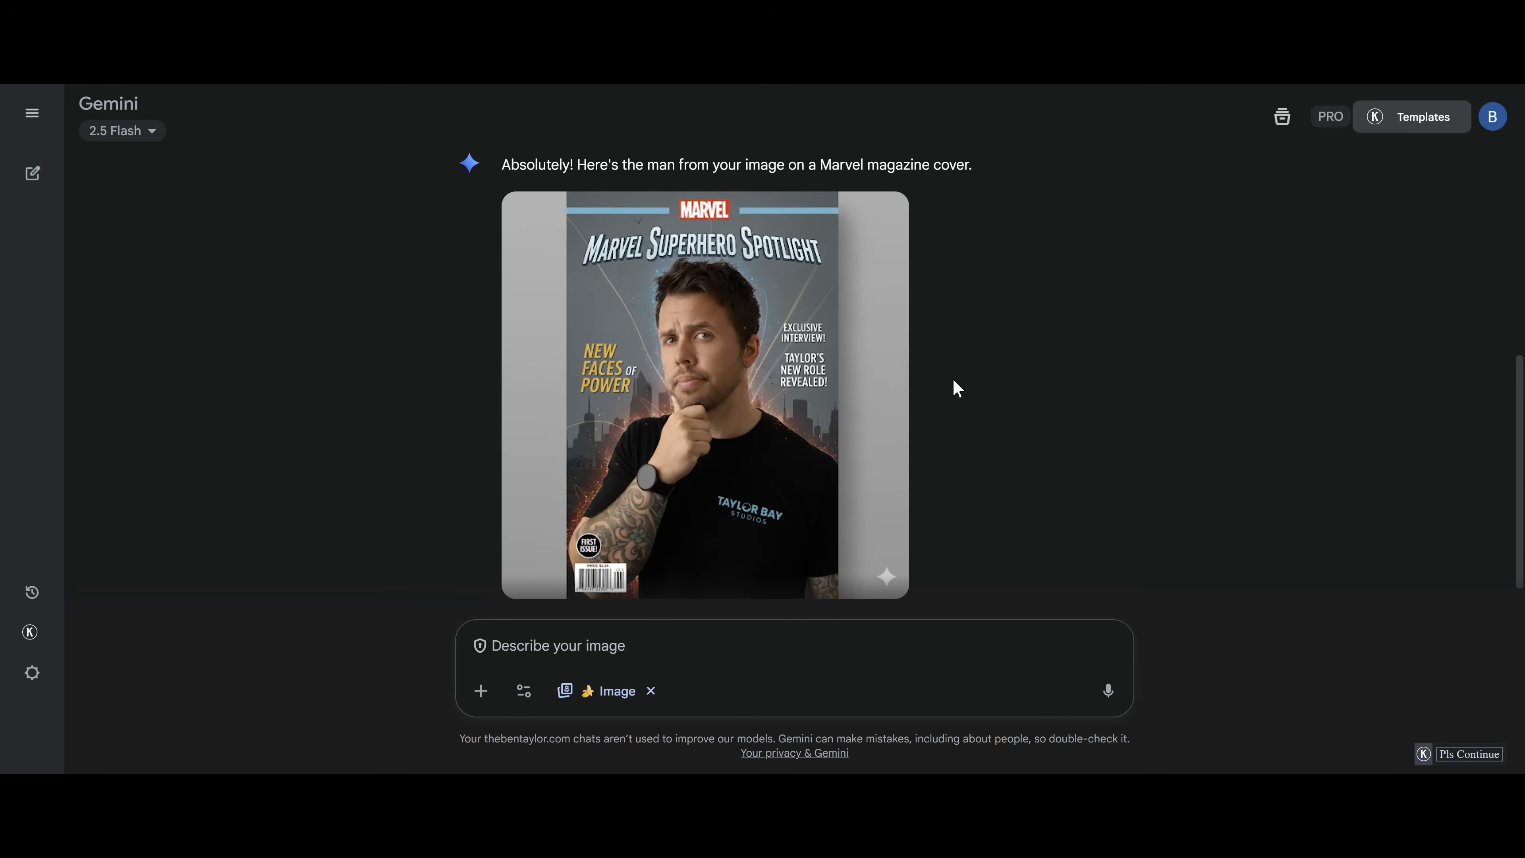
pyautogui.moveTo(602, 366)
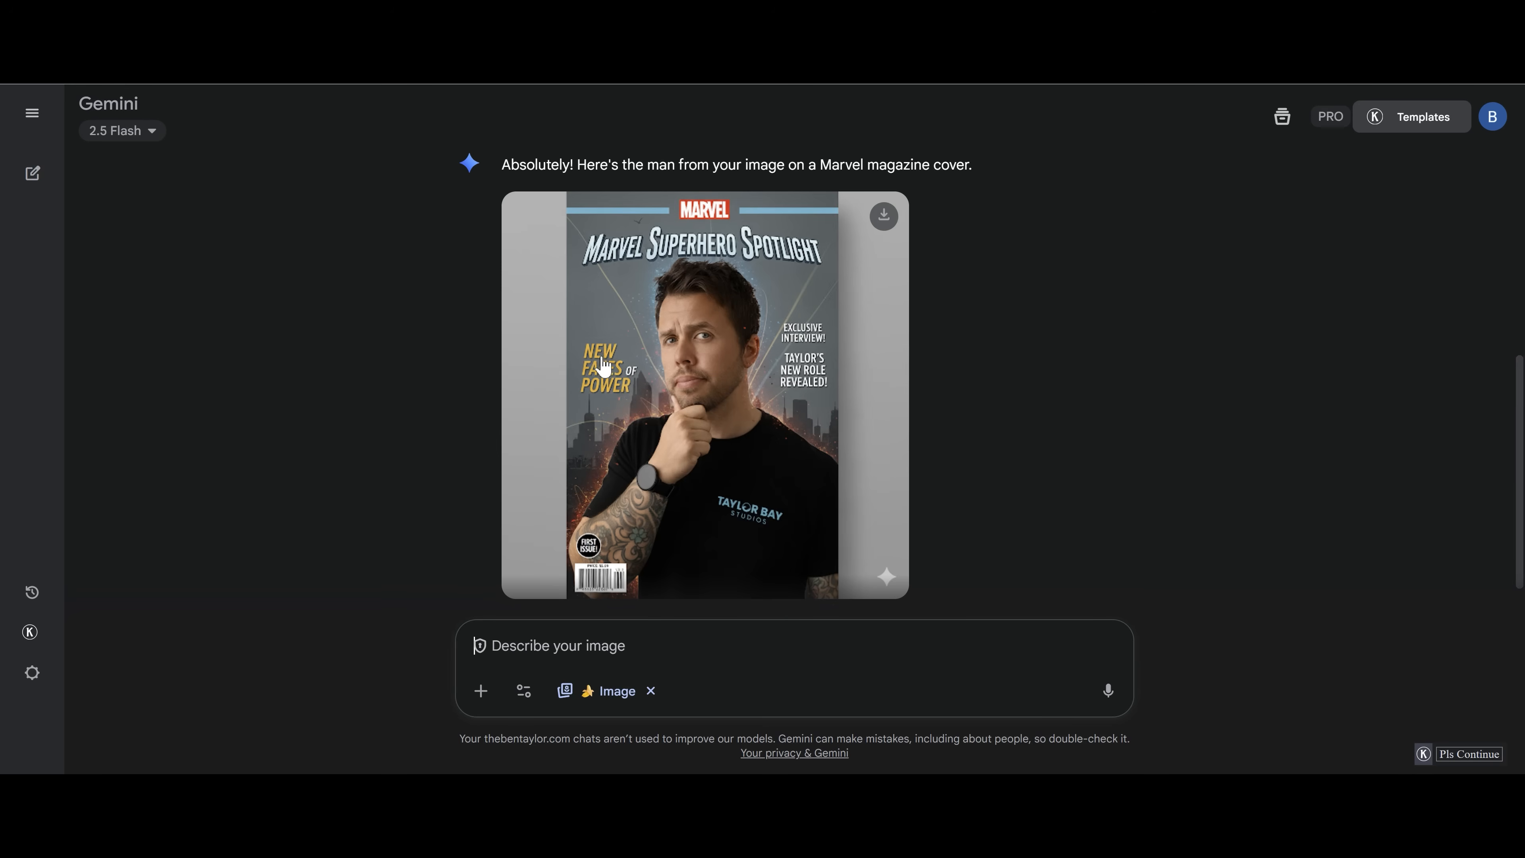
pyautogui.moveTo(883, 359)
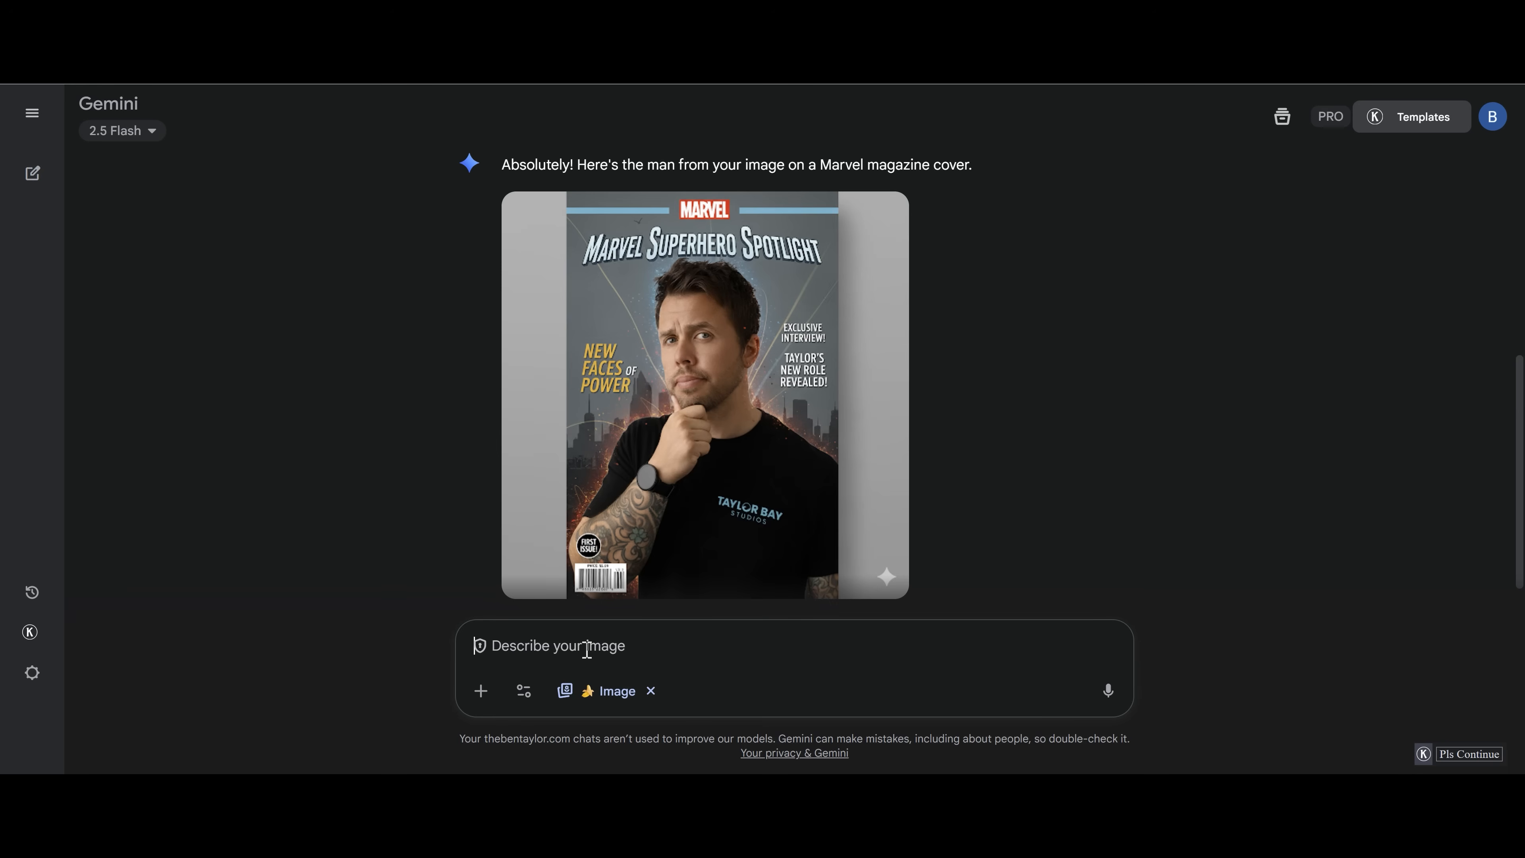
# Request 'Add the man to a marvel magazine cover in a superhero suit' and view the result
pyautogui.write('Add the man to a marvel magazine cover')
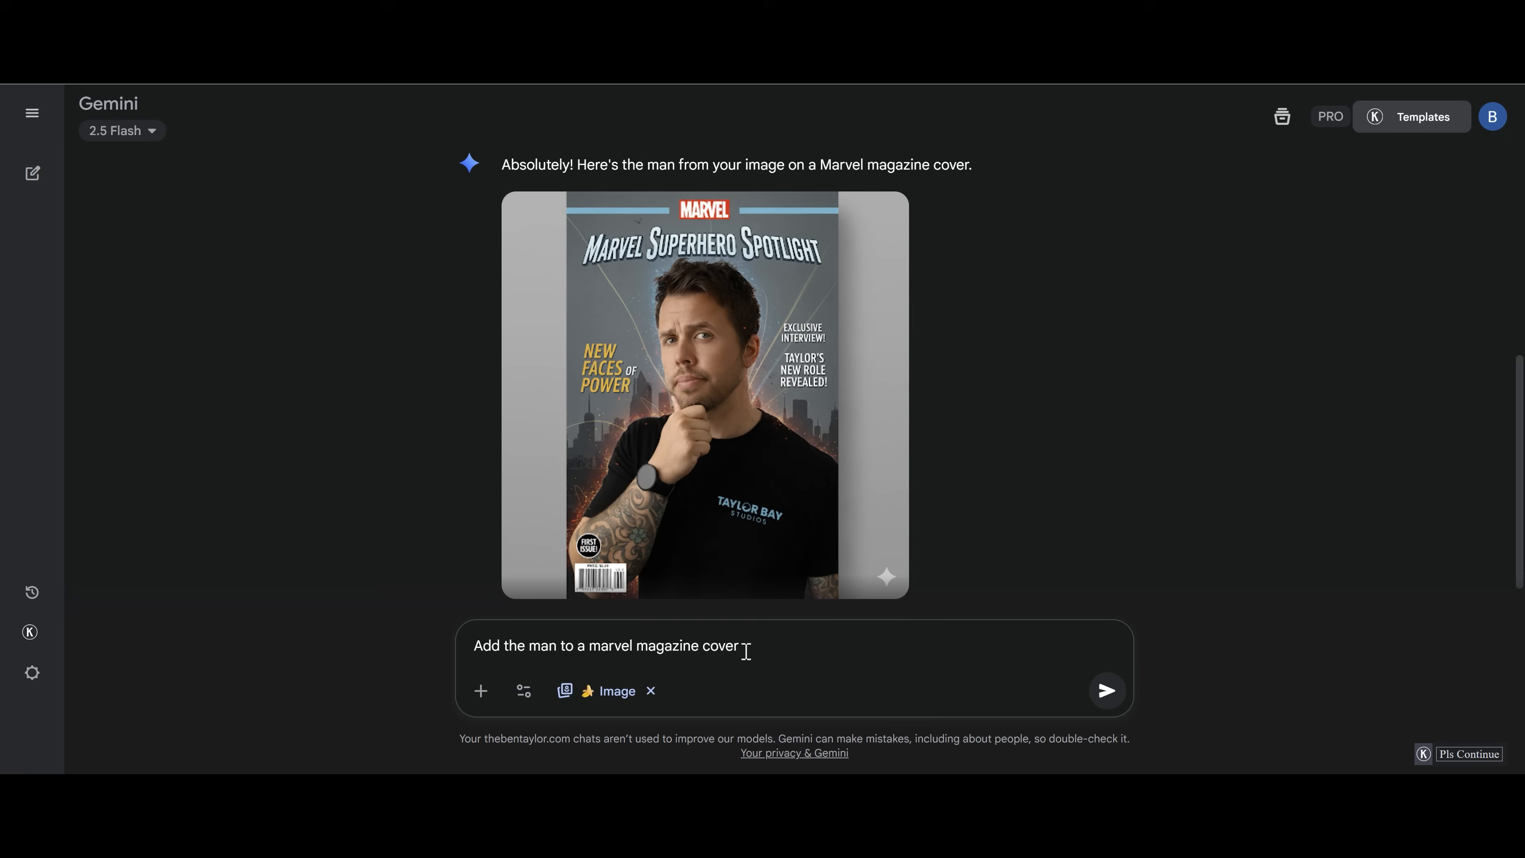
pyautogui.write('in a superhero')
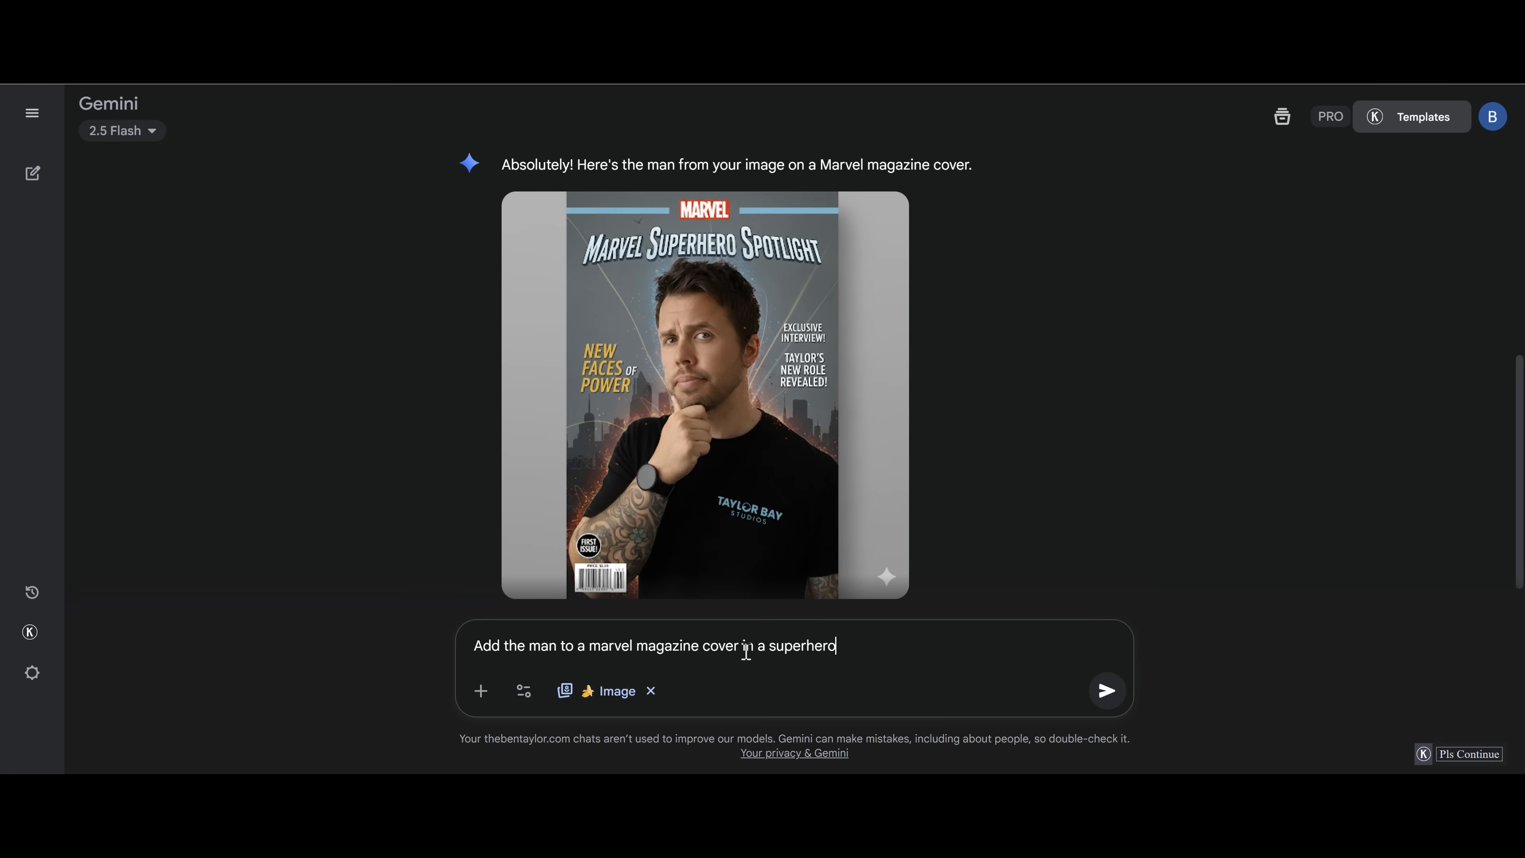
pyautogui.write('suit')
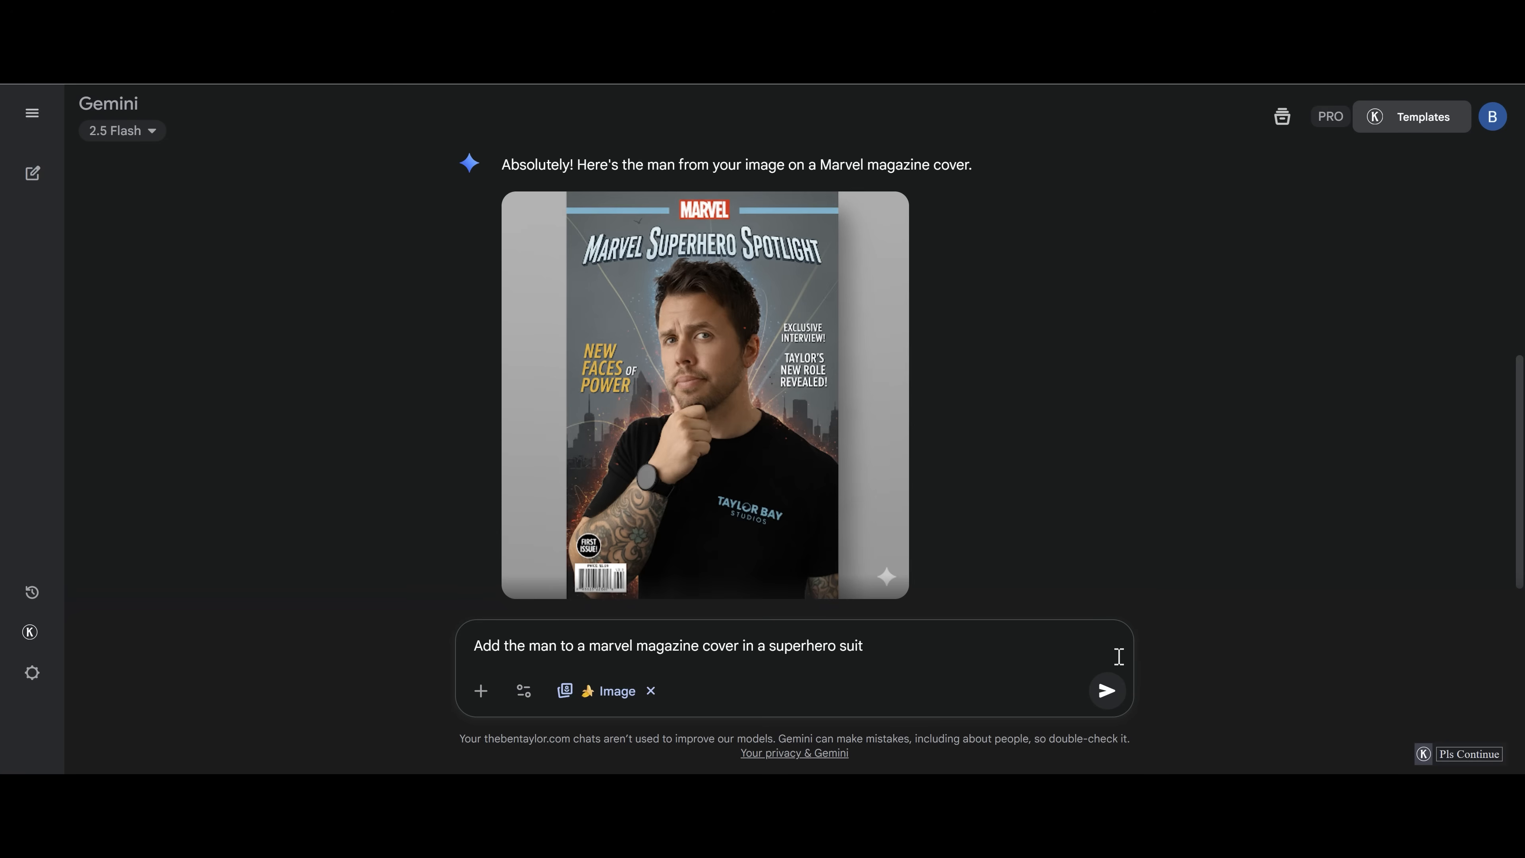
pyautogui.click(1106, 691)
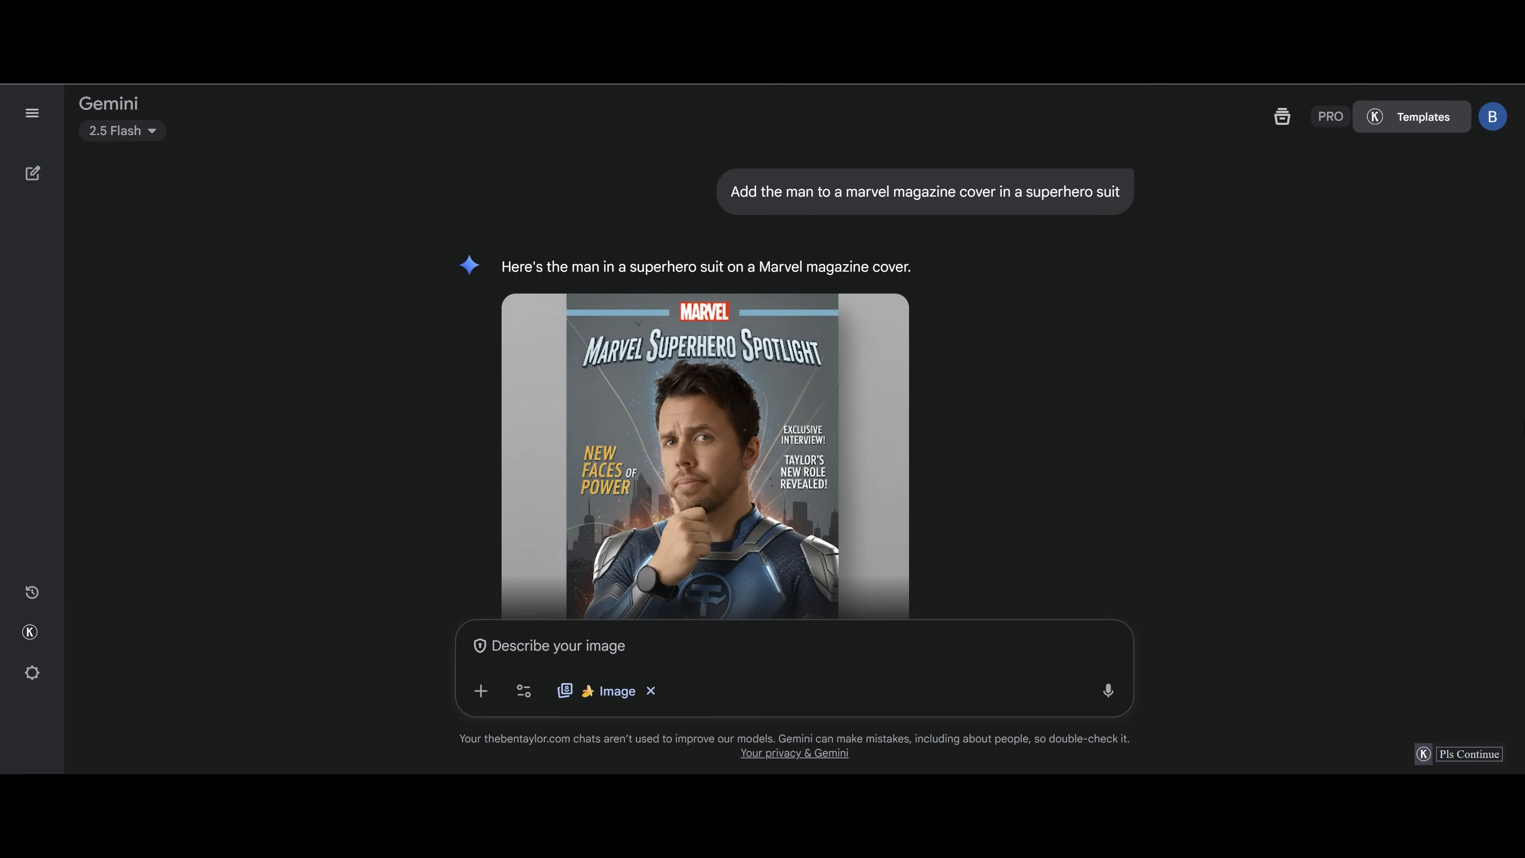
pyautogui.click(705, 457)
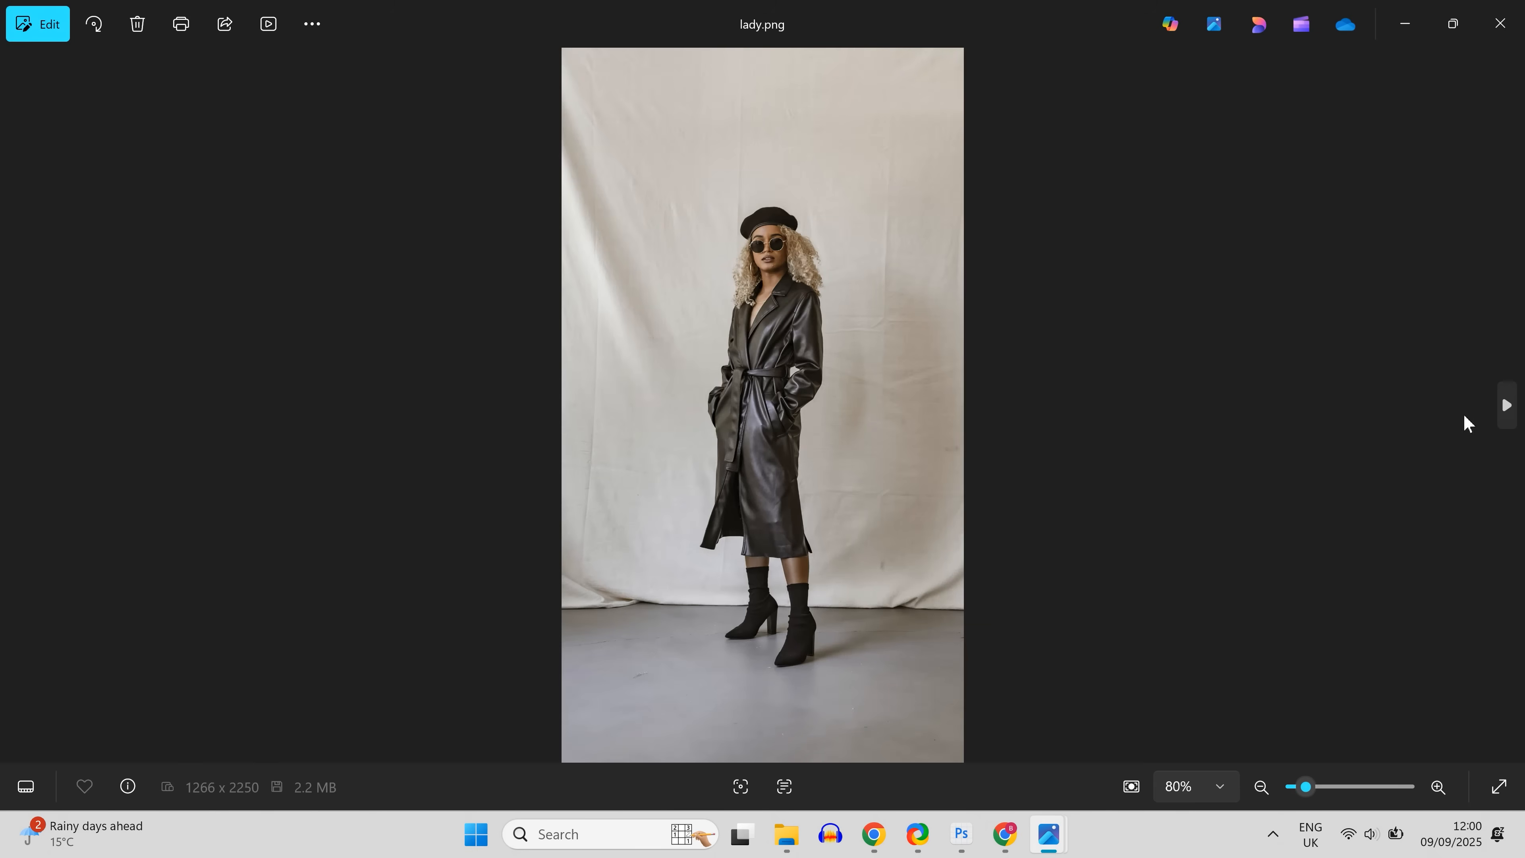
pyautogui.moveTo(1219, 457)
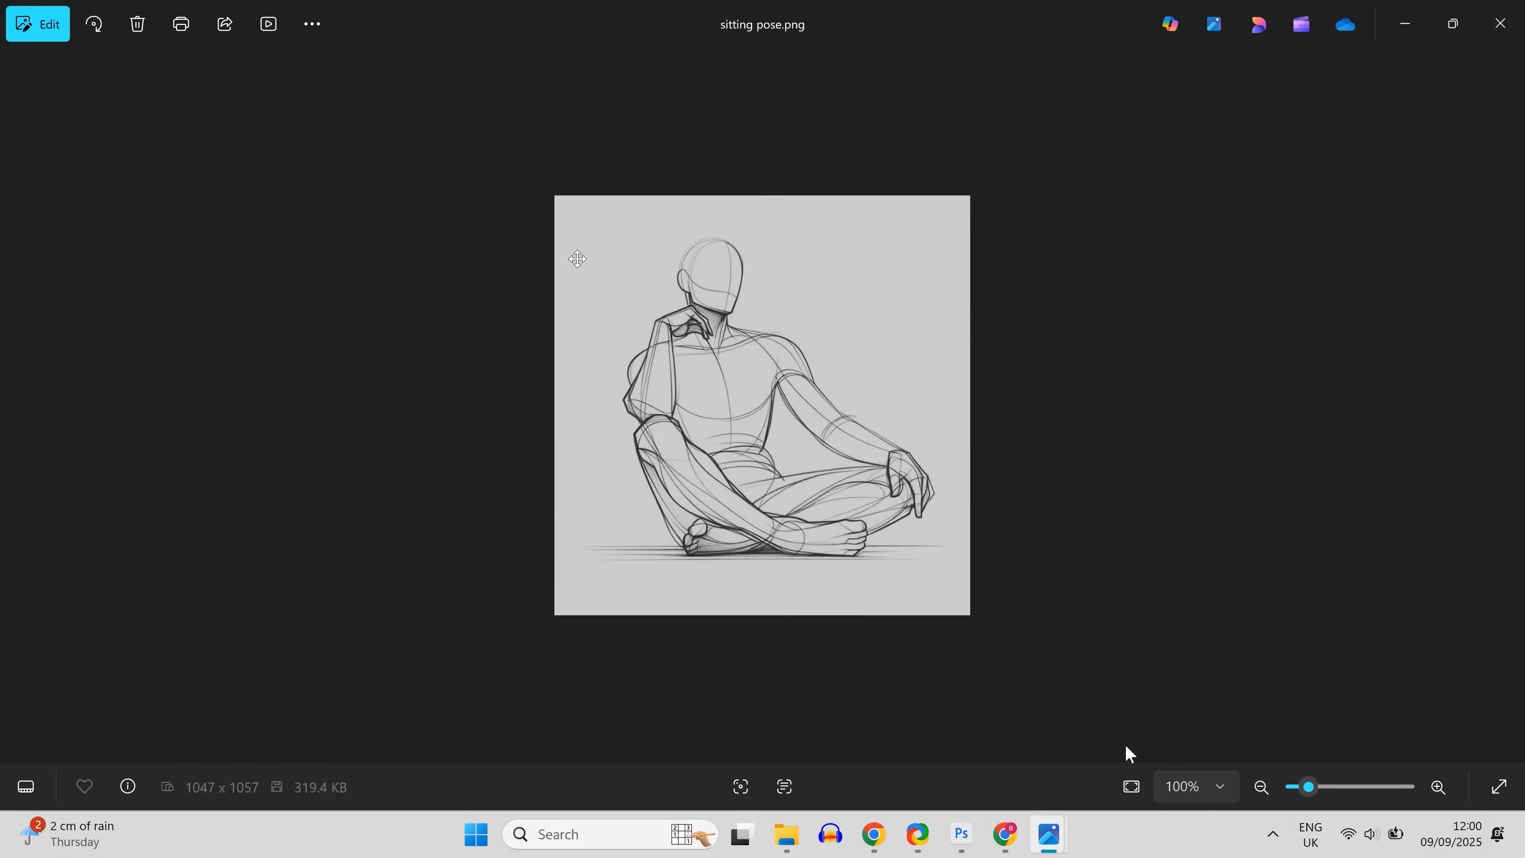
pyautogui.moveTo(758, 417)
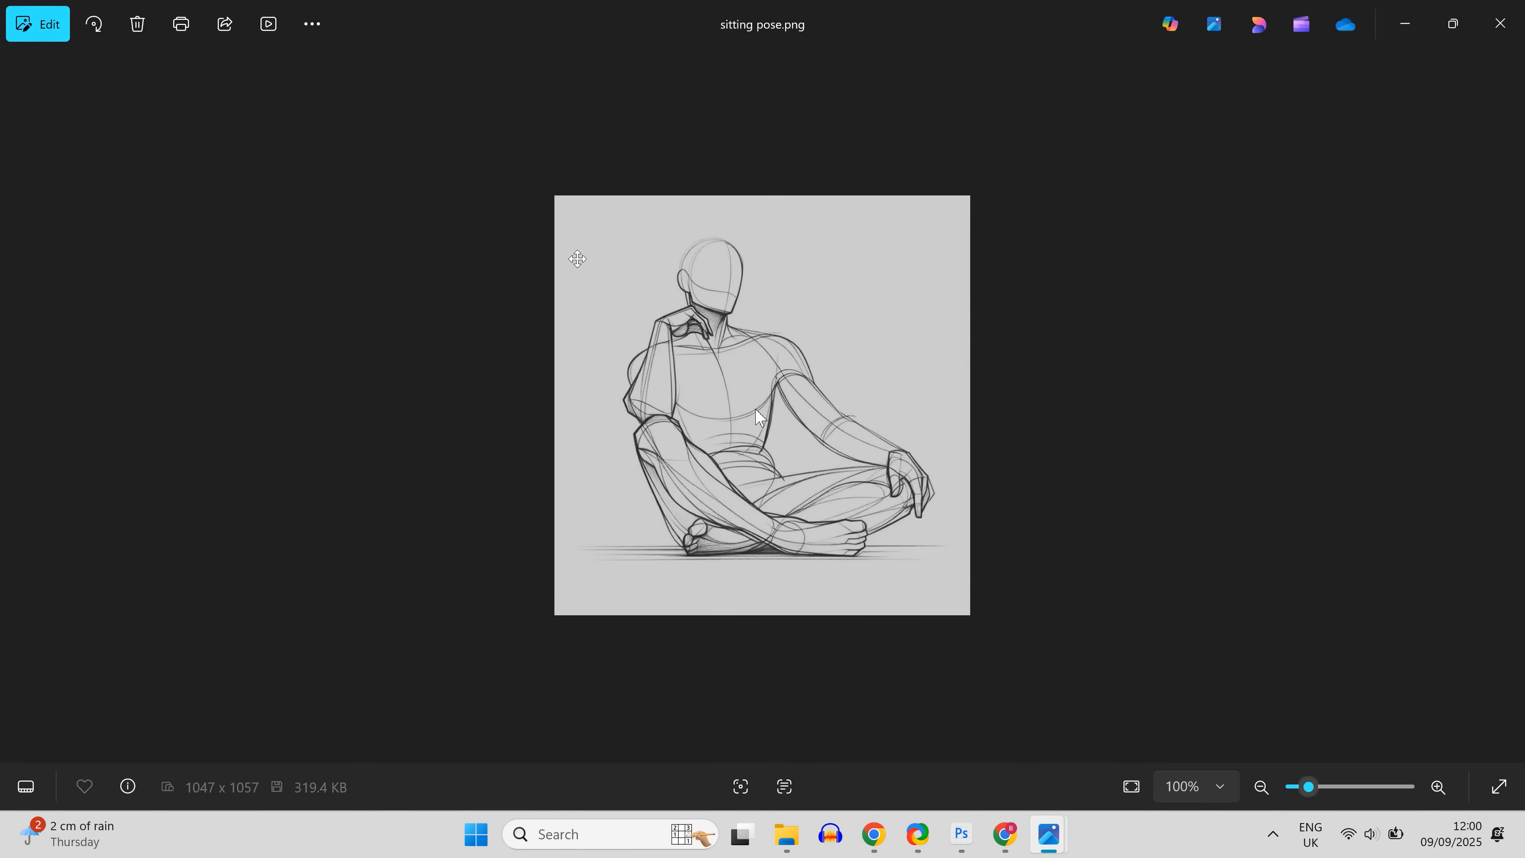
pyautogui.moveTo(1100, 226)
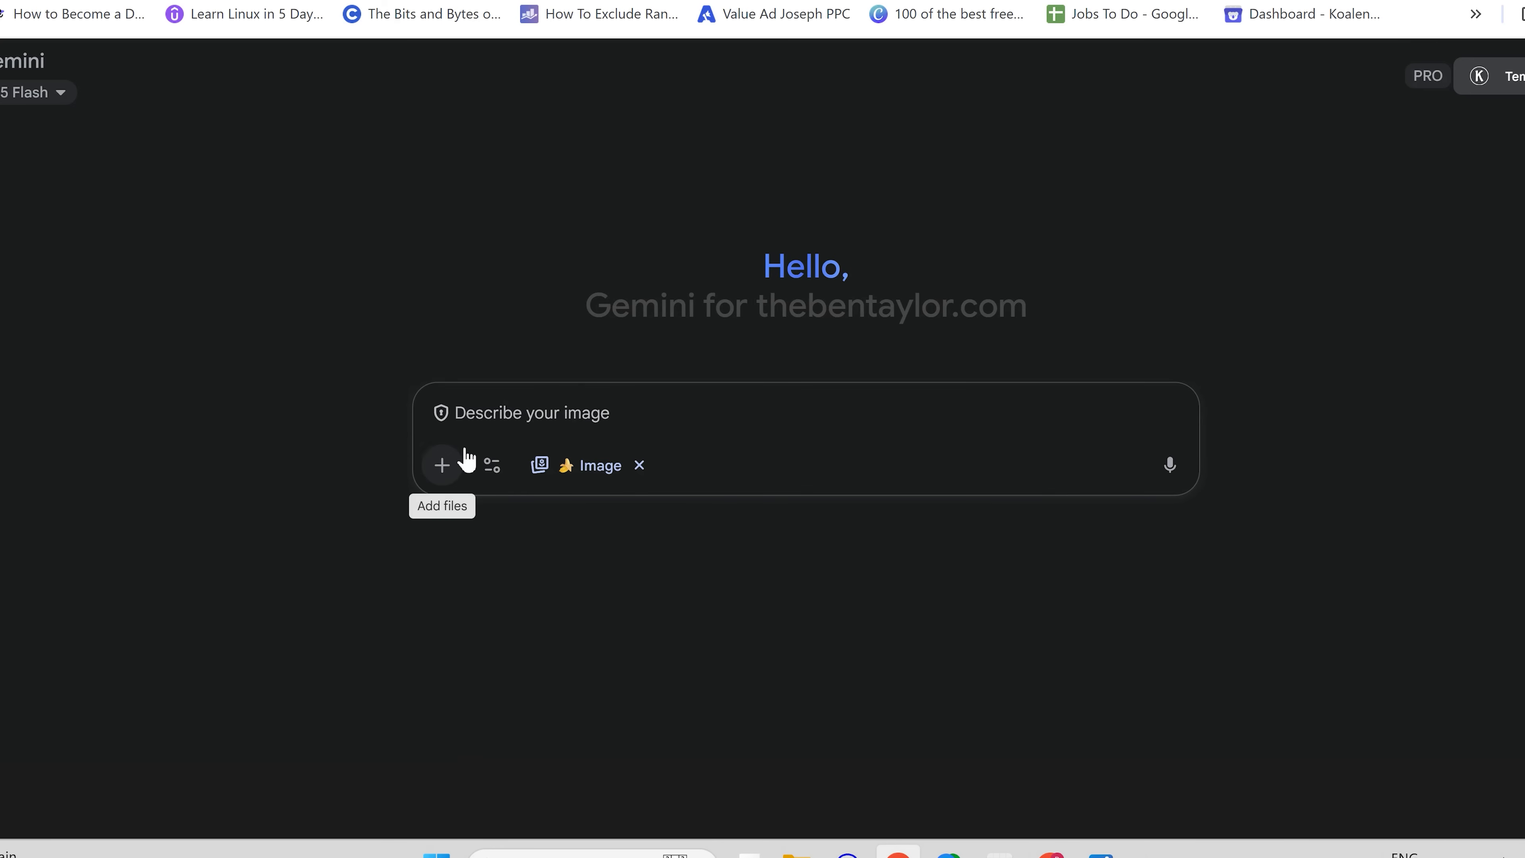
# Upload the 'lady' photo and 'sitting pose' sketch as prompt attachments
pyautogui.click(441, 464)
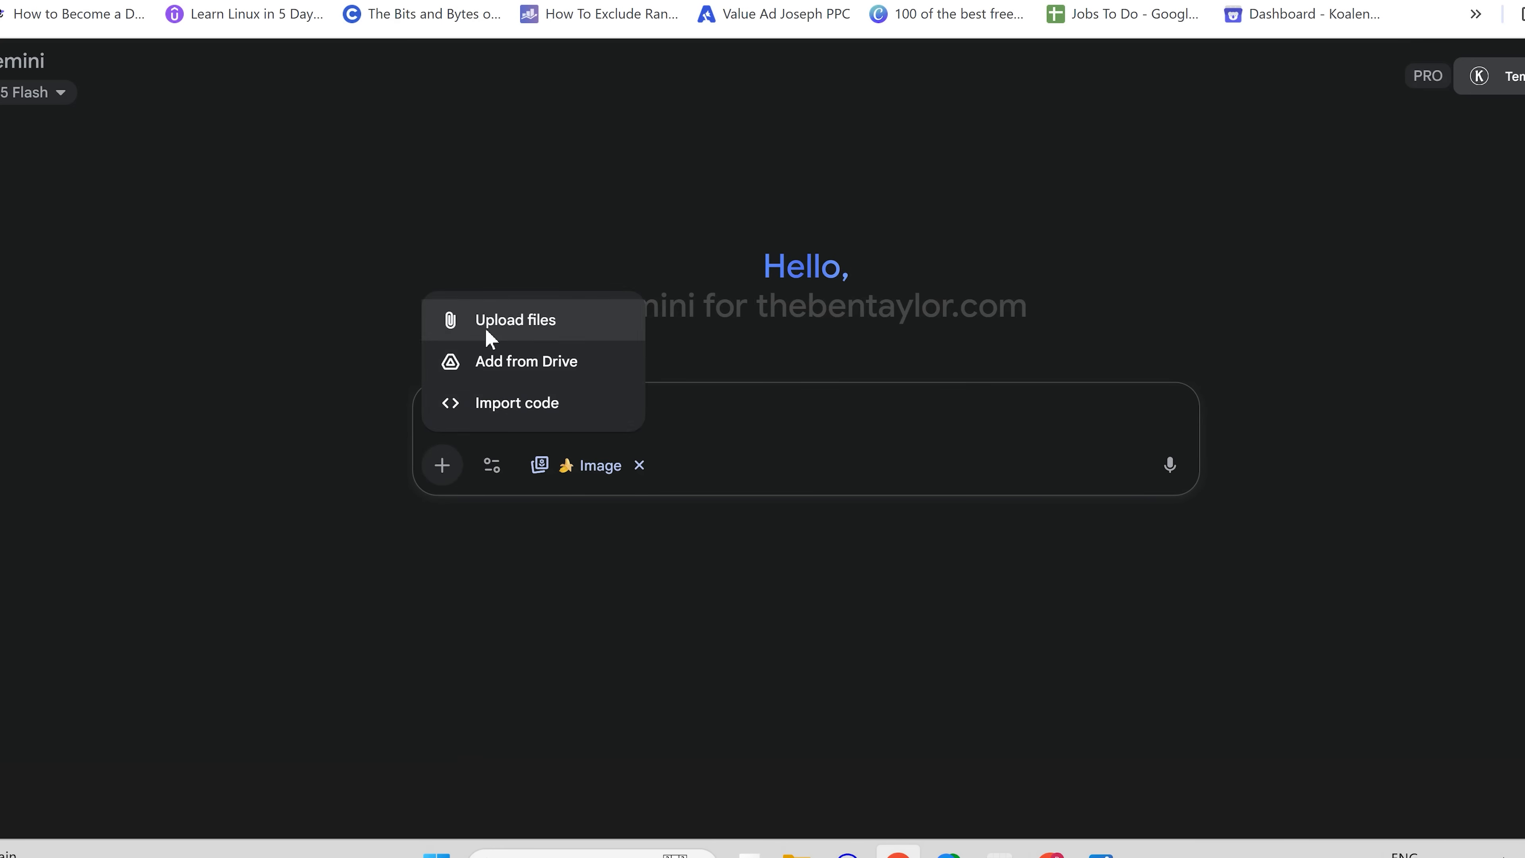
pyautogui.click(514, 320)
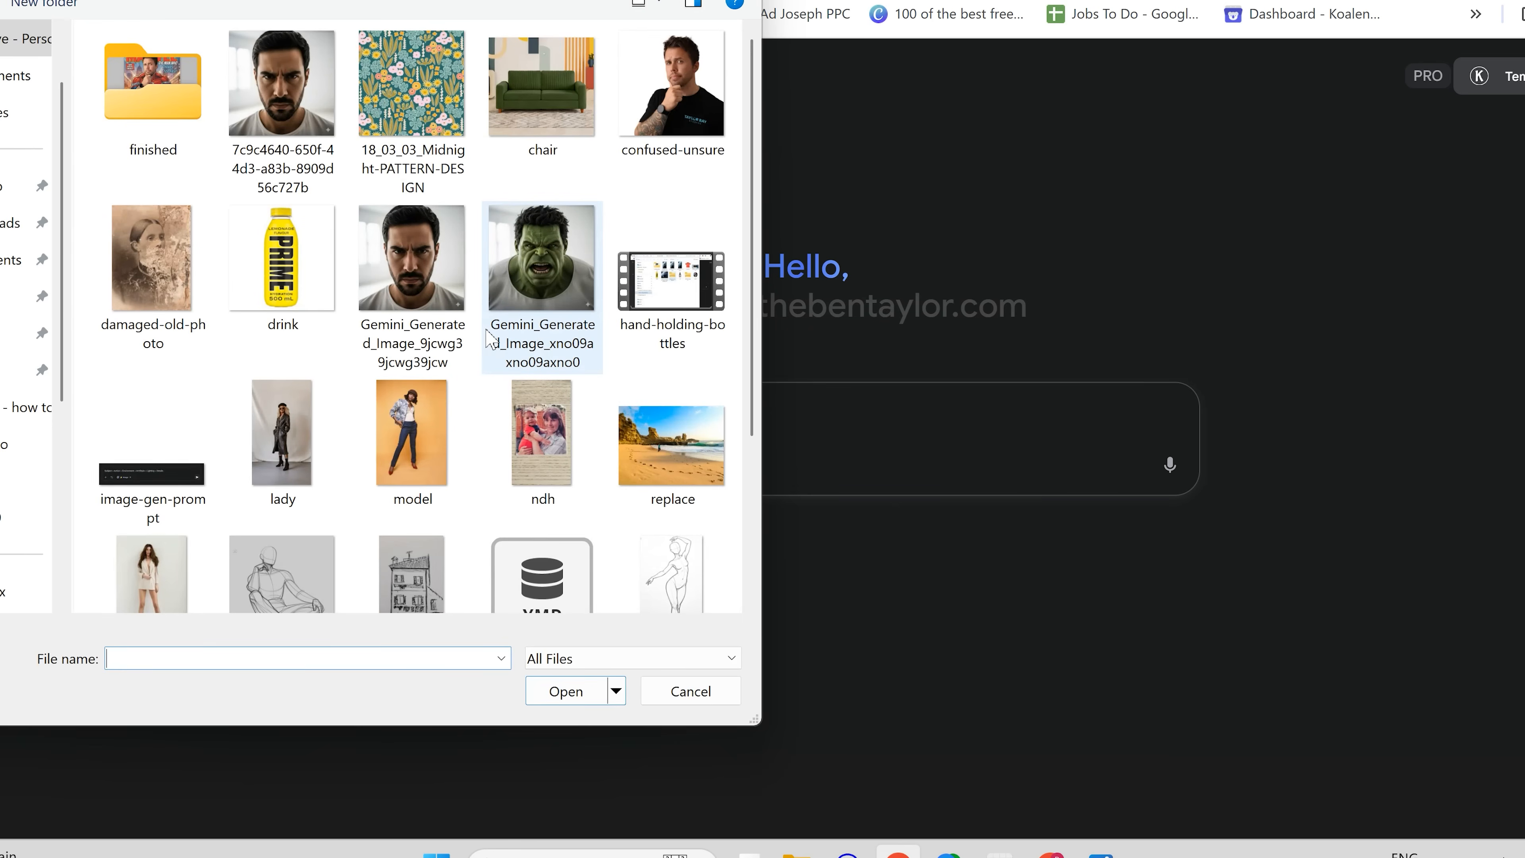
pyautogui.click(281, 432)
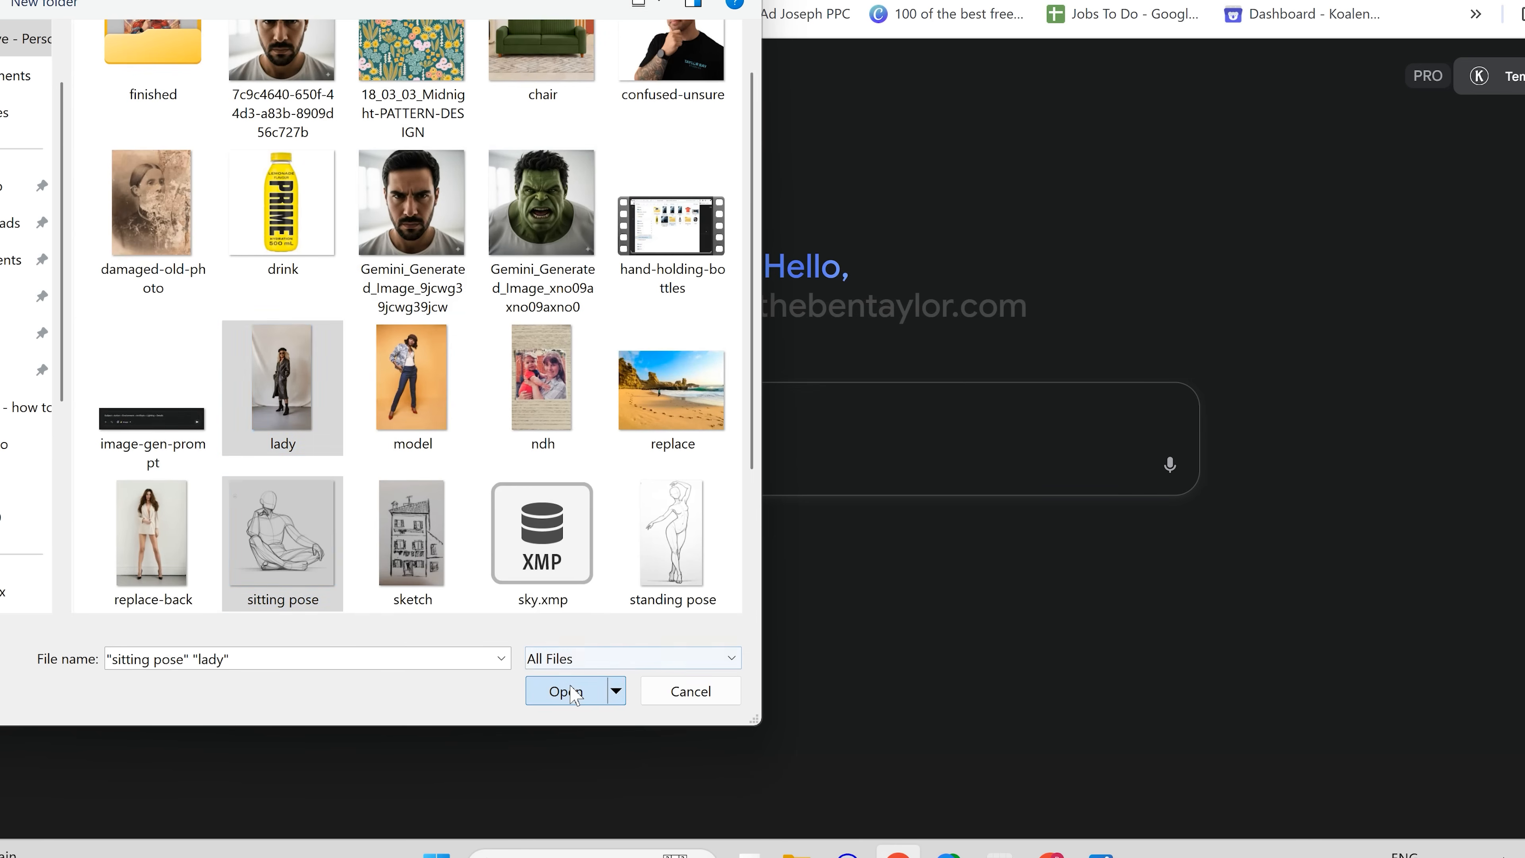
pyautogui.click(564, 690)
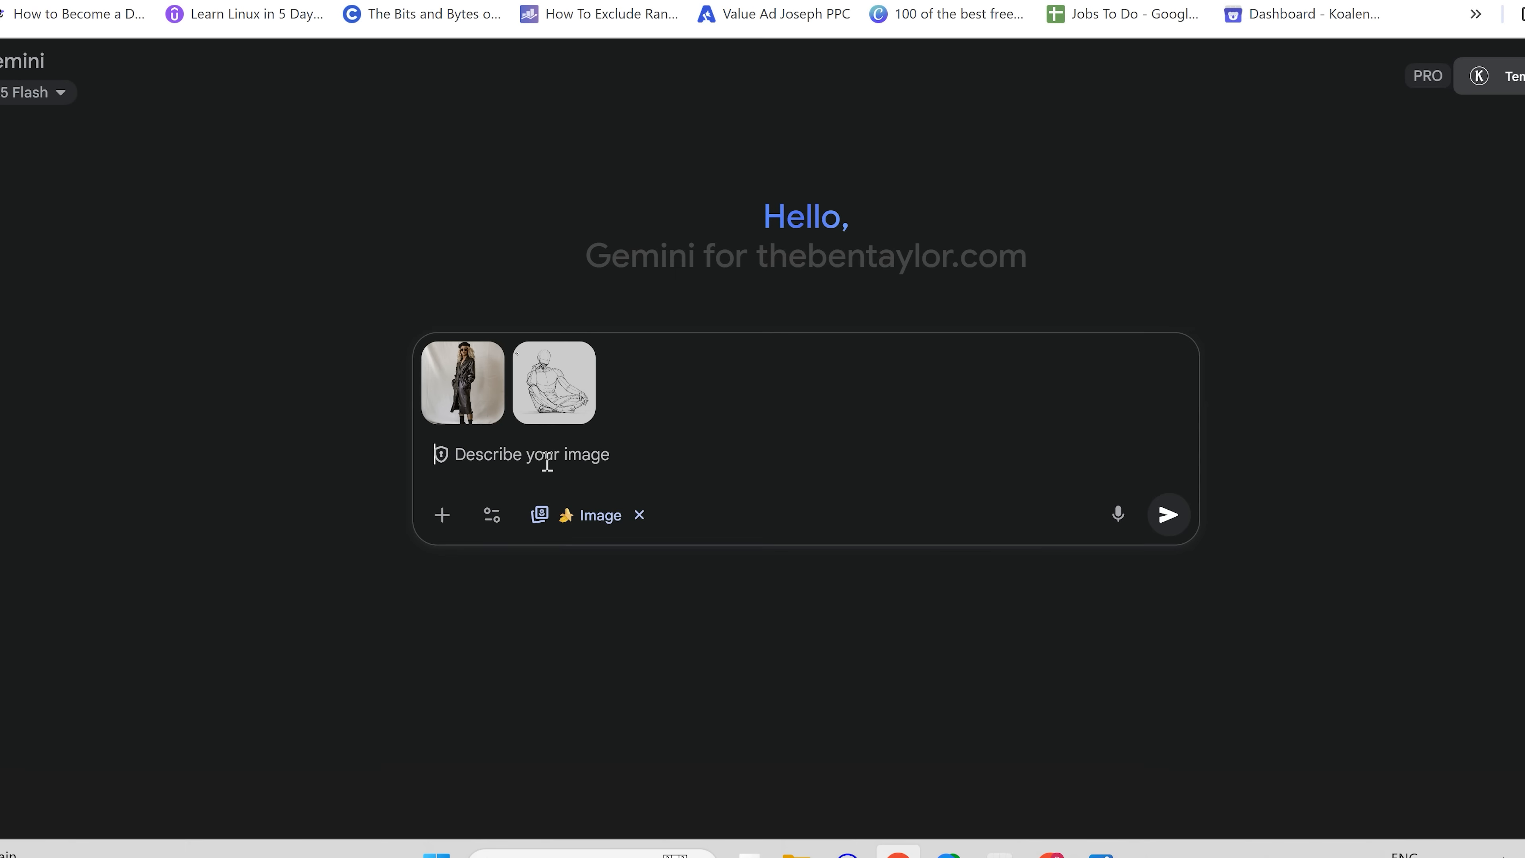
# Send 'change the ladies pose to match the sitting pose' and view the cross-legged result full size
pyautogui.write('change the ladies pose to match the sitting pose')
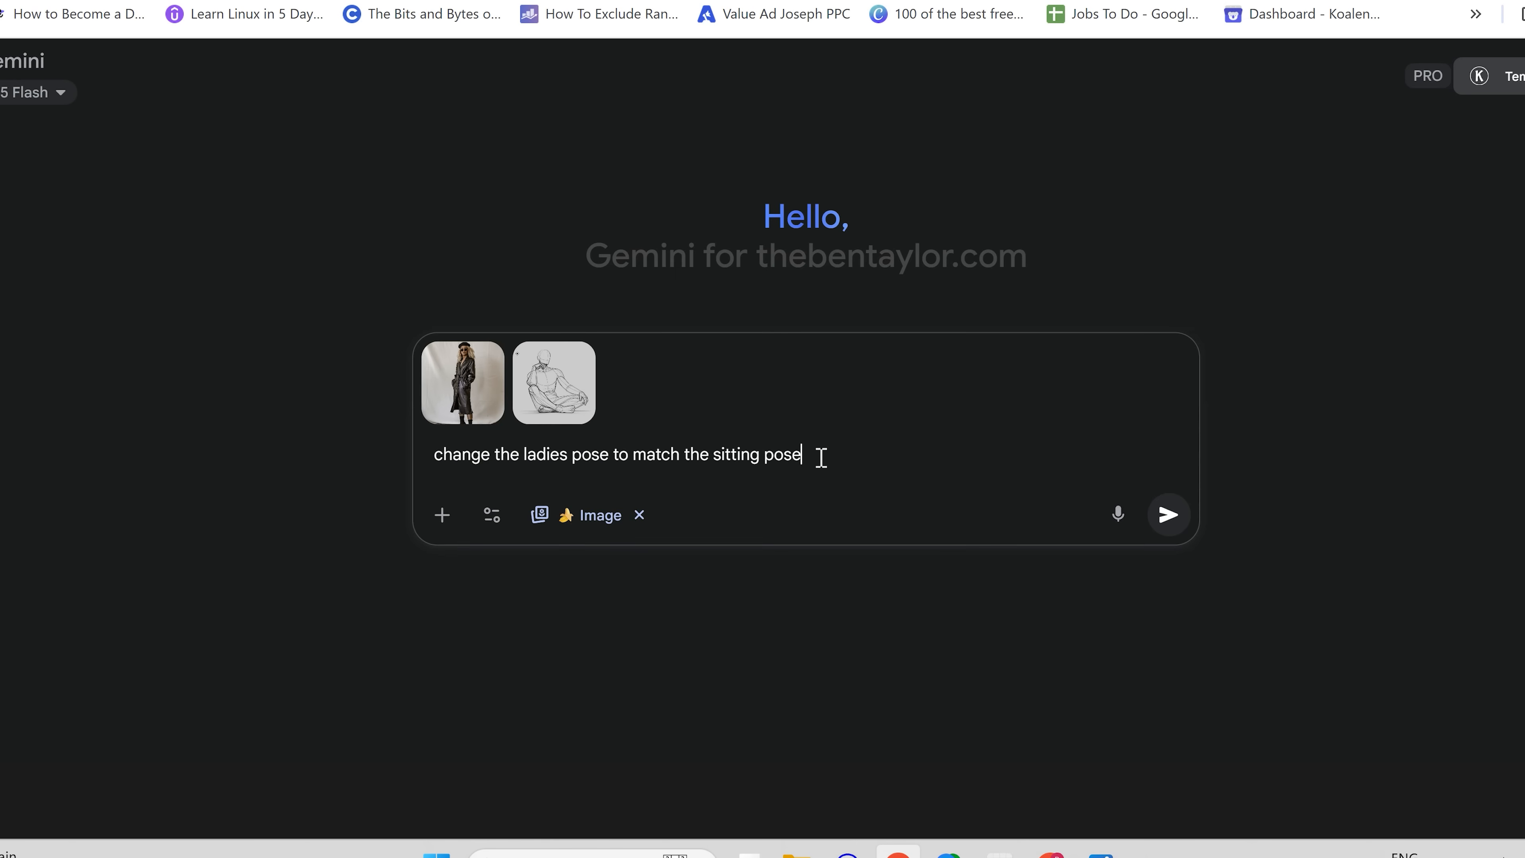
pyautogui.click(1166, 515)
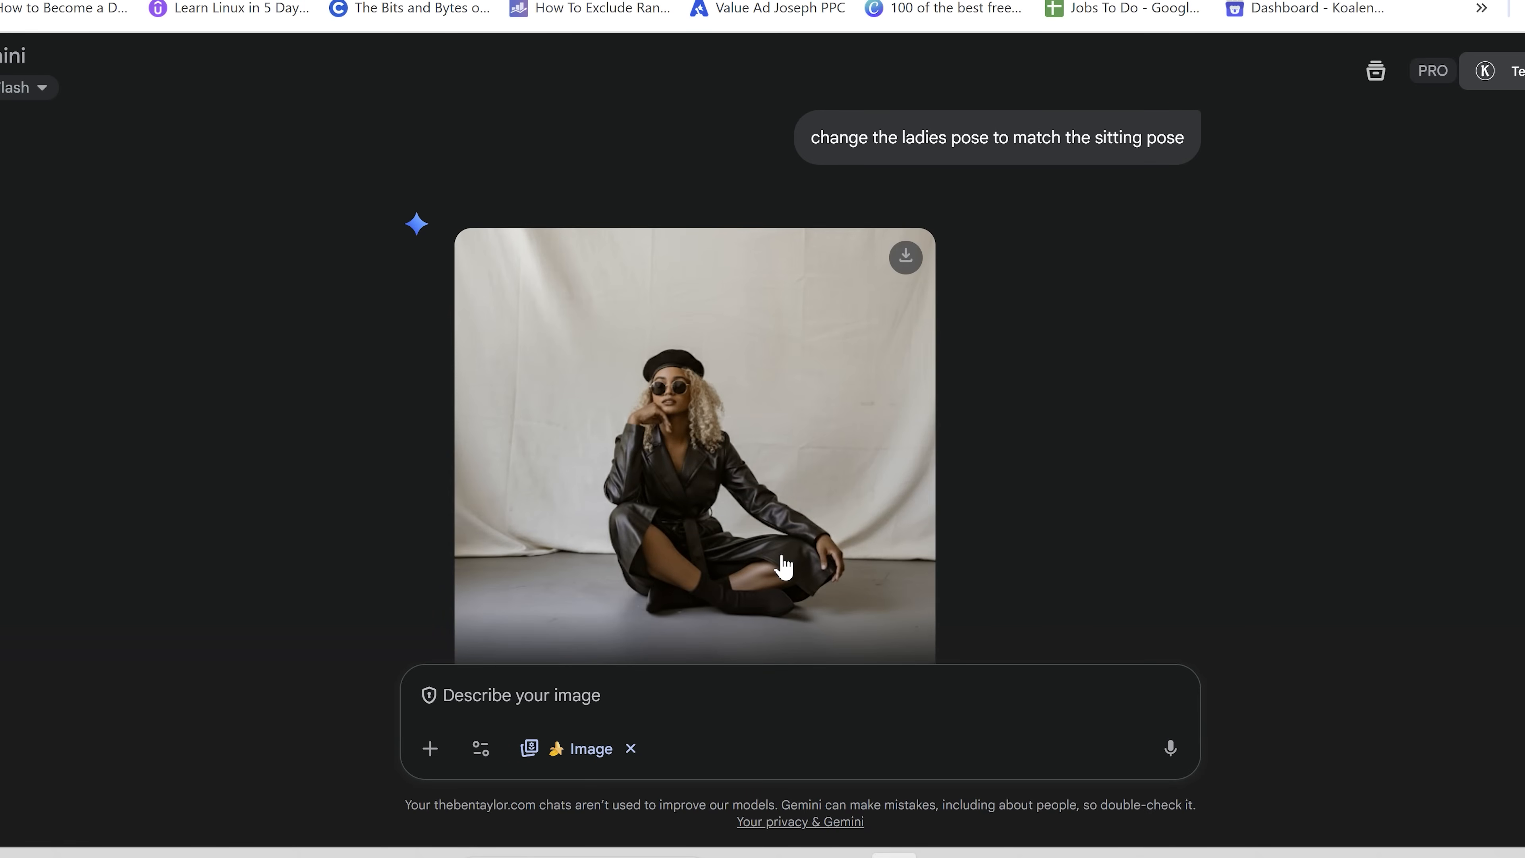
pyautogui.click(693, 447)
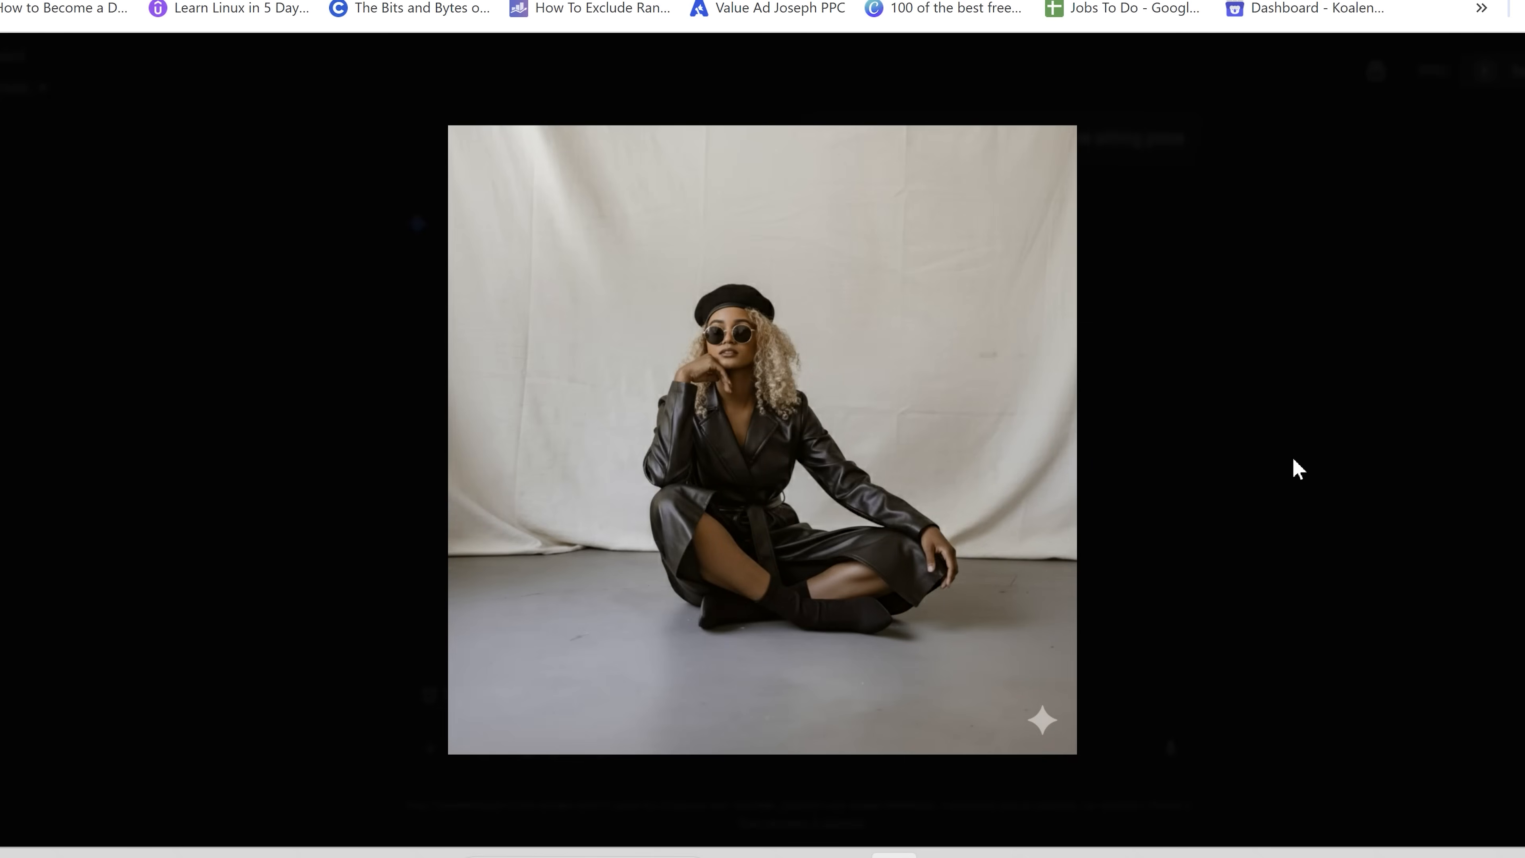